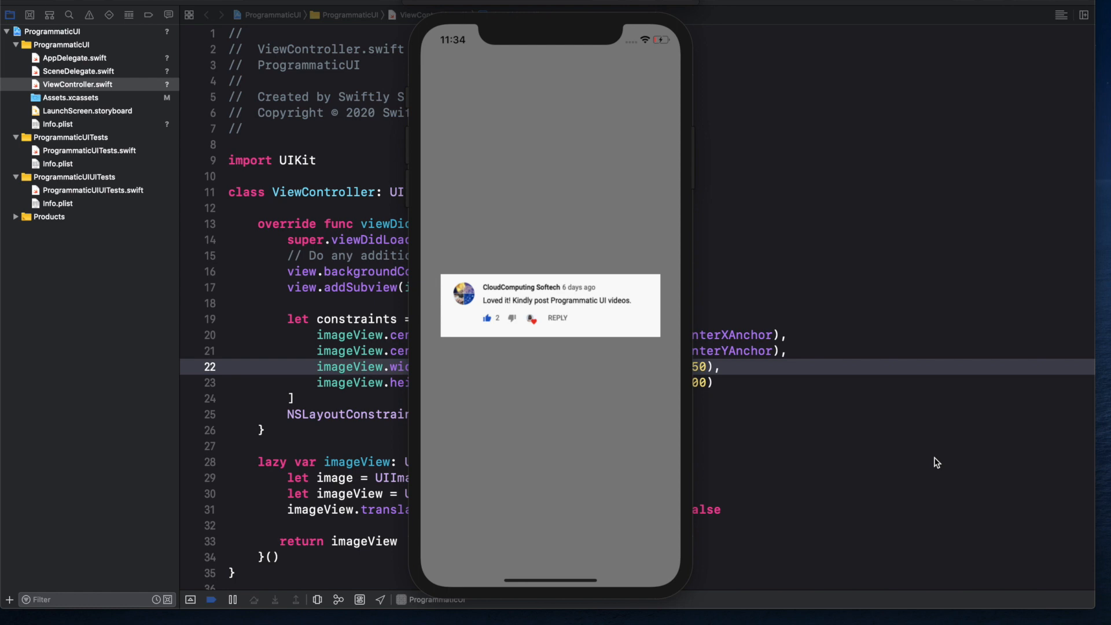
mouse_move(919, 457)
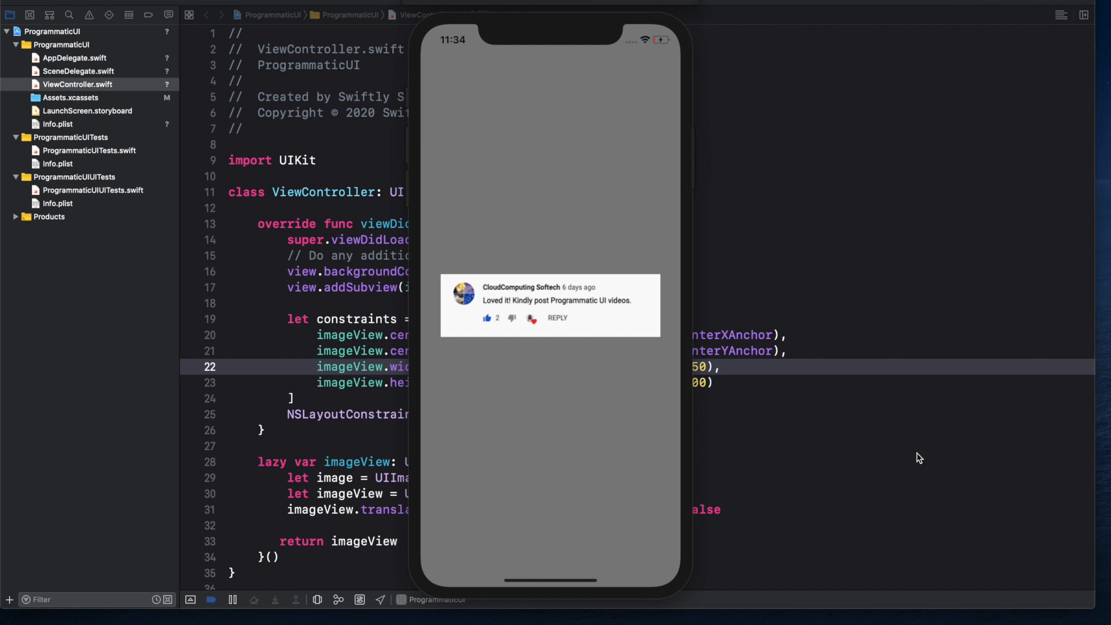
mouse_move(642, 347)
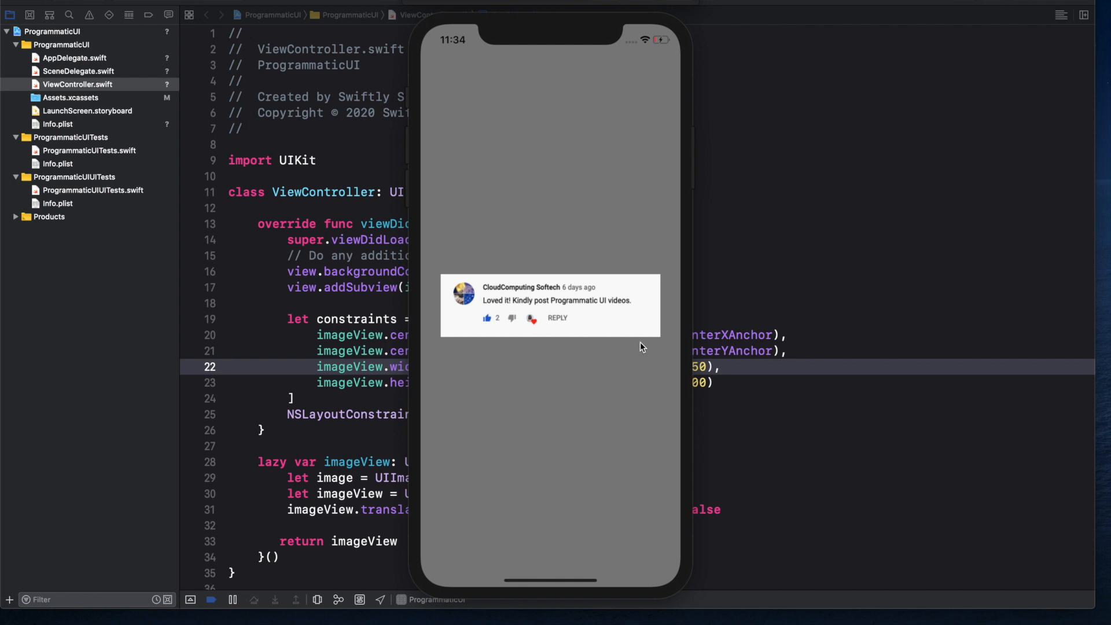
mouse_move(626, 389)
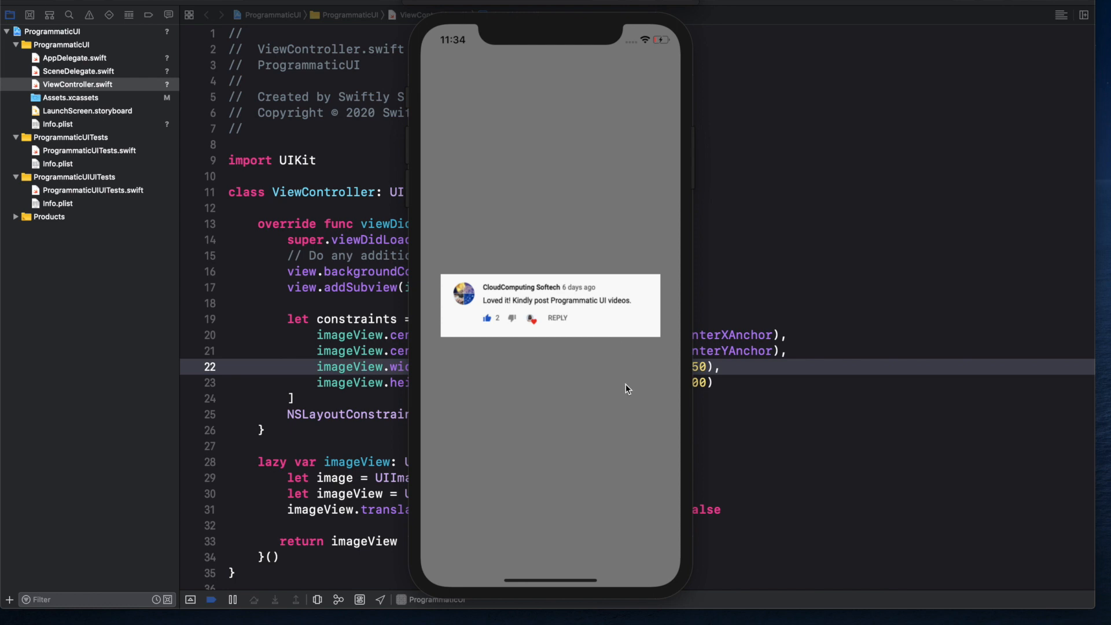
mouse_move(614, 338)
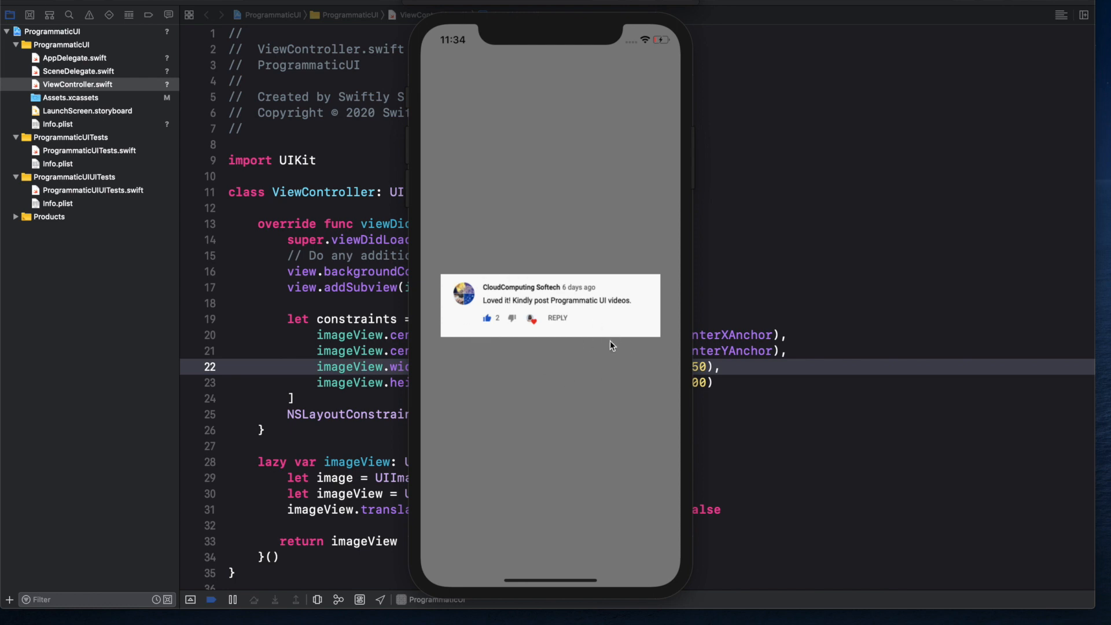
mouse_move(607, 345)
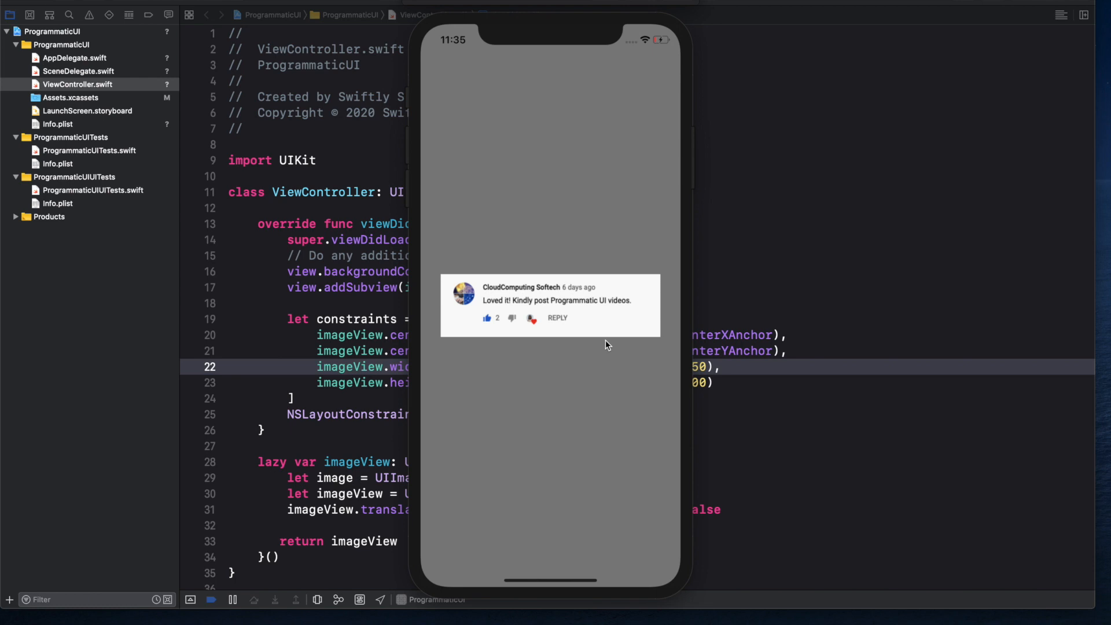
mouse_move(569, 323)
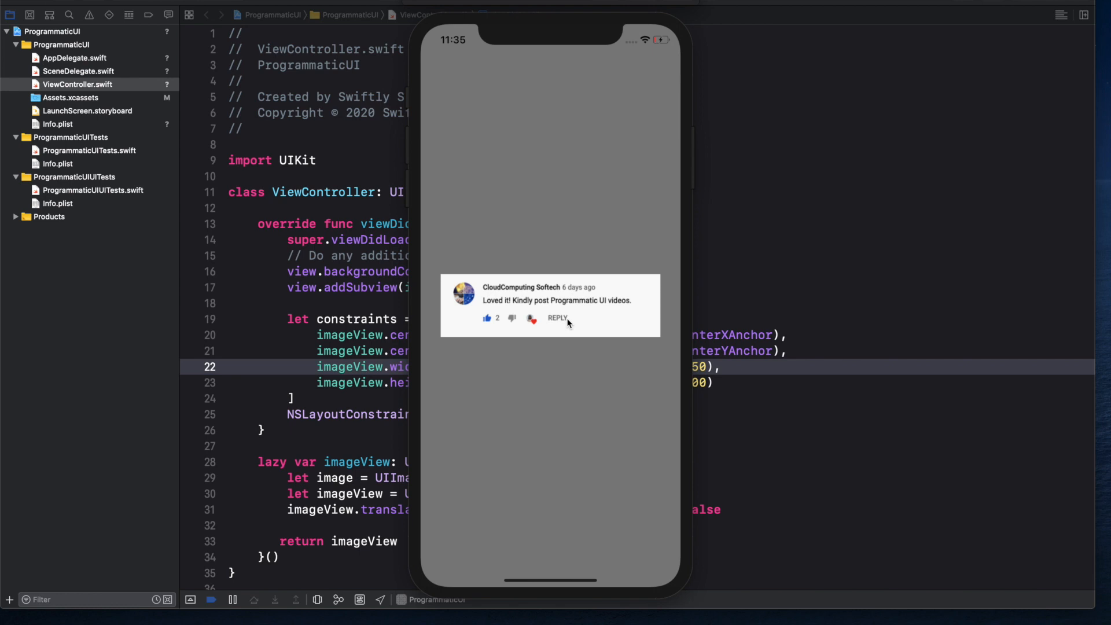
mouse_move(564, 310)
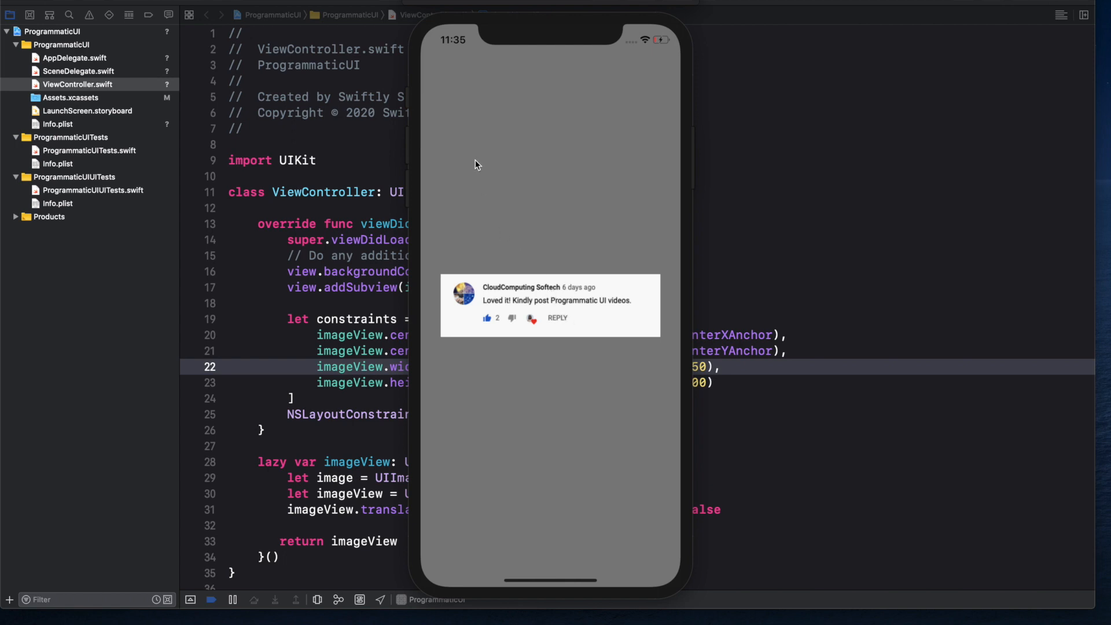
mouse_move(539, 278)
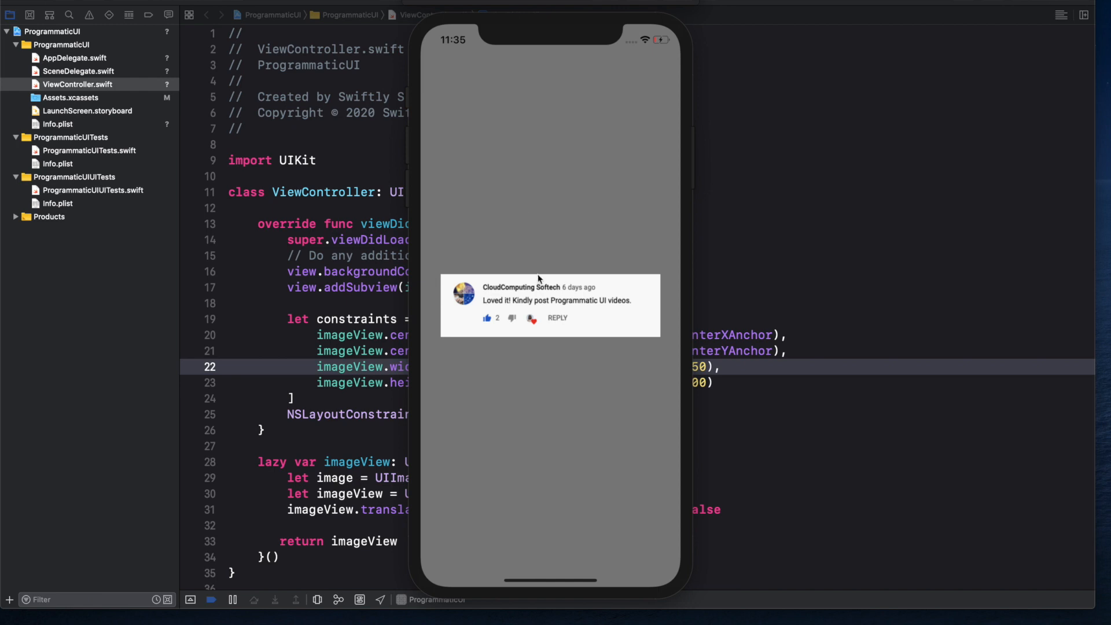
mouse_move(419, 4)
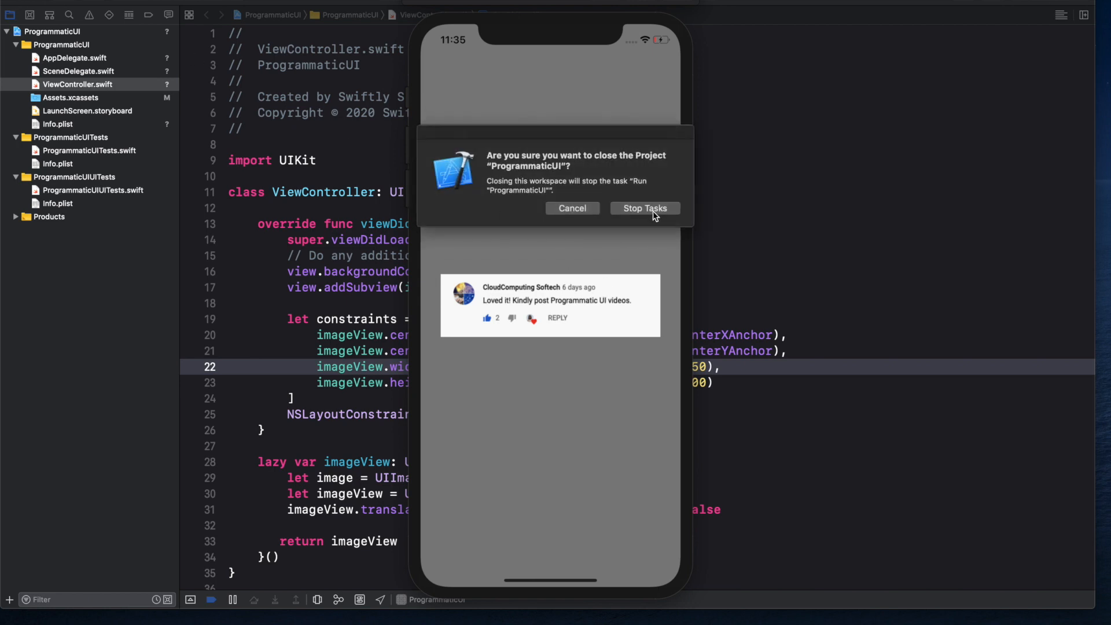
- Close ProgrammaticUI, stopping its run, and delete the ProgrammaticUI app from the simulator
left_click(643, 207)
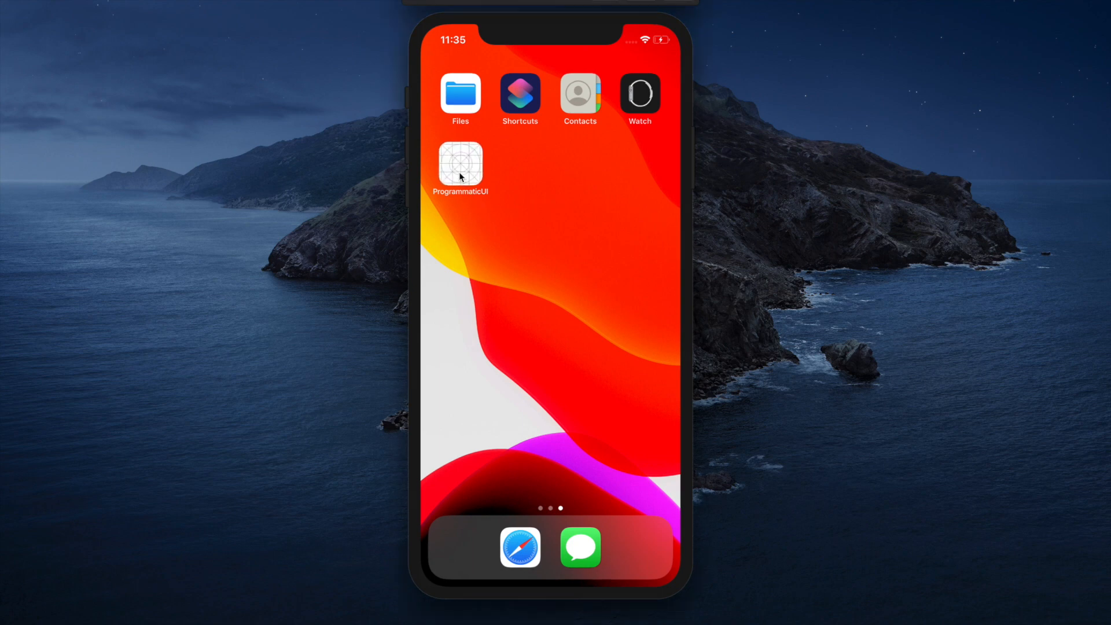
left_click(461, 168)
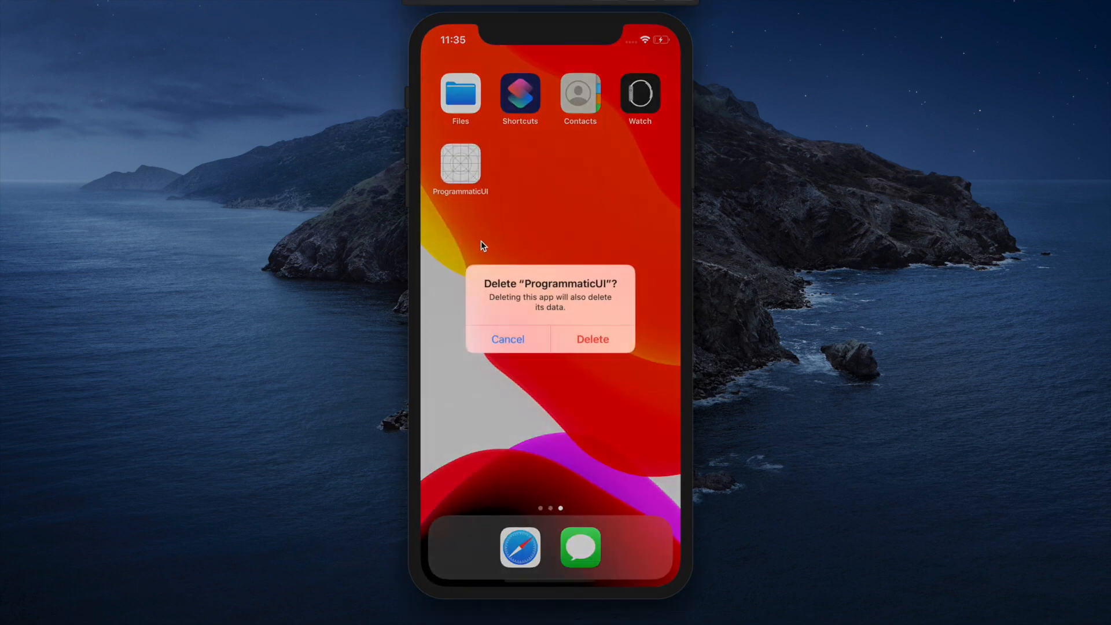
left_click(507, 338)
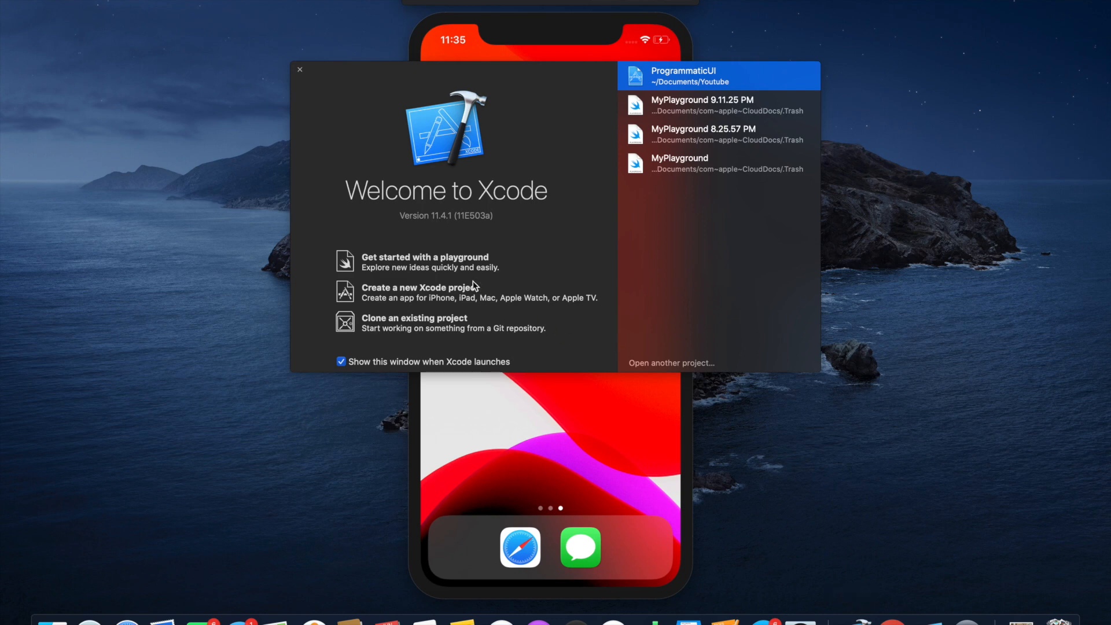
mouse_move(424, 294)
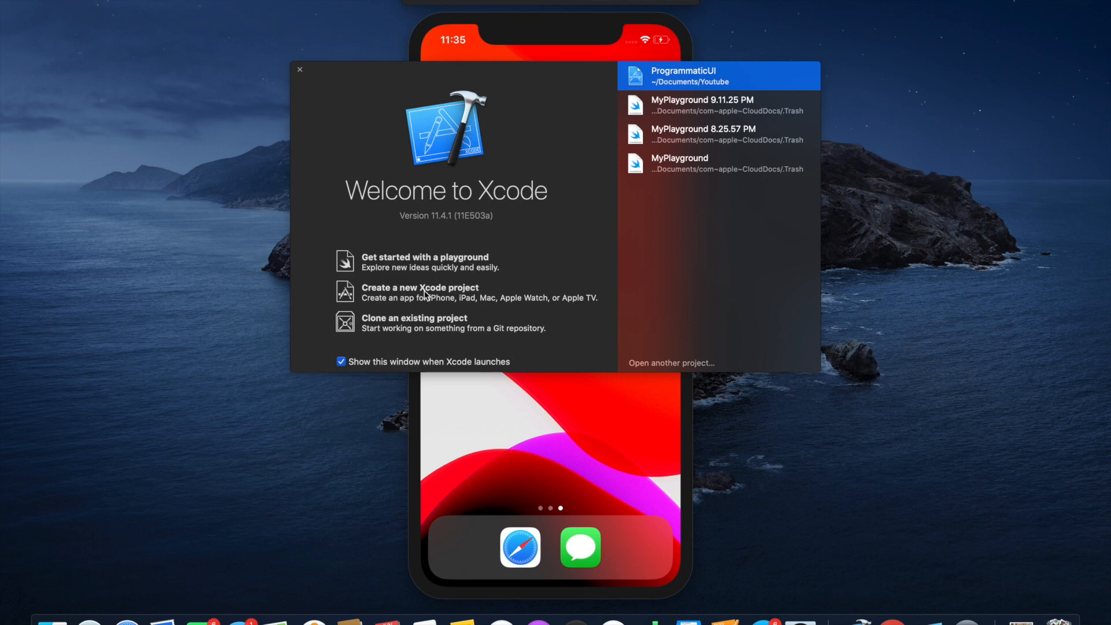
- Start a Single View App named NoStoryboard with unit and UI tests unchecked
left_click(419, 291)
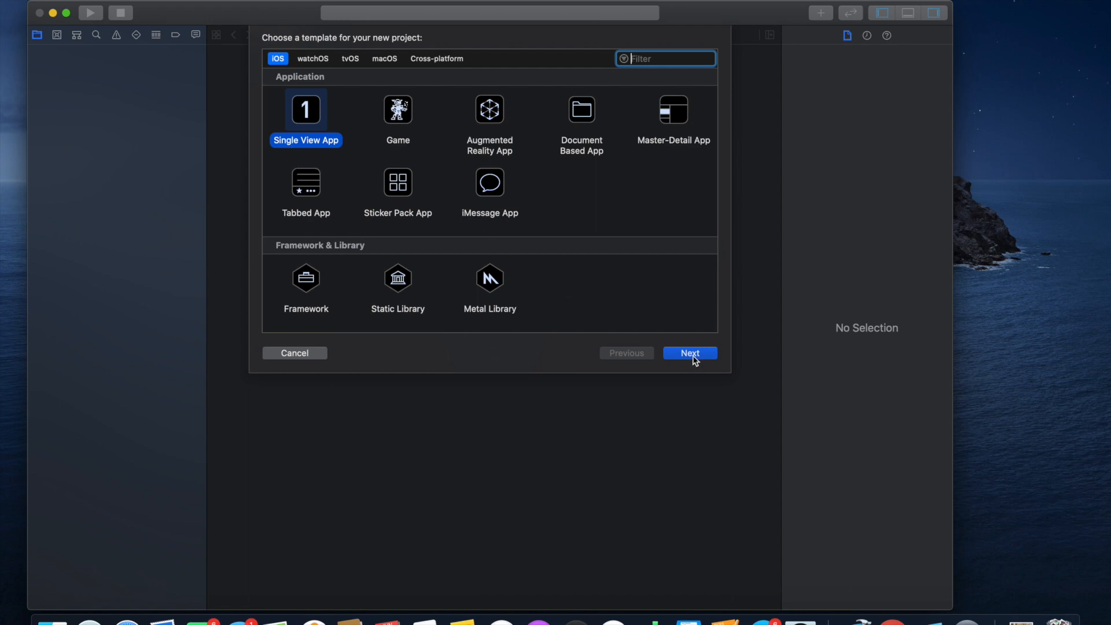
left_click(688, 353)
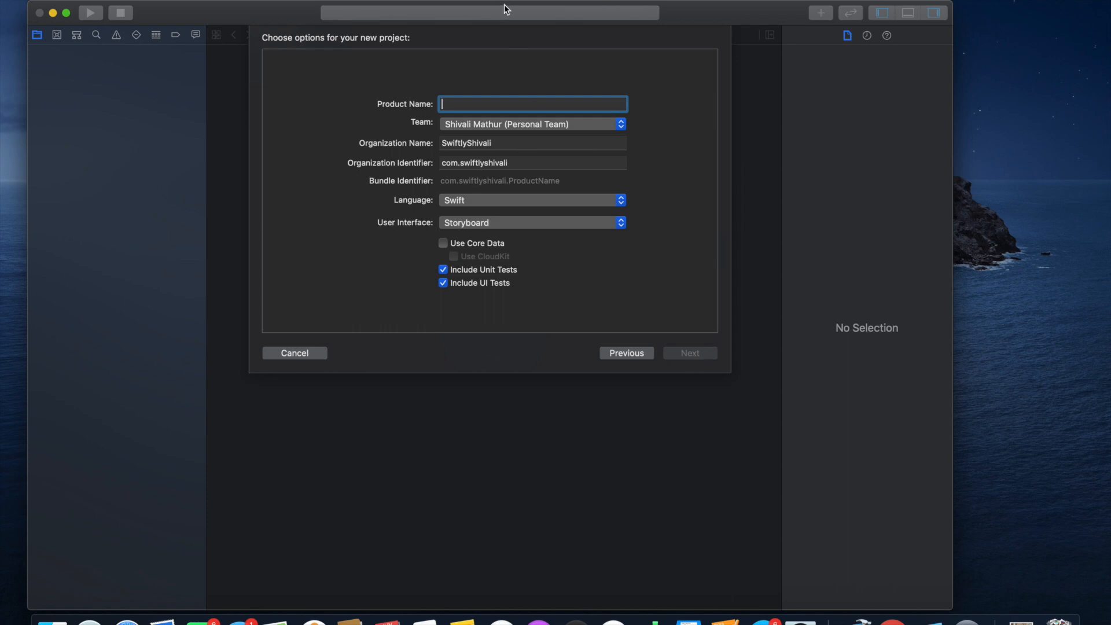
mouse_move(565, 105)
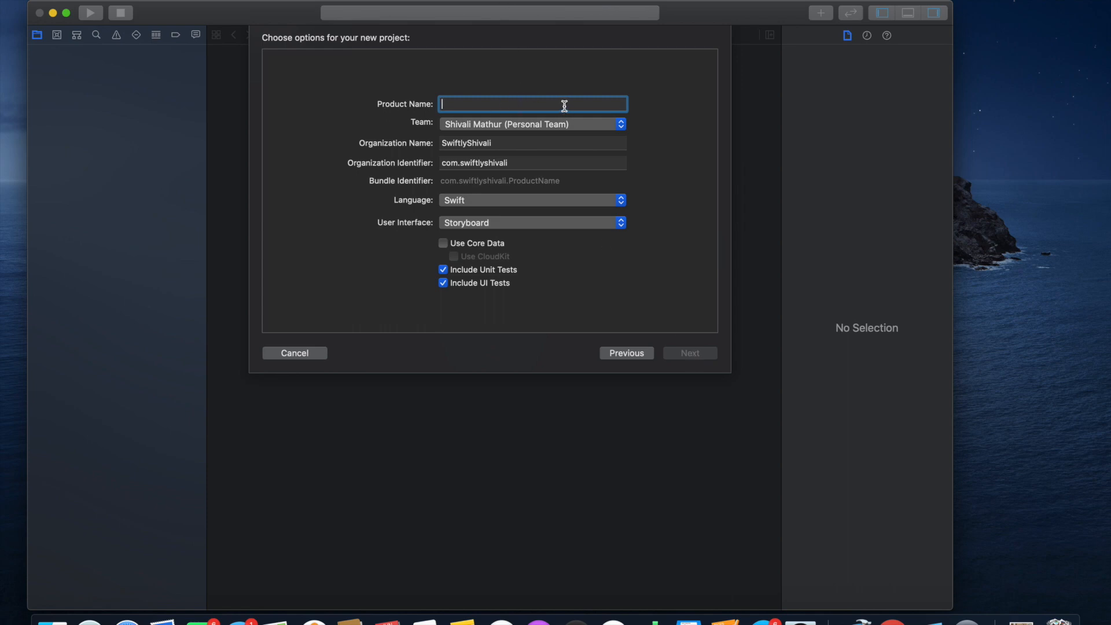
mouse_move(531, 104)
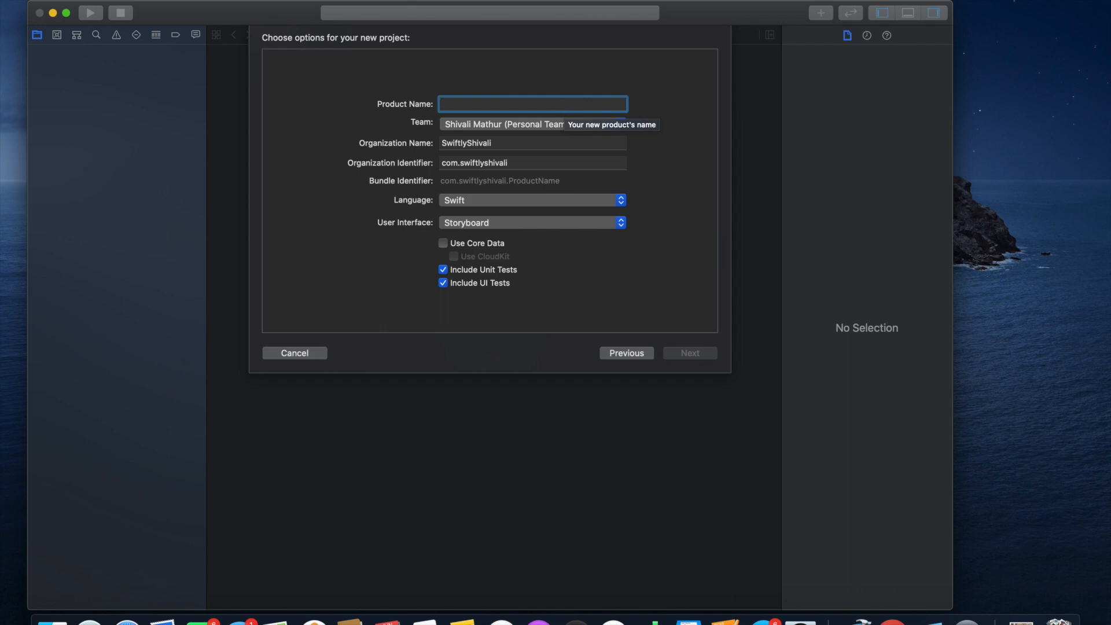
type("Program")
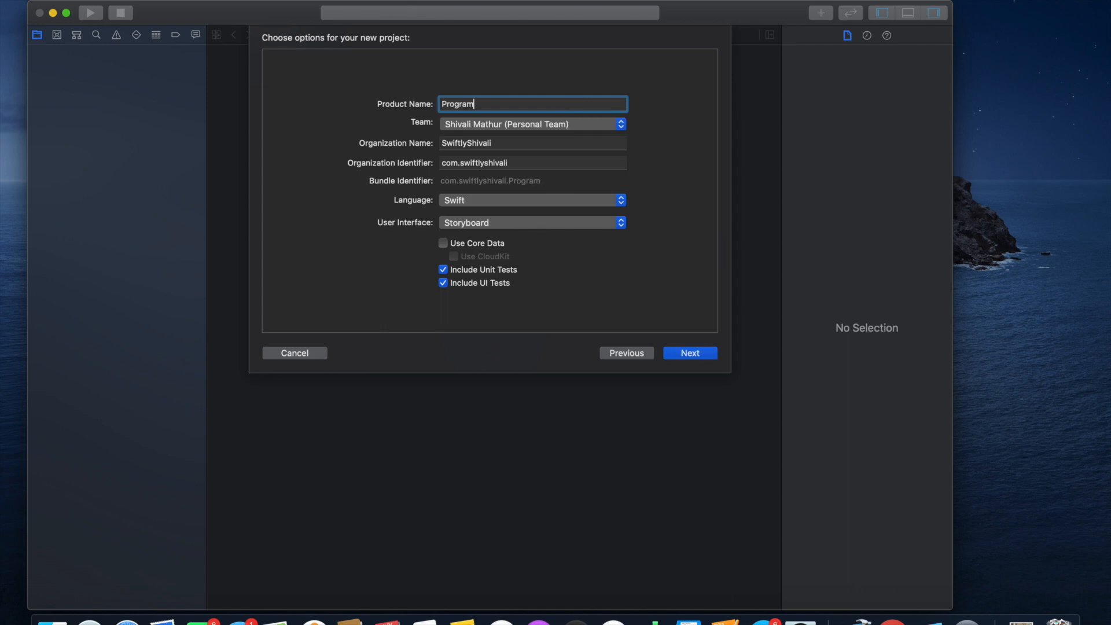
key("BackSpace")
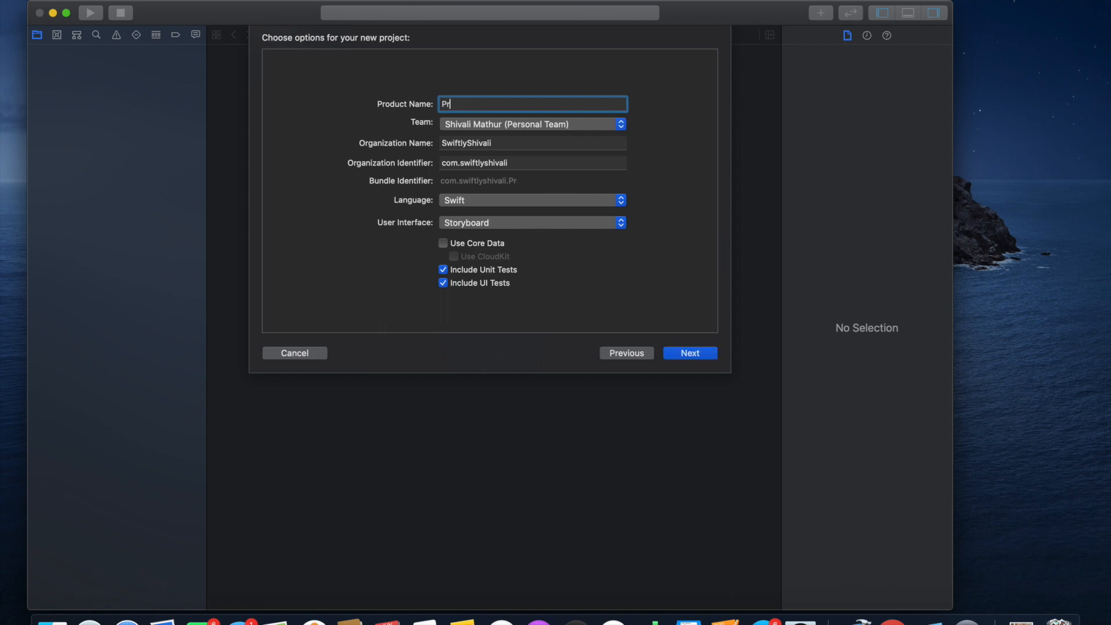
type("NoStoryb")
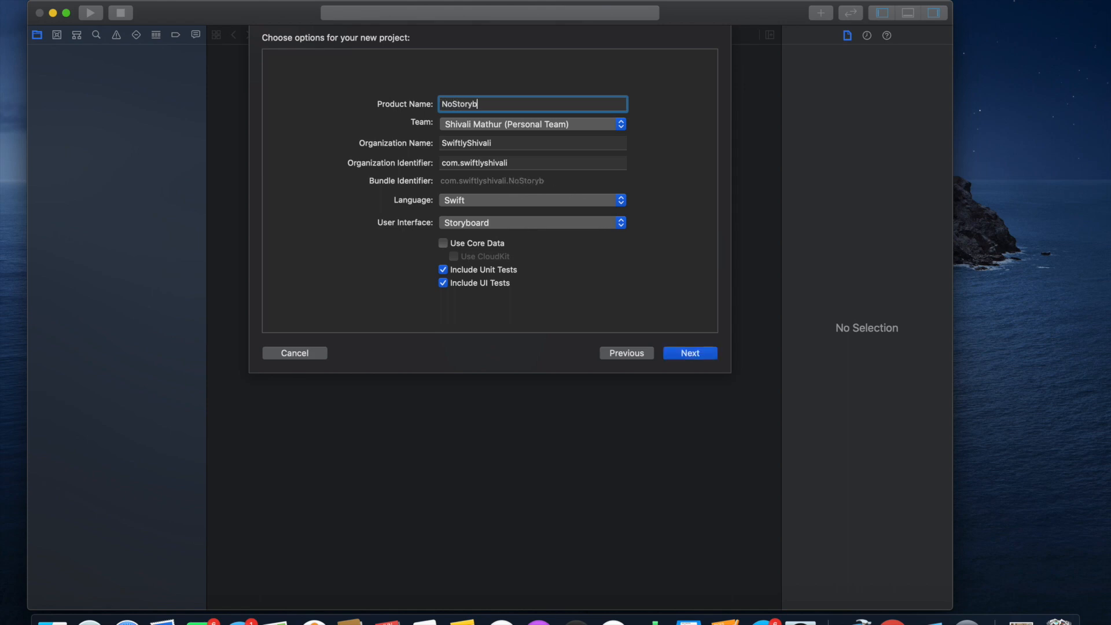
type("oard")
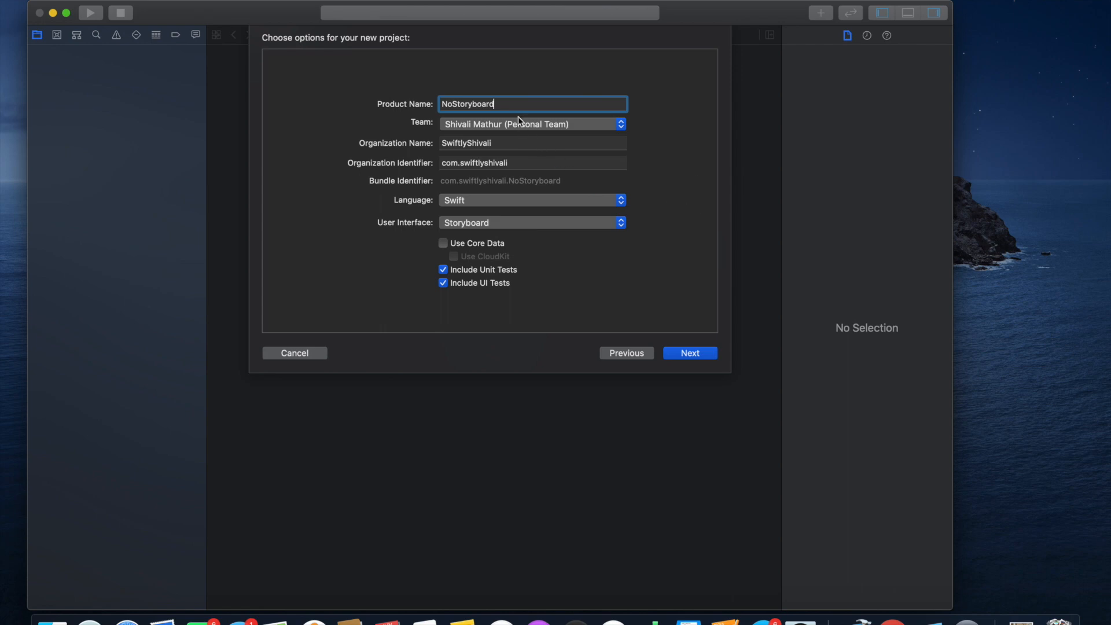
left_click(442, 269)
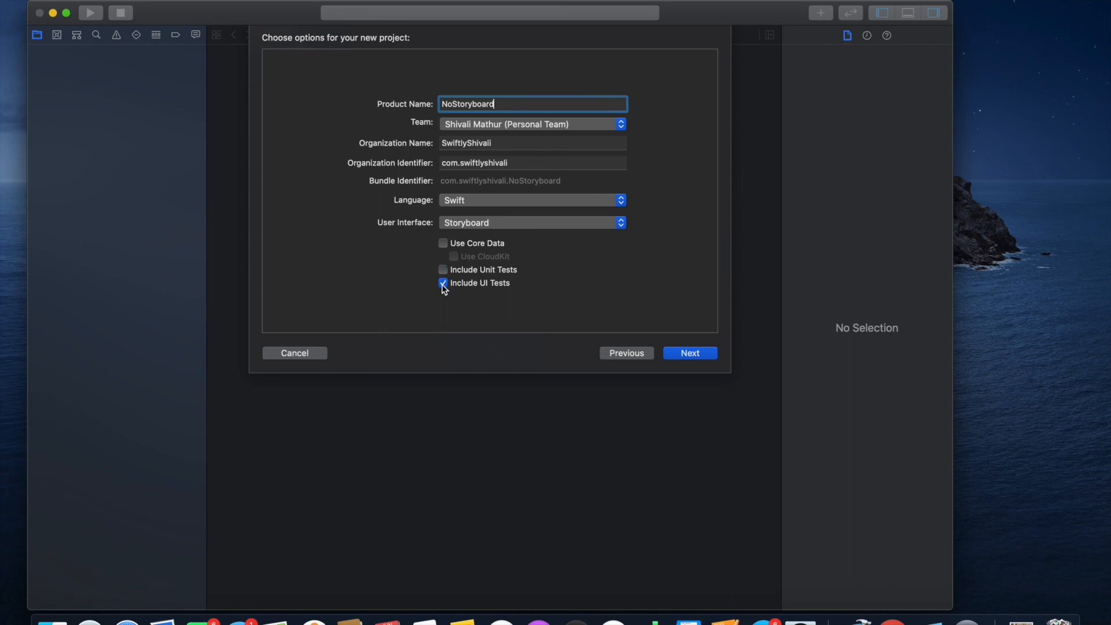
left_click(443, 283)
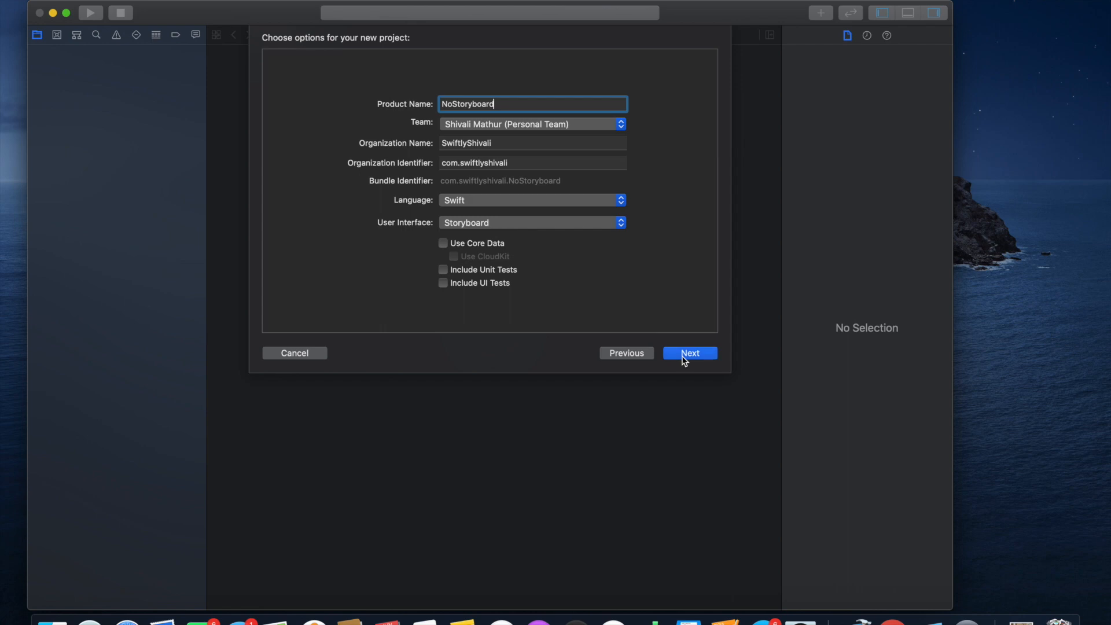
- Save the project in the Youtube folder and dismiss the missing author warning
left_click(689, 353)
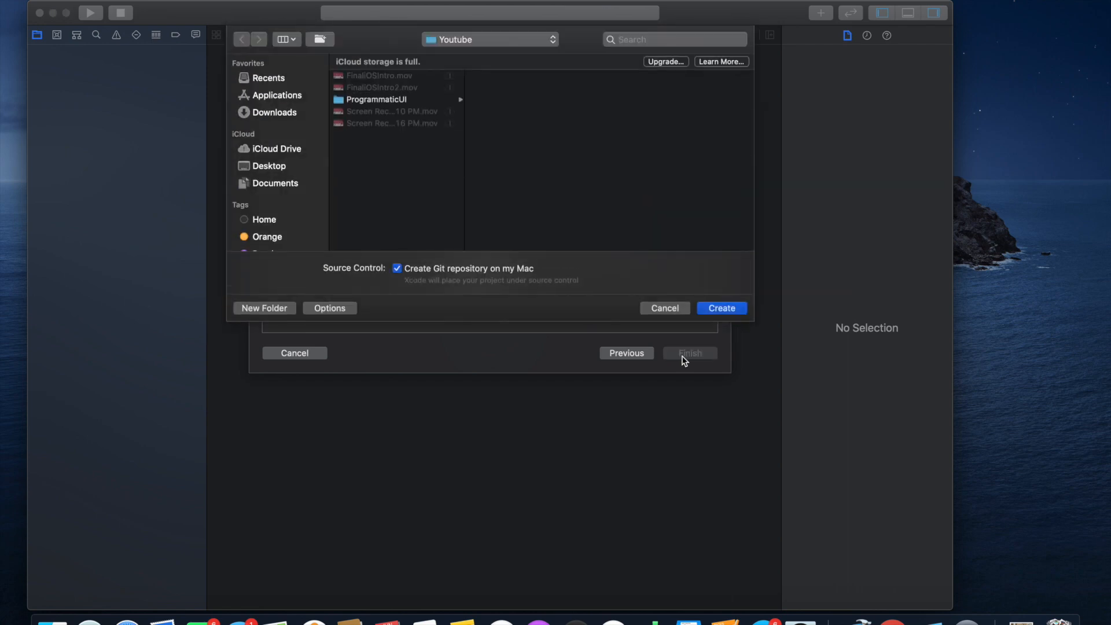
left_click(721, 307)
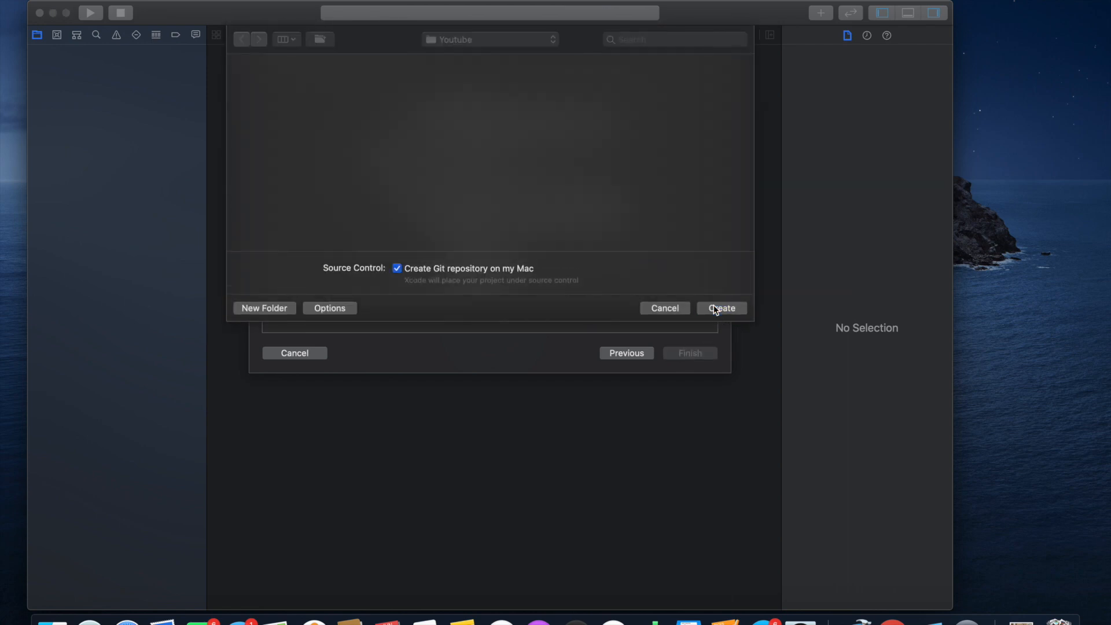
left_click(719, 307)
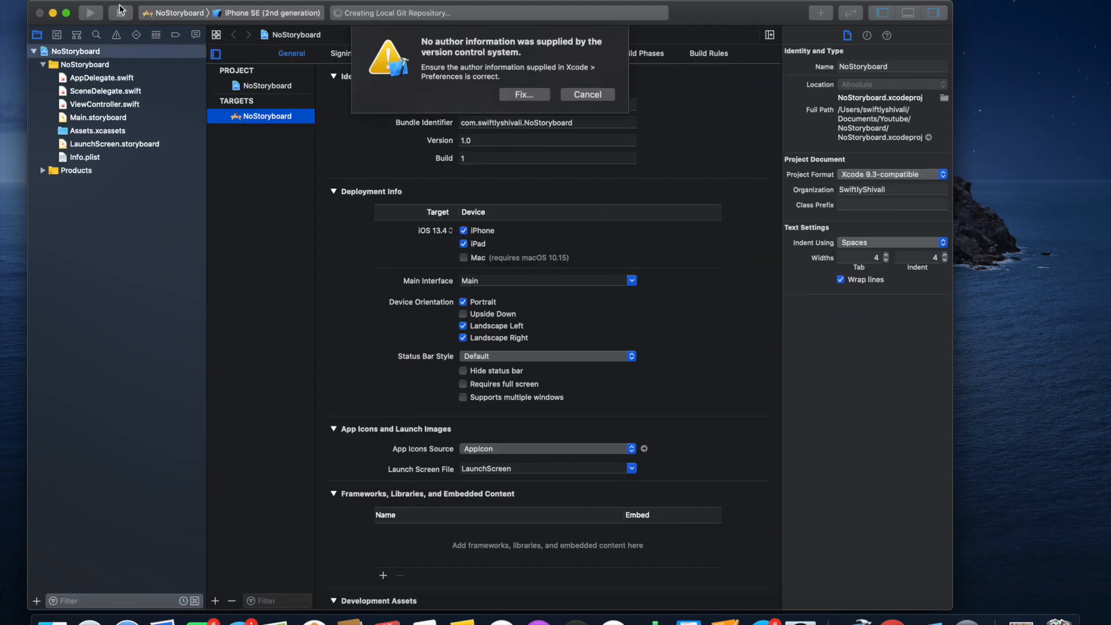
left_click(588, 95)
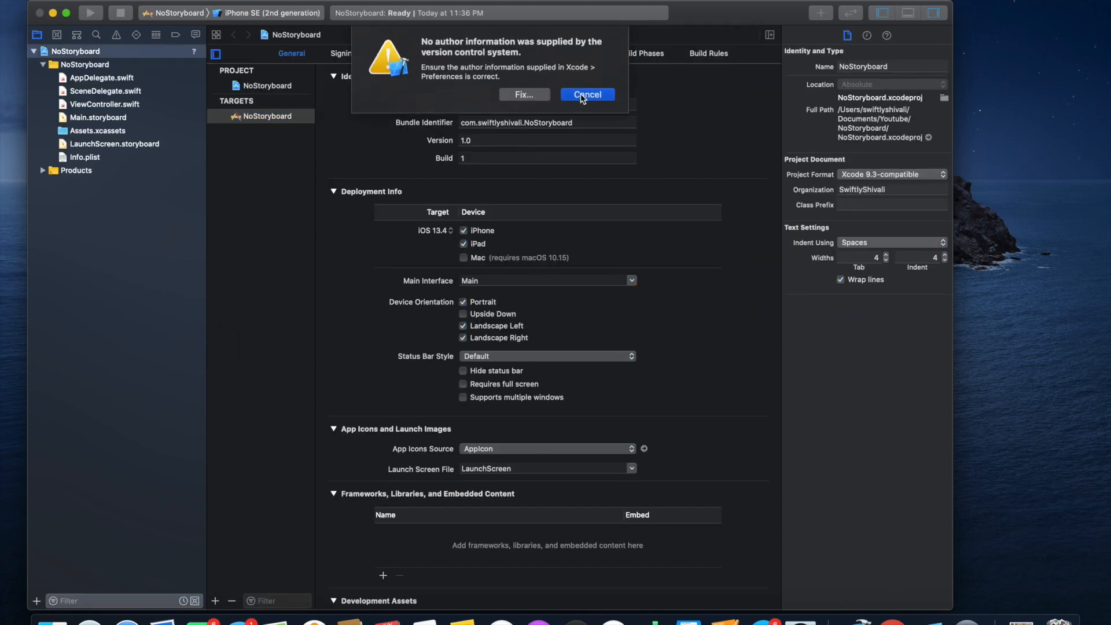
left_click(586, 95)
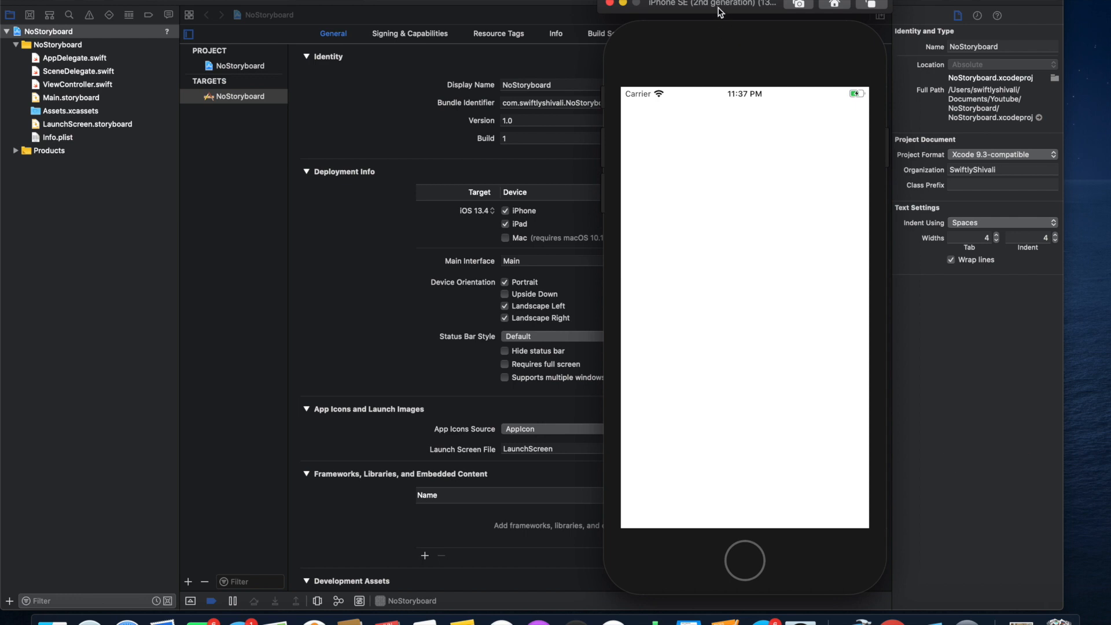
mouse_move(619, 99)
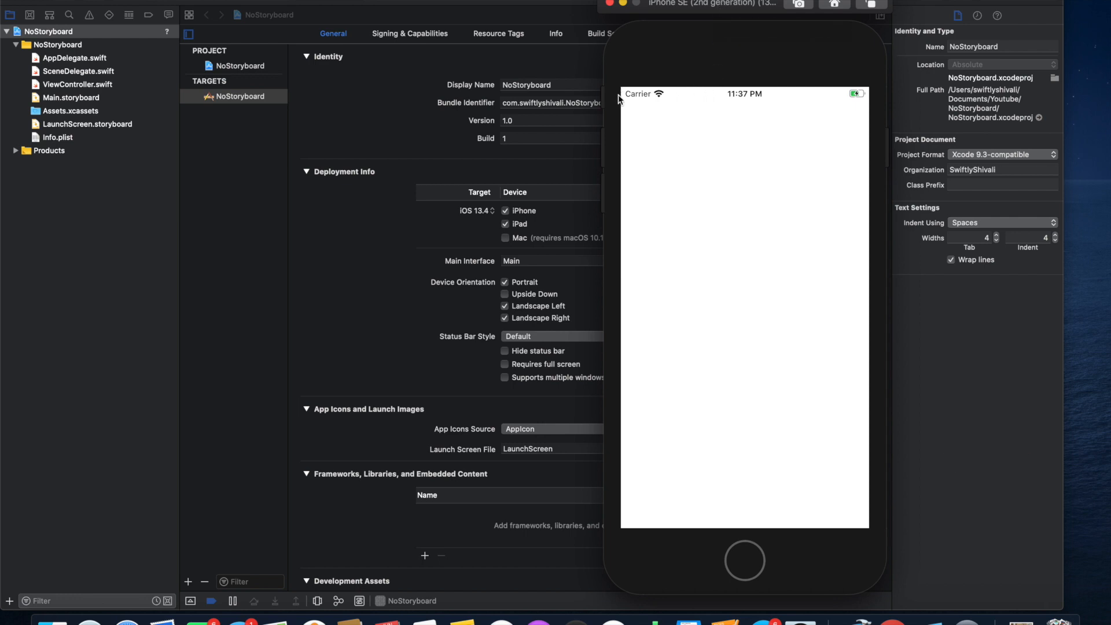
mouse_move(871, 503)
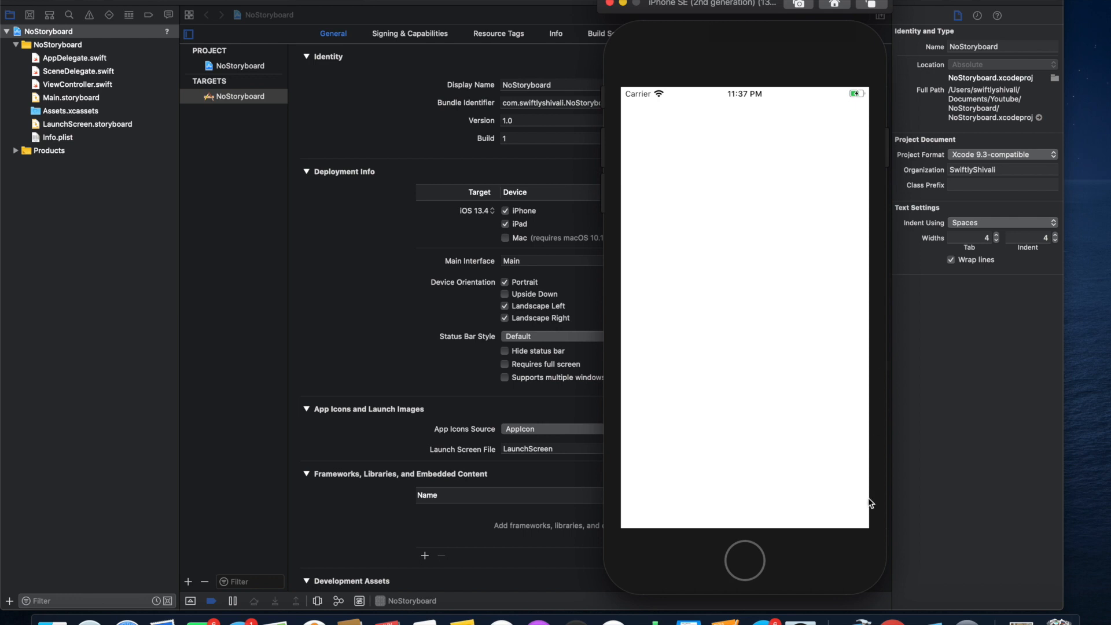
mouse_move(726, 138)
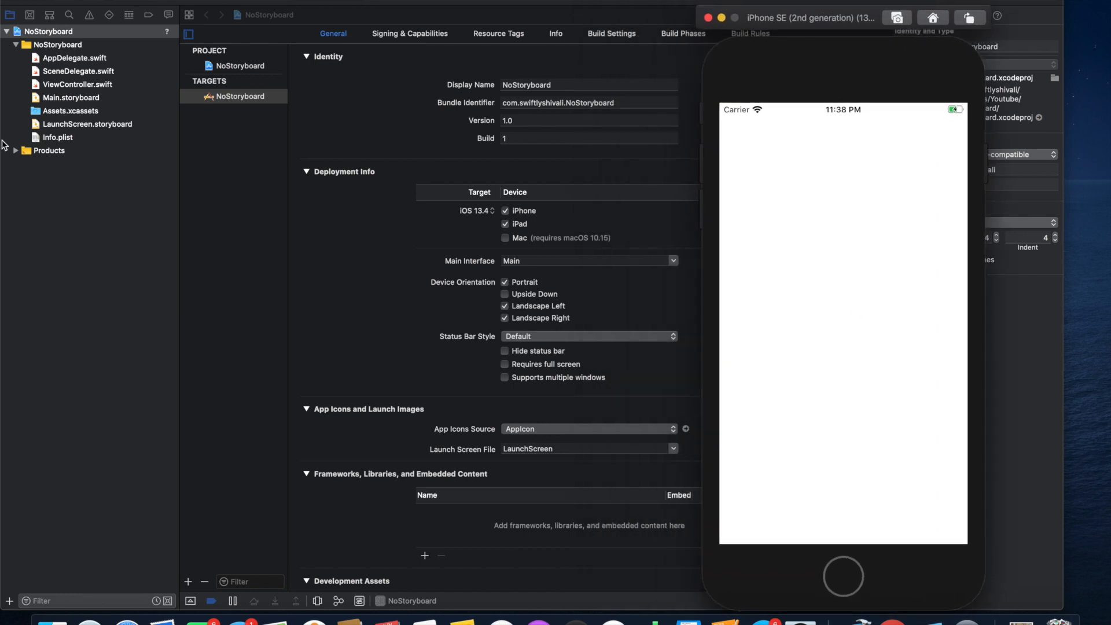
- Delete Main.storyboard from the project and move it to the Trash
left_click(70, 97)
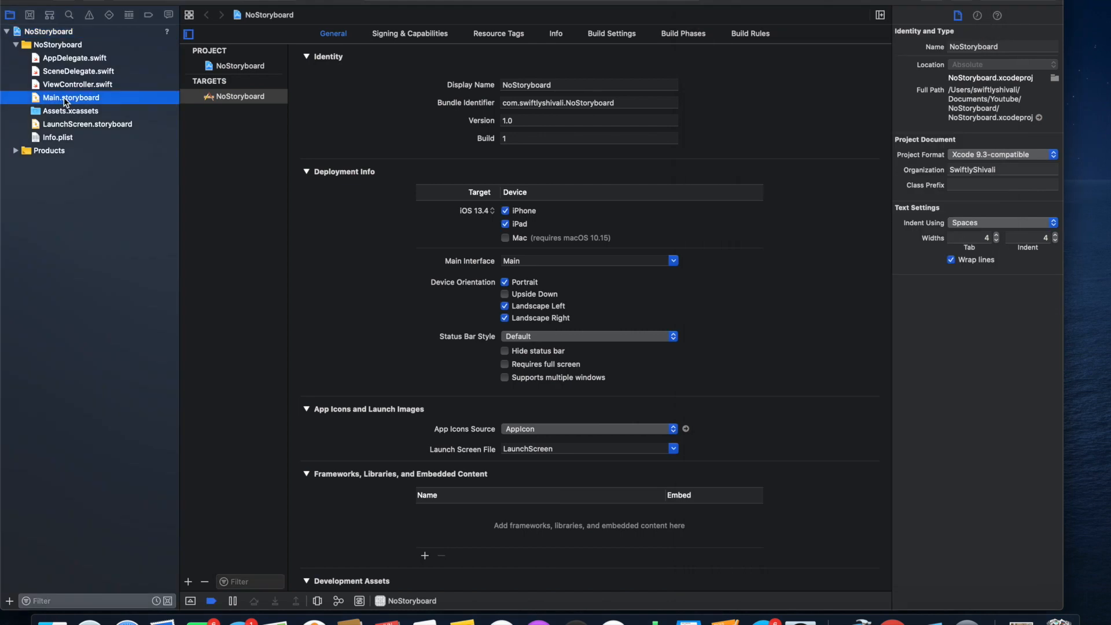
right_click(70, 98)
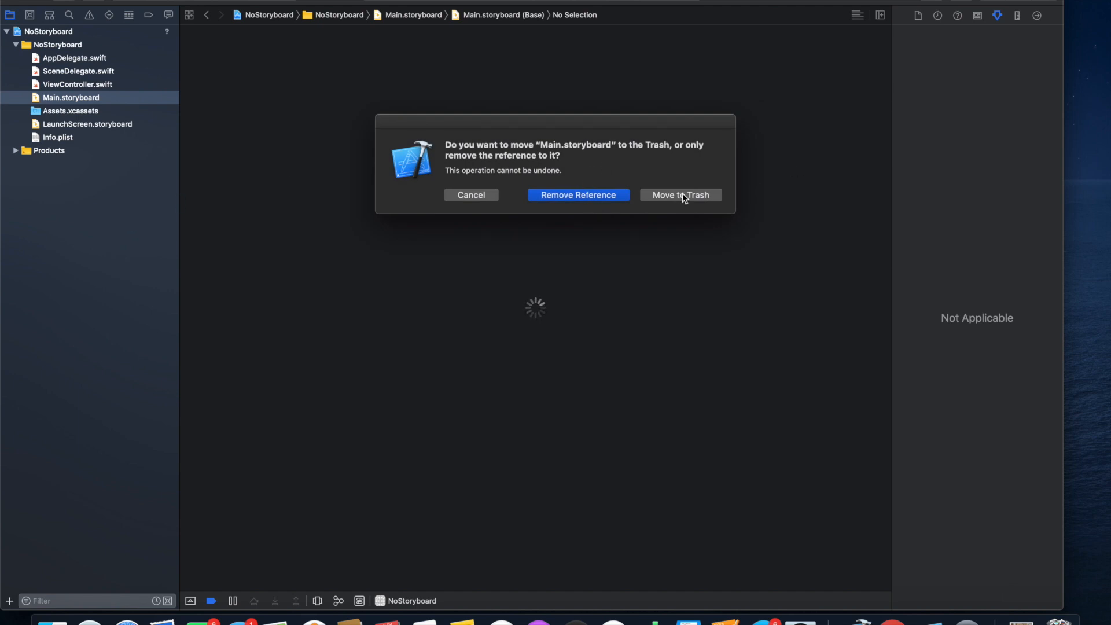
left_click(679, 195)
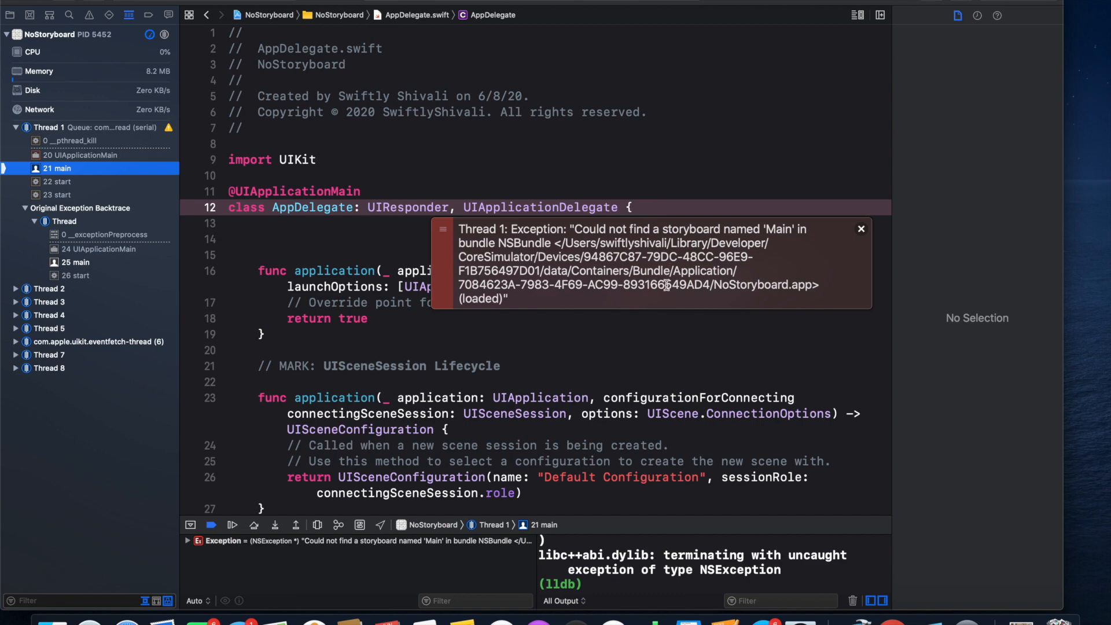
mouse_move(668, 300)
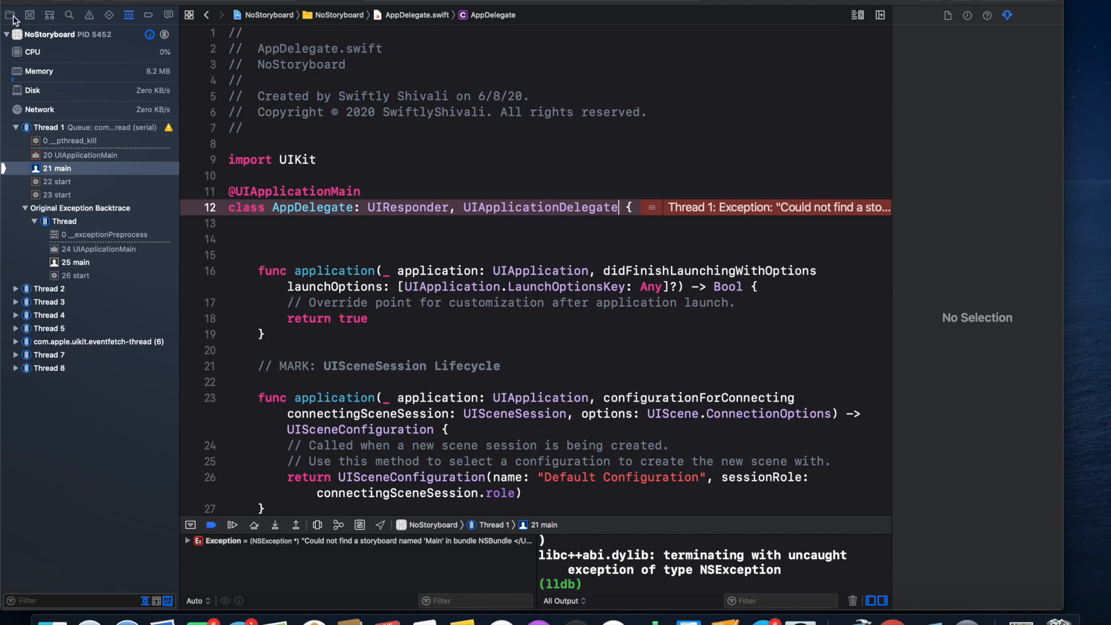
- Empty the Main Interface field in the NoStoryboard target's General settings
left_click(10, 14)
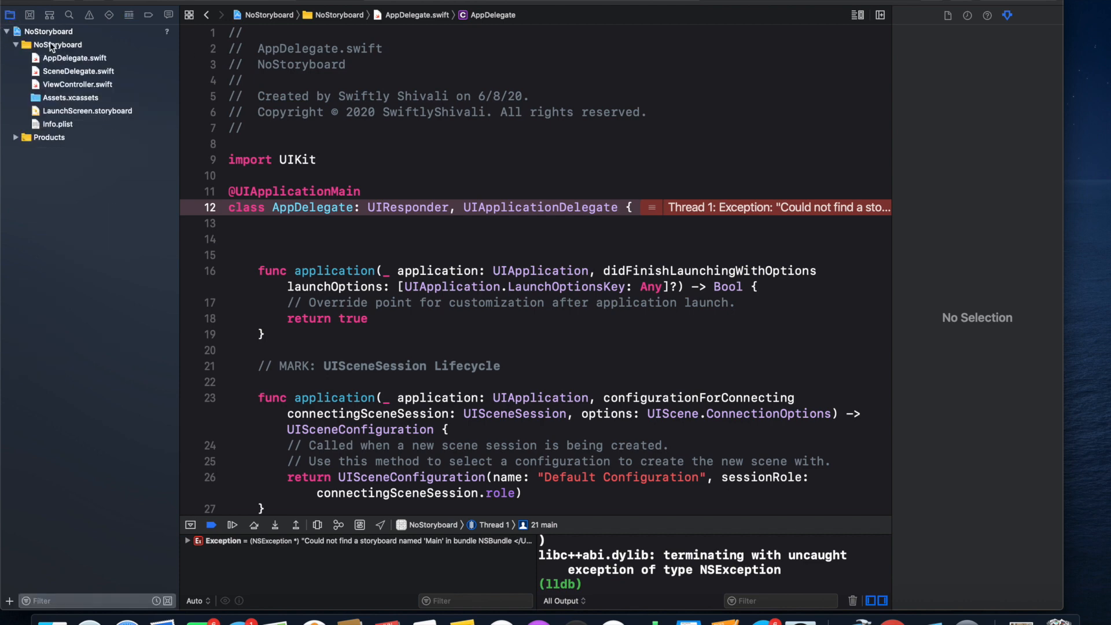
left_click(48, 32)
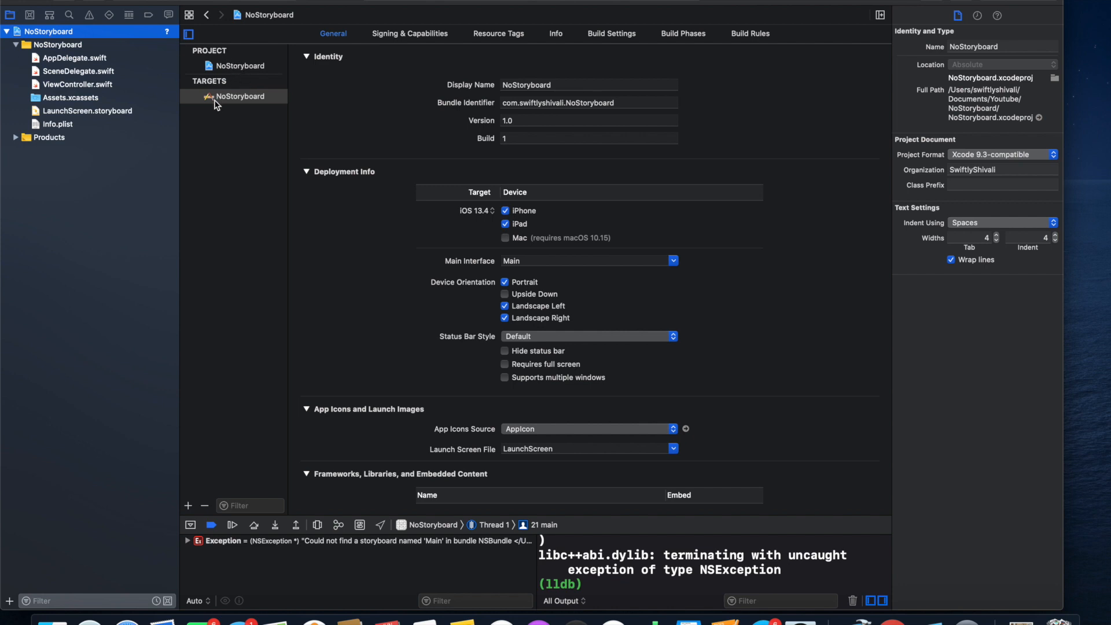
left_click(239, 96)
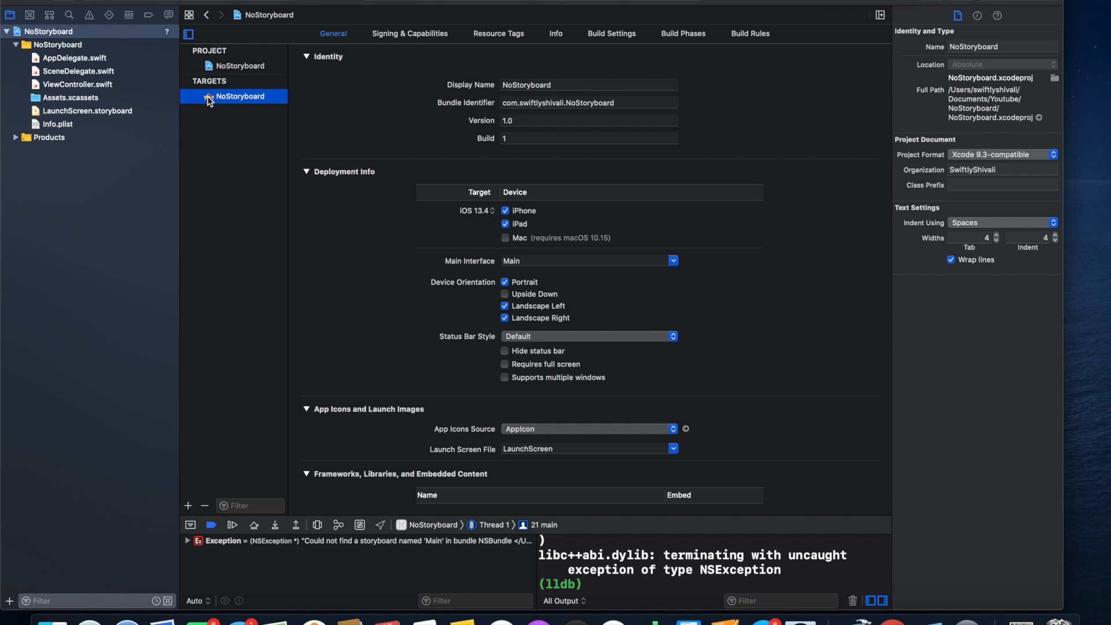
scroll("down", 3)
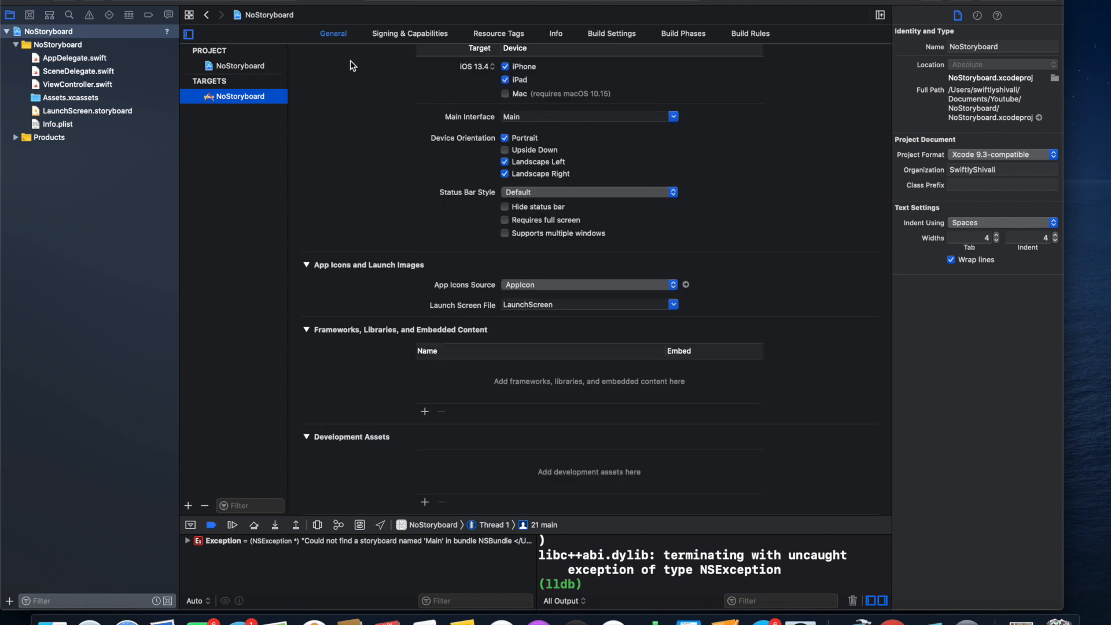
mouse_move(484, 131)
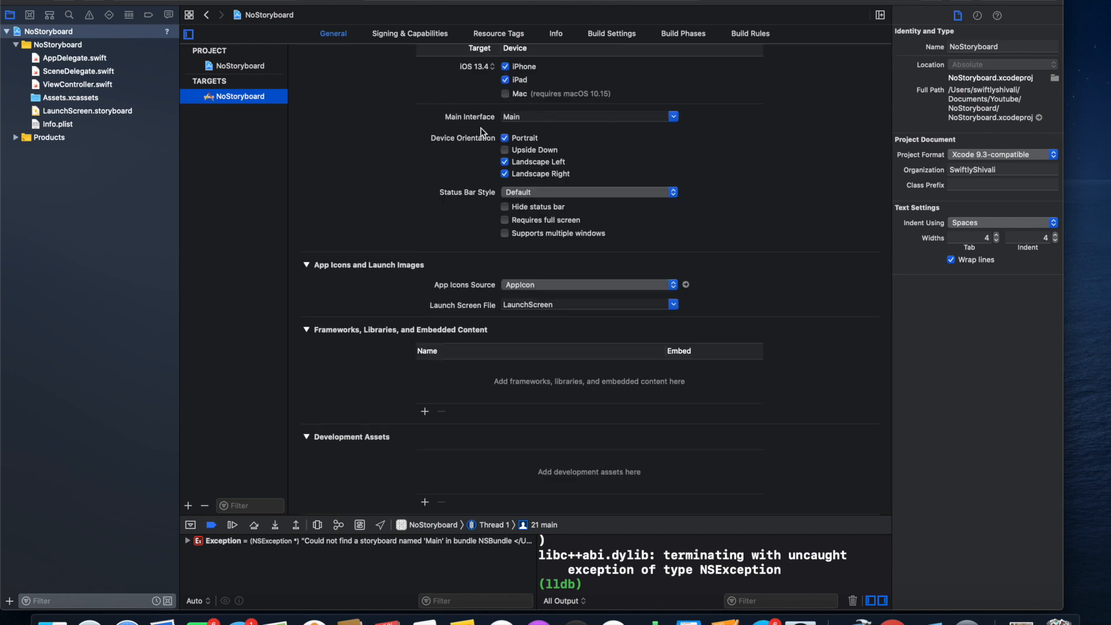
left_click(581, 116)
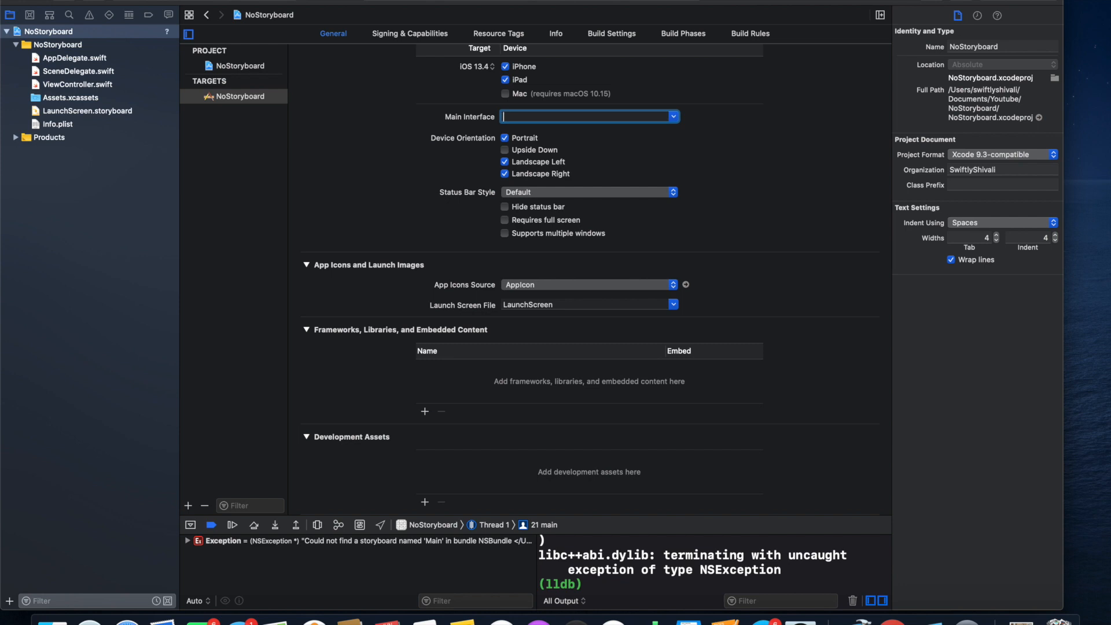
mouse_move(665, 36)
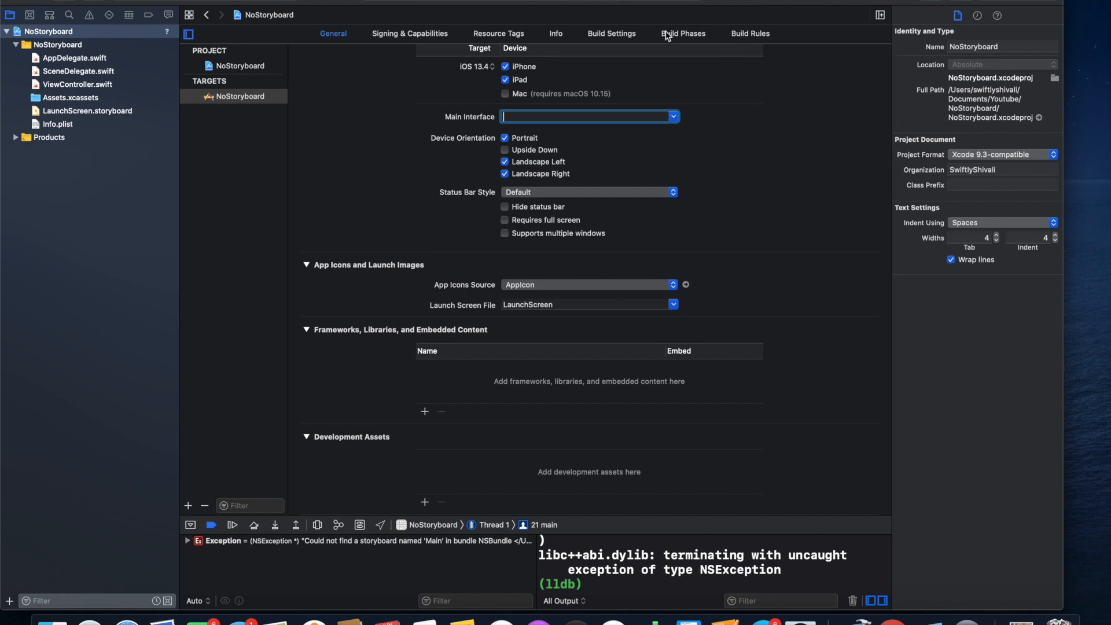
- In the target's Info, expand Application Scene Manifest and remove the Storyboard Name entry
left_click(556, 34)
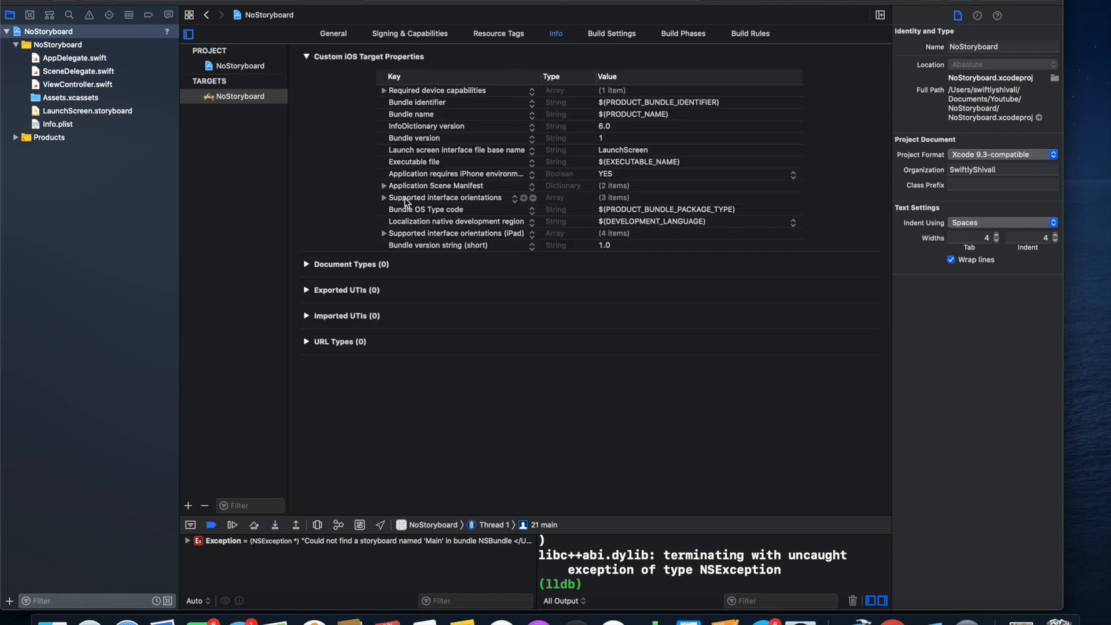
mouse_move(404, 202)
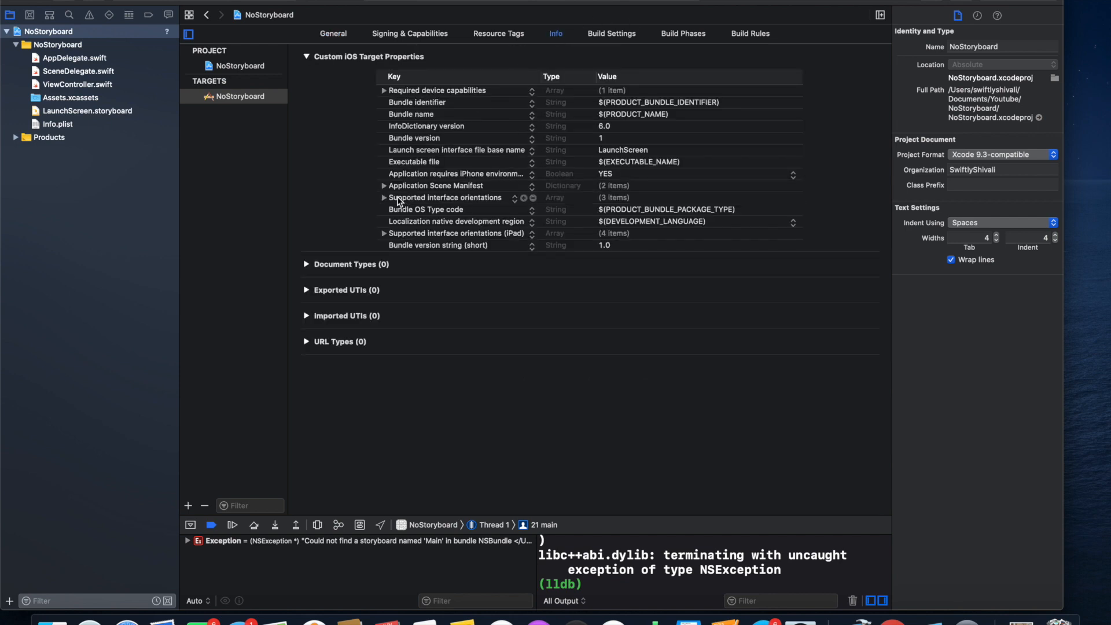
mouse_move(395, 190)
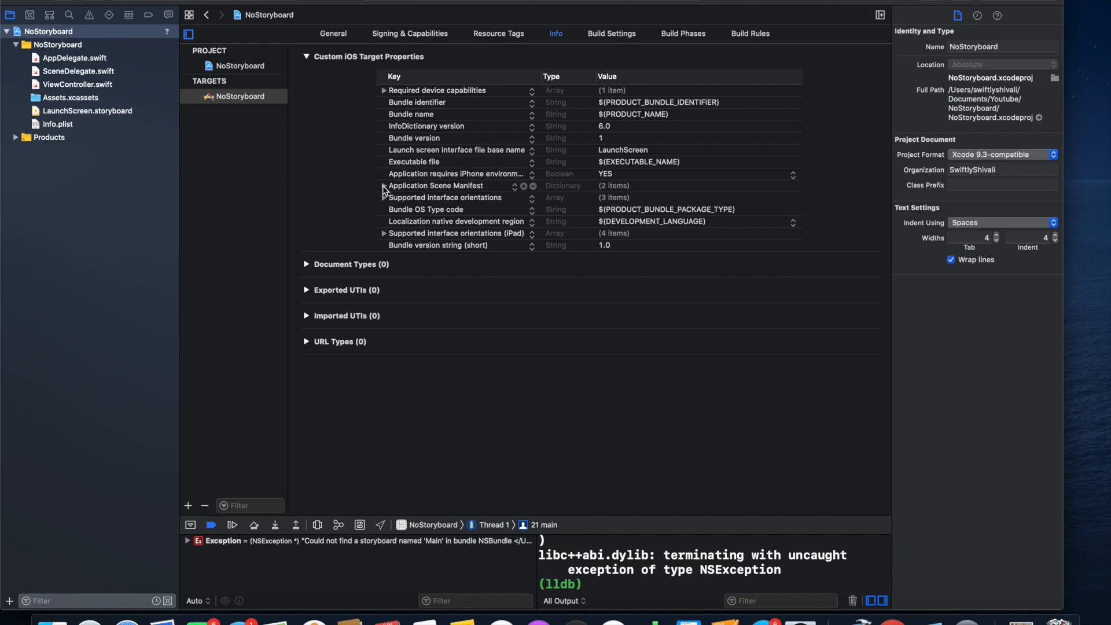
left_click(383, 186)
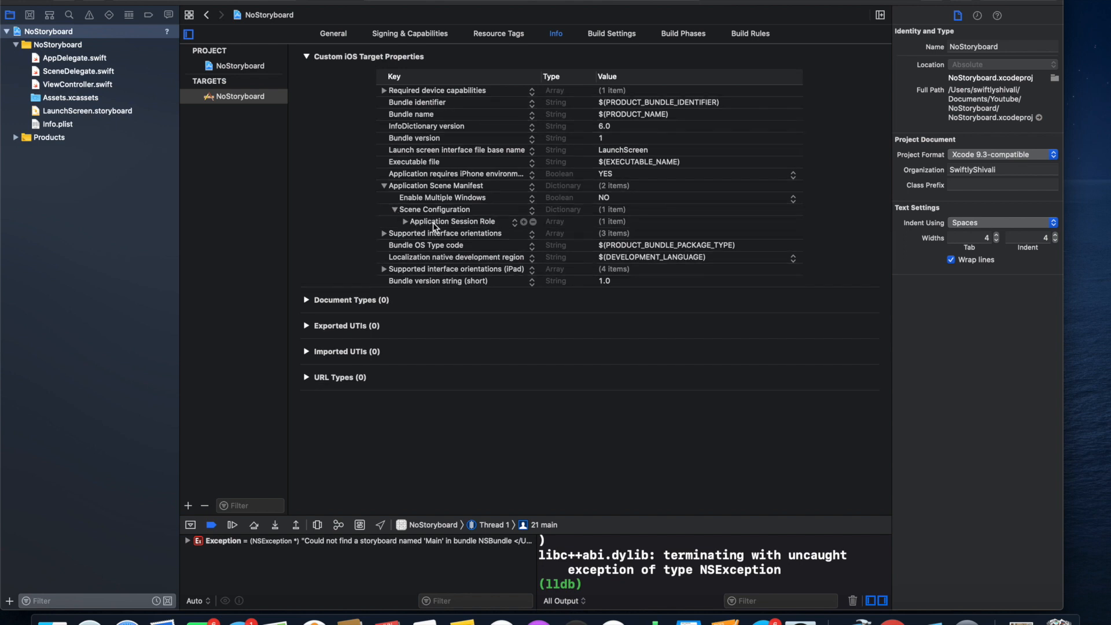
mouse_move(402, 228)
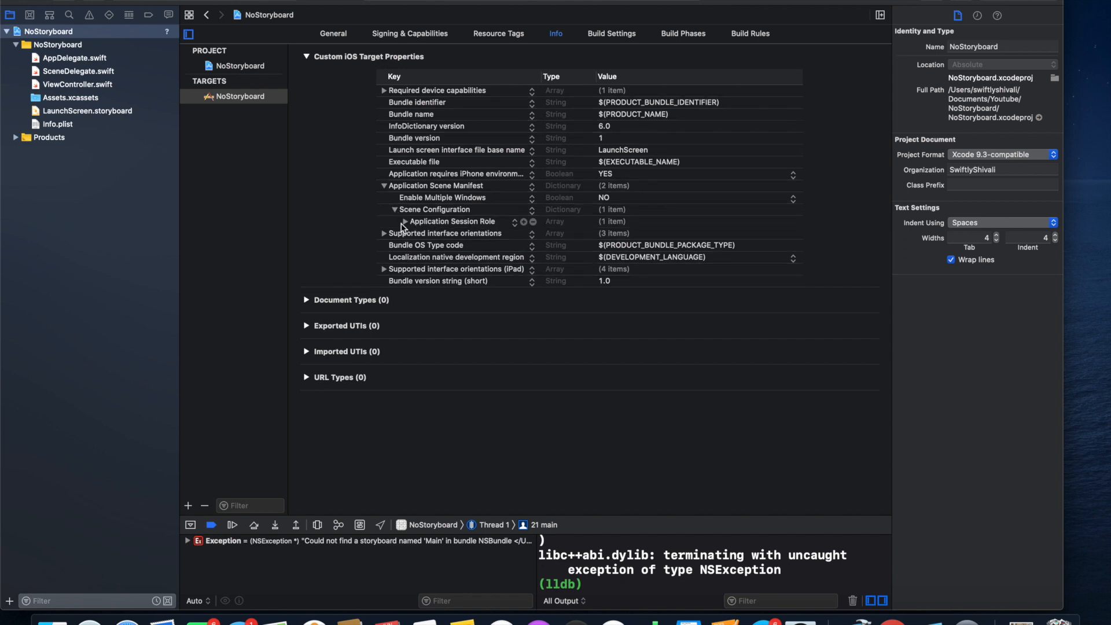
left_click(414, 234)
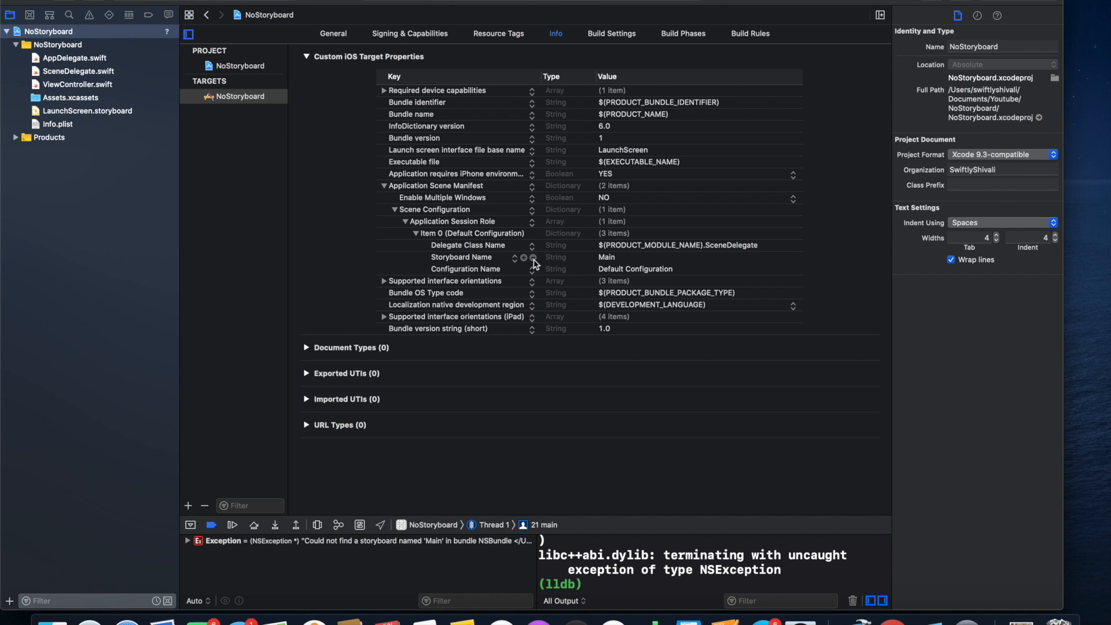
left_click(530, 256)
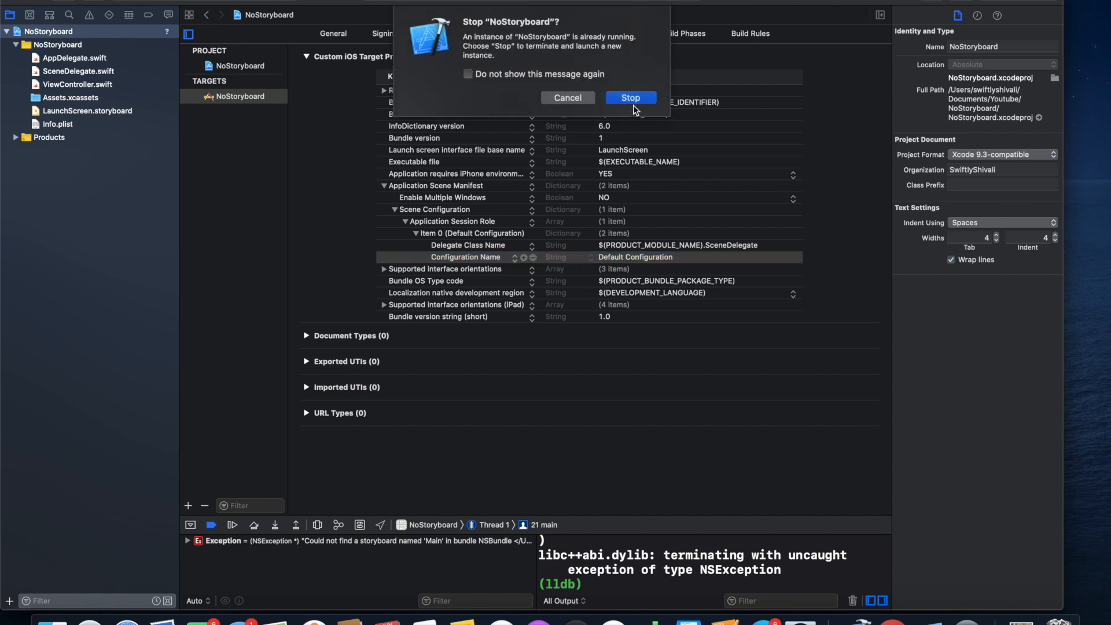
- Confirm stopping the running instance so the app relaunches to a black screen
left_click(629, 98)
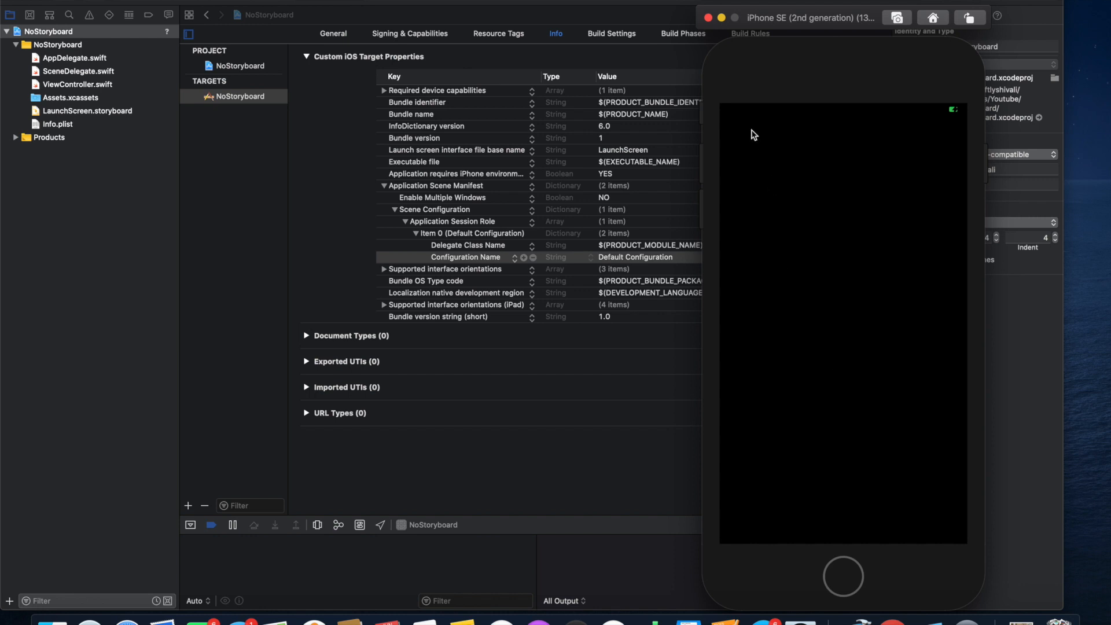
mouse_move(809, 286)
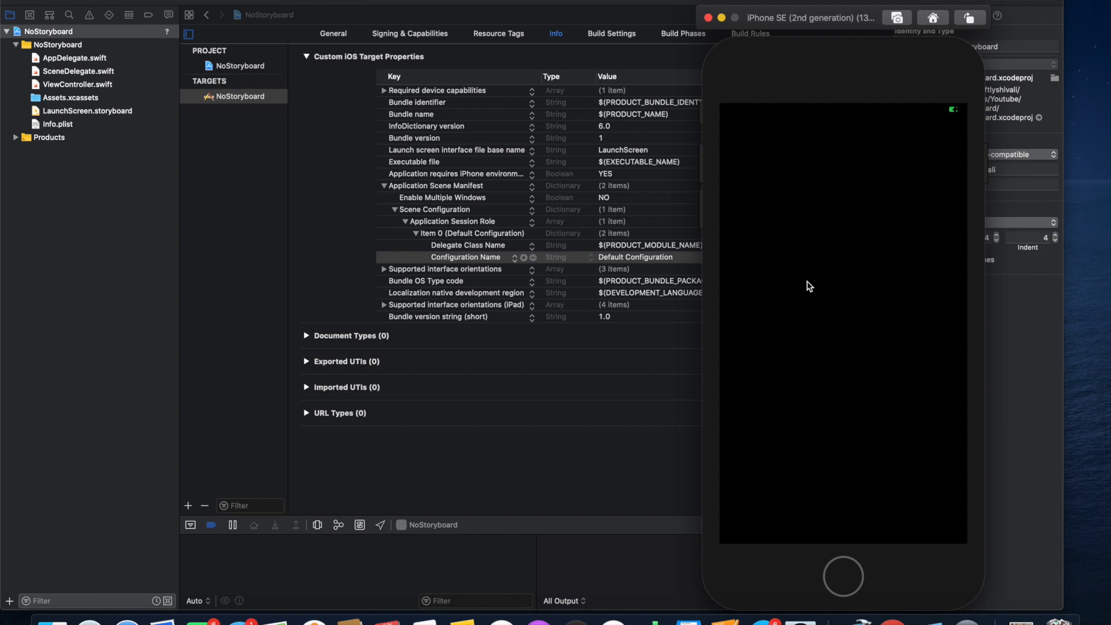
mouse_move(820, 458)
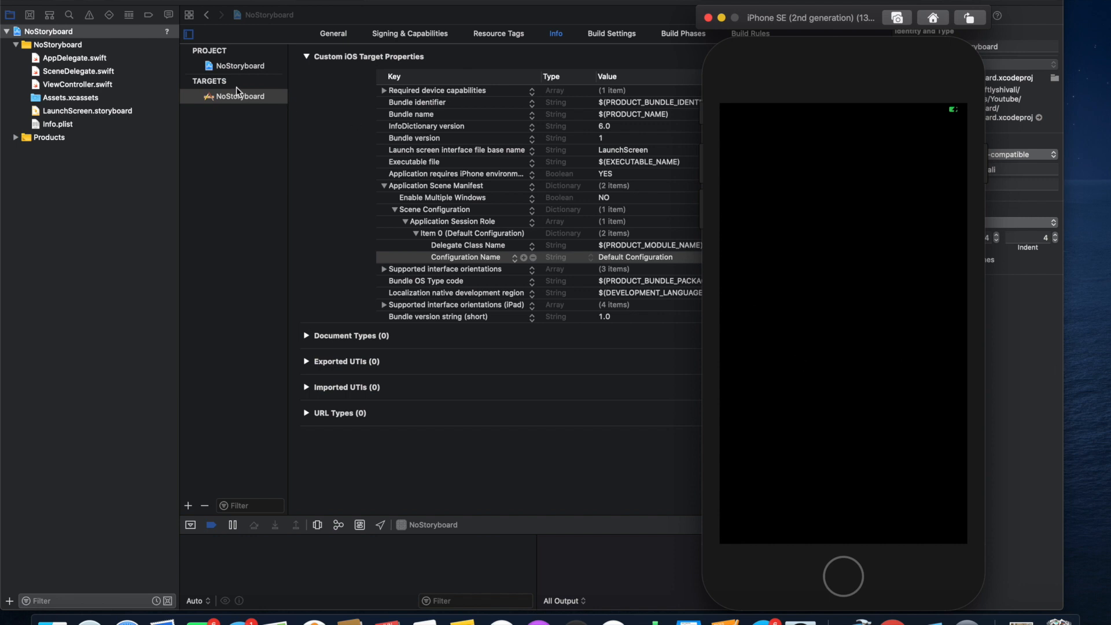
mouse_move(220, 197)
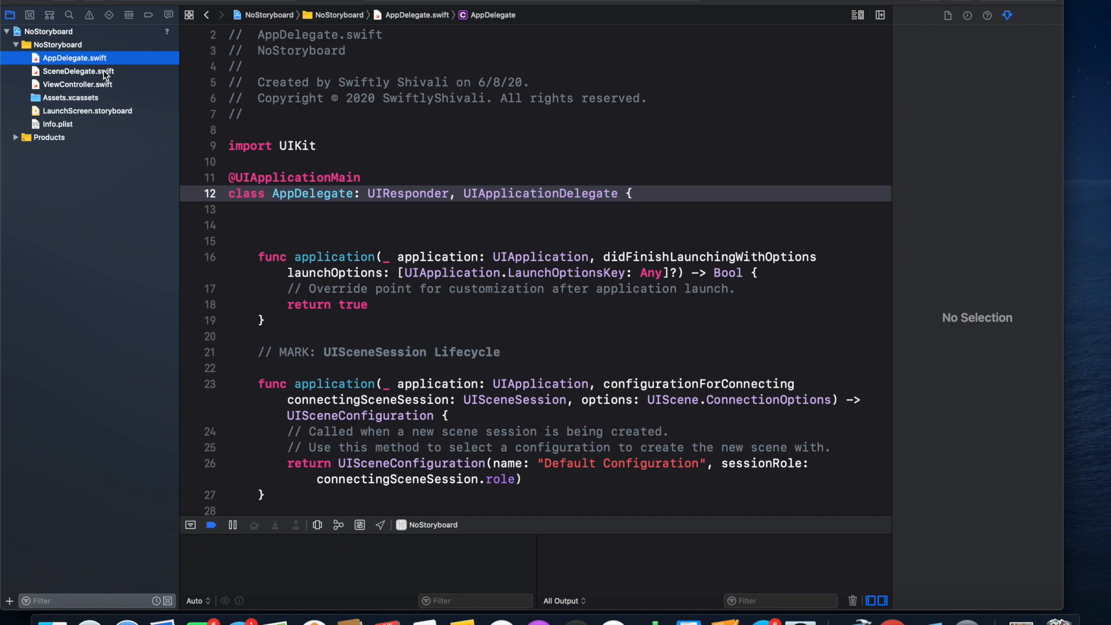
- Open SceneDelegate.swift, briefly view AppDelegate.swift, then return to SceneDelegate.swift
left_click(79, 70)
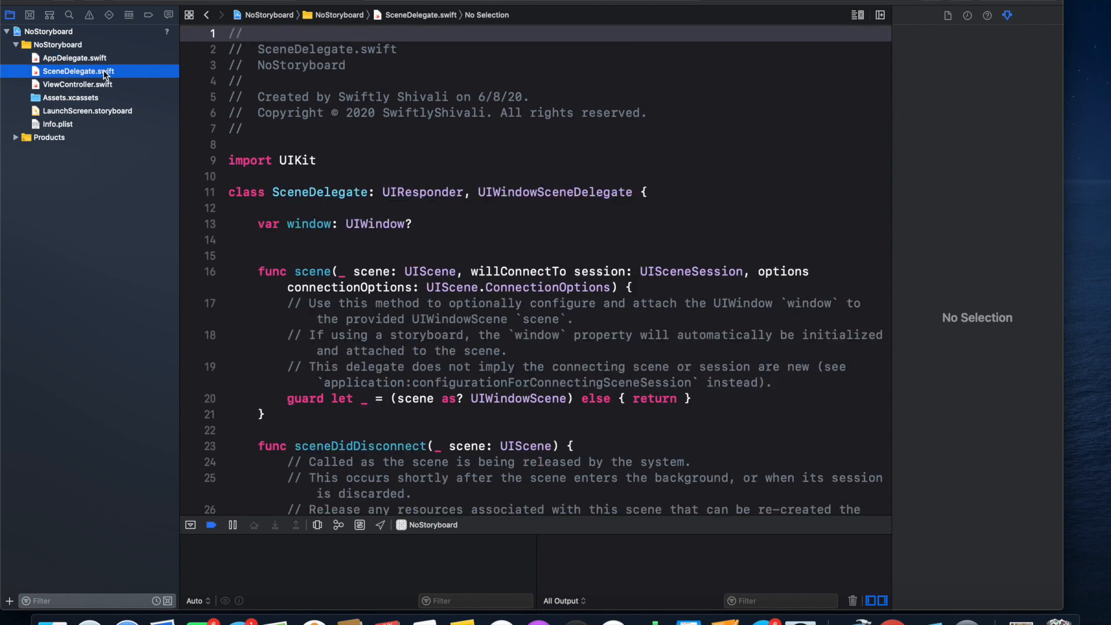
mouse_move(425, 243)
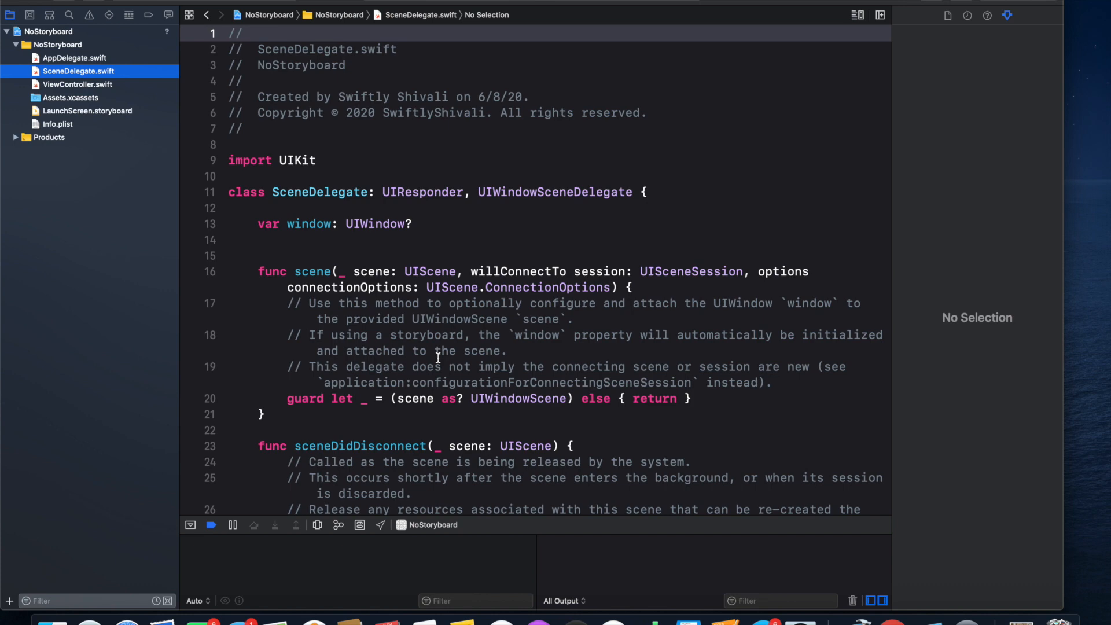
left_click(75, 57)
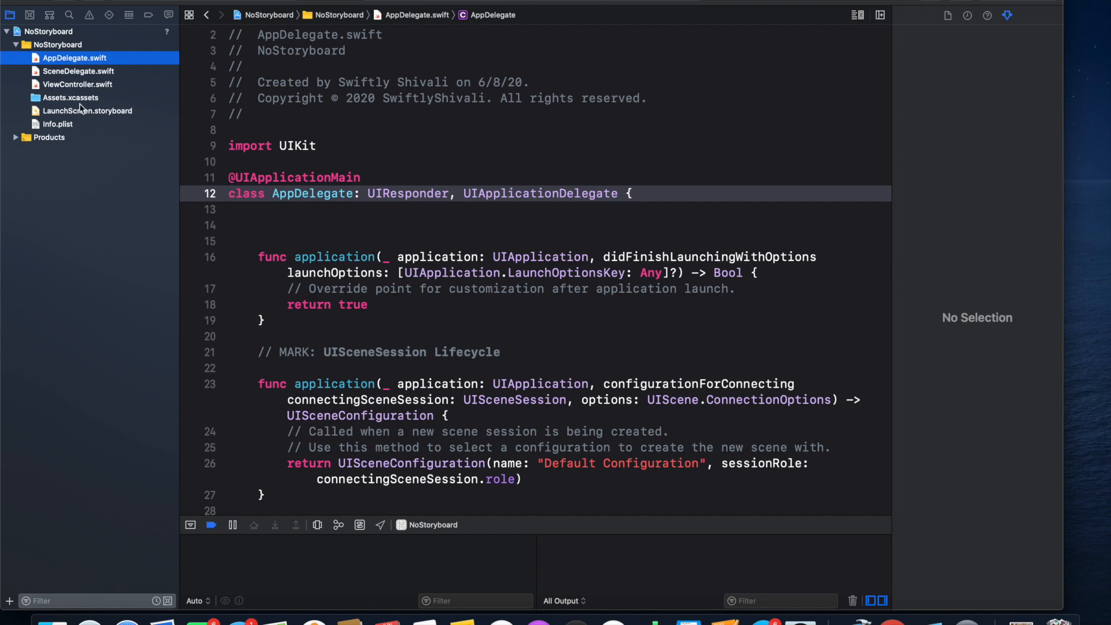
left_click(78, 71)
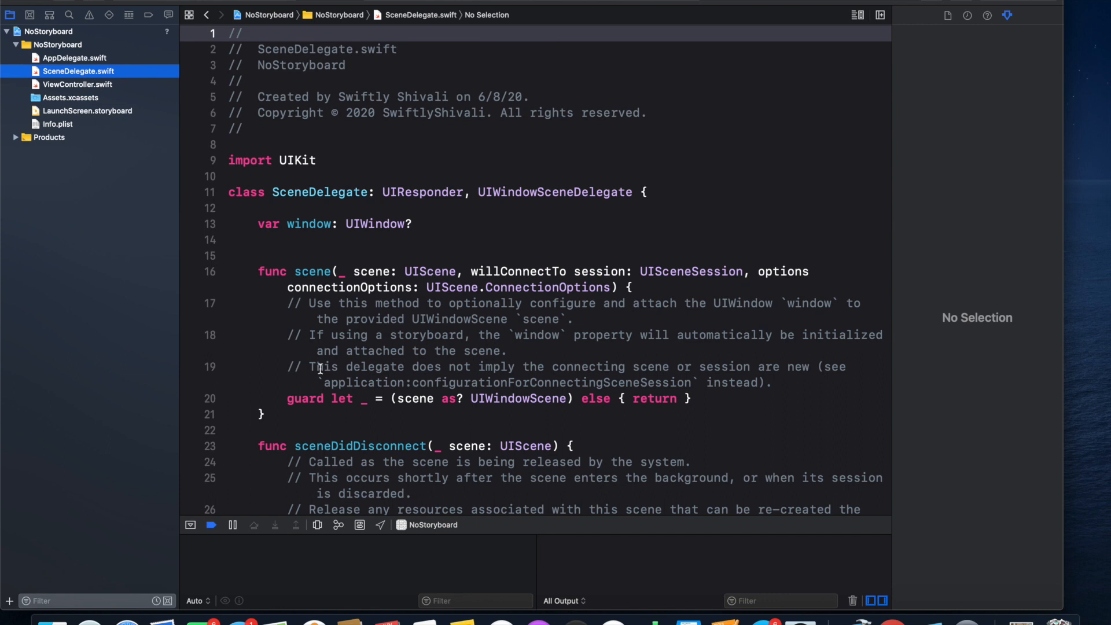
mouse_move(636, 403)
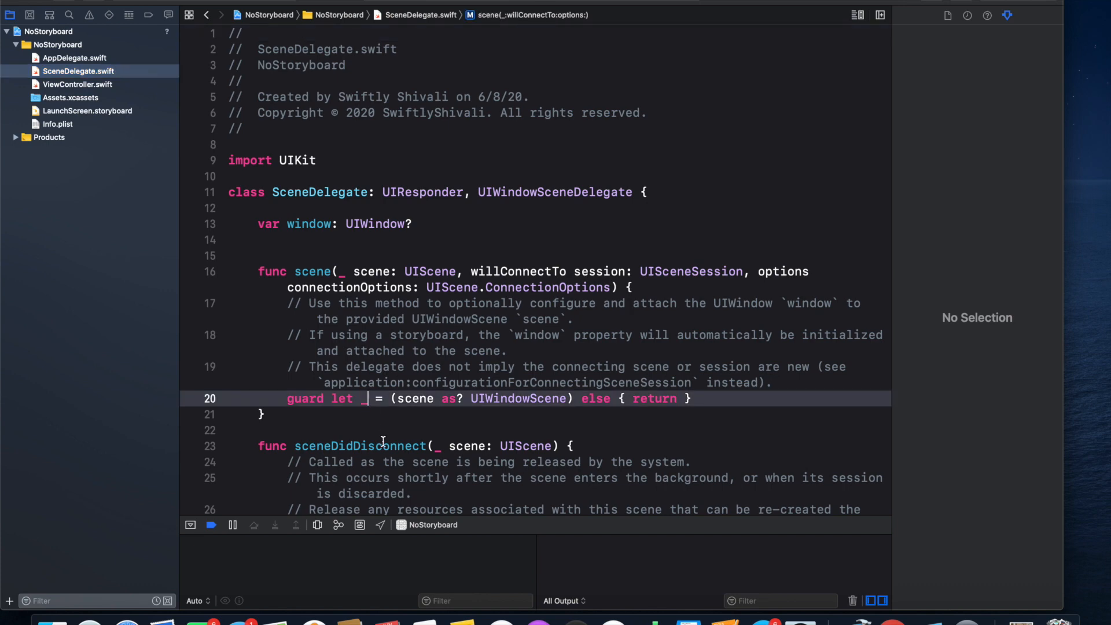
- Bind the scene as windowScene and add window = UIWindow(windowScene: windowScene)
type("windo")
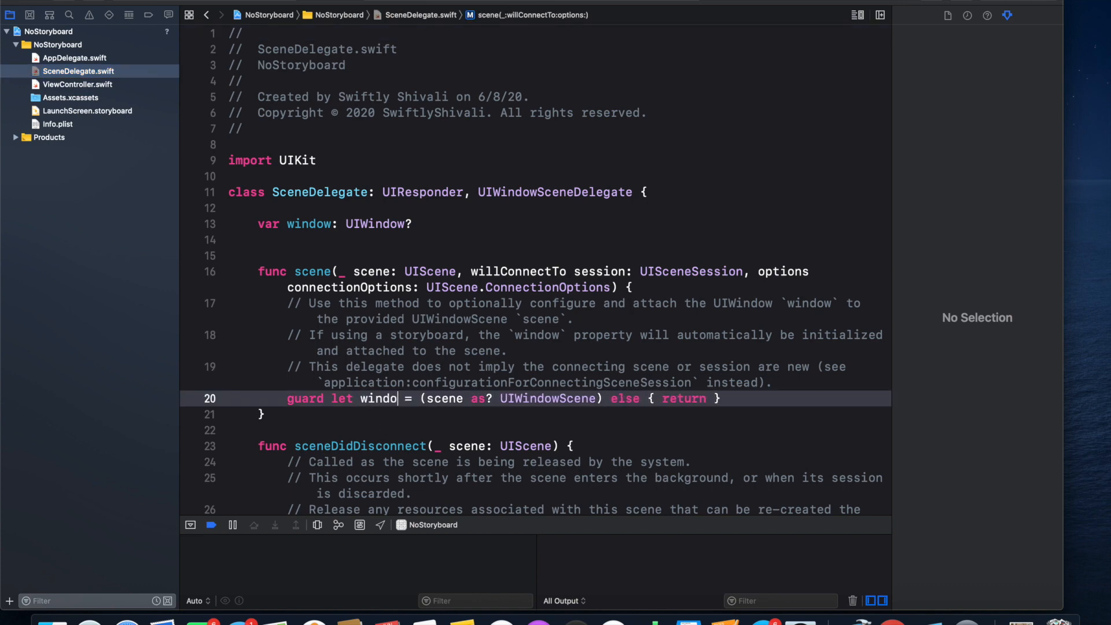
type("wS")
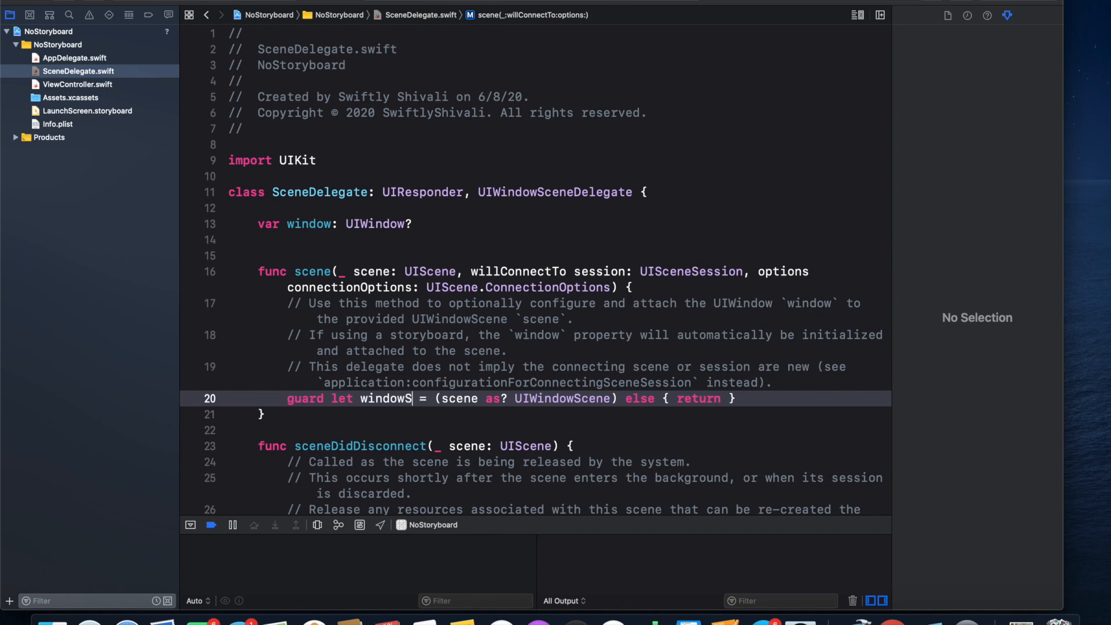
type("cene")
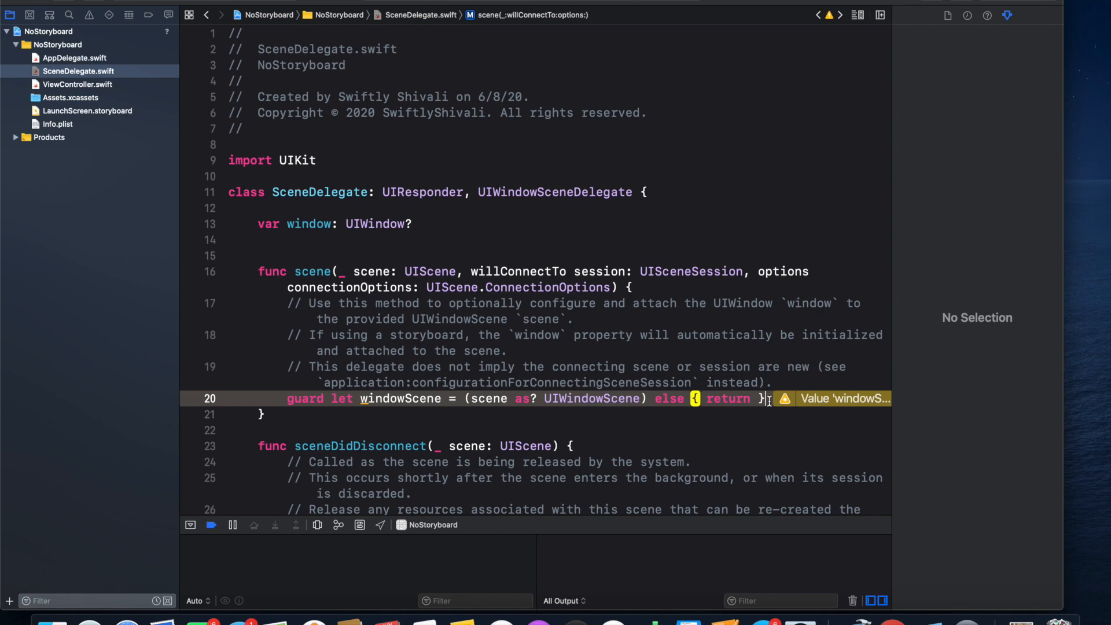
left_click(310, 223)
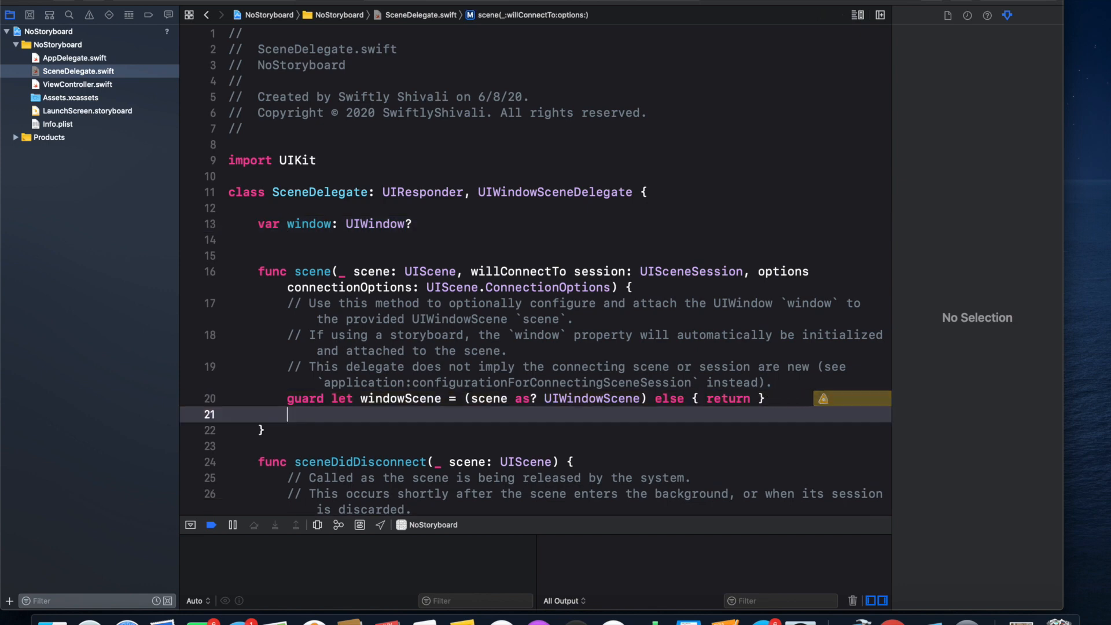
type("window =")
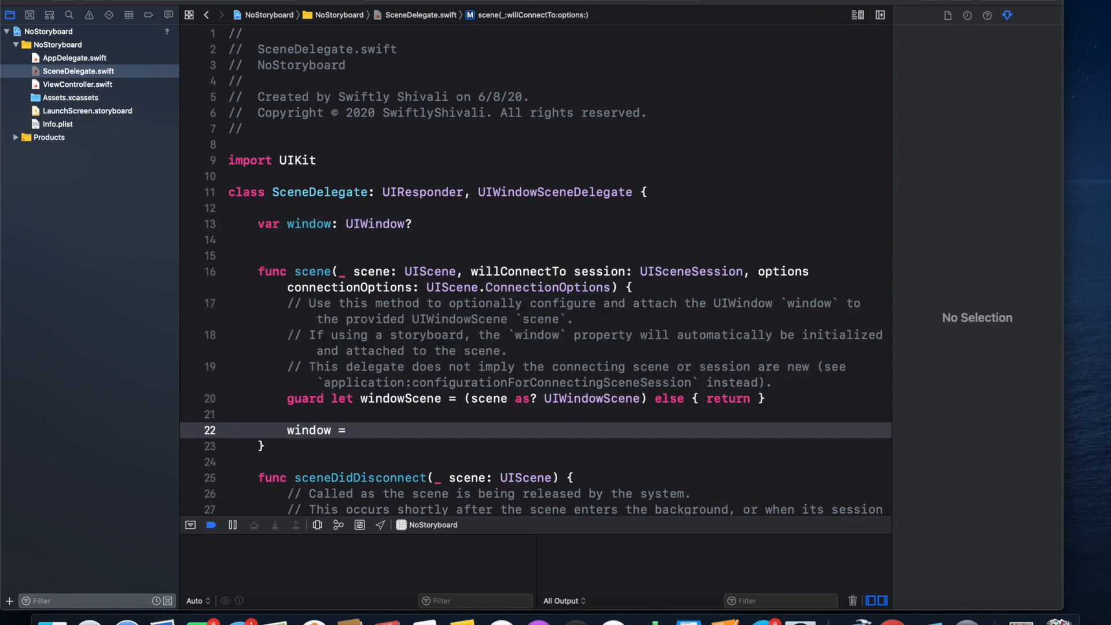
type("UIWin")
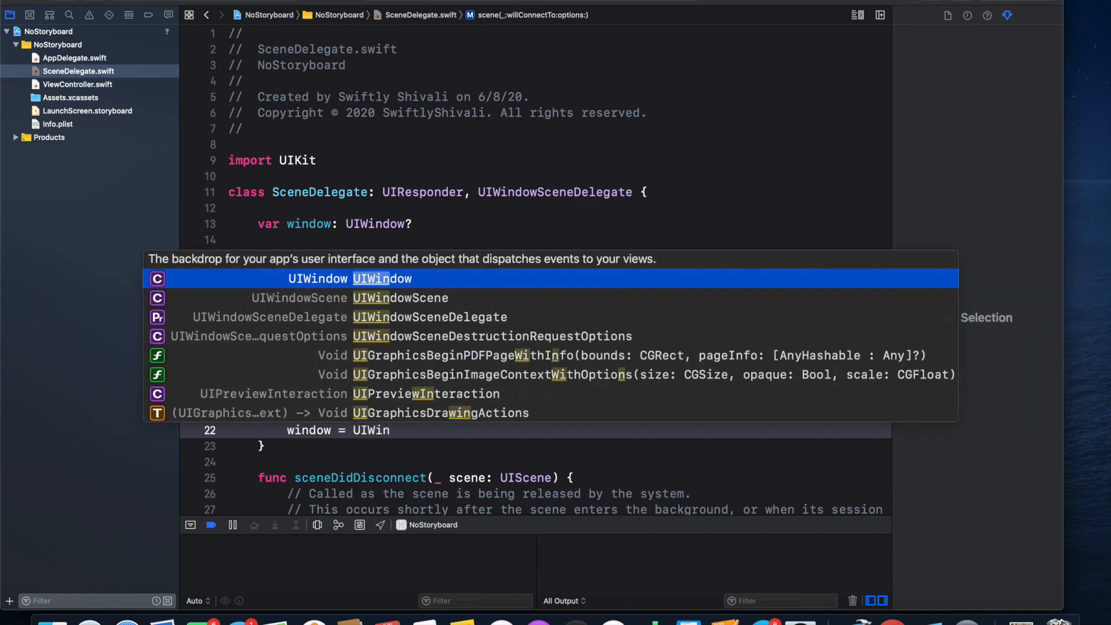
key("Return")
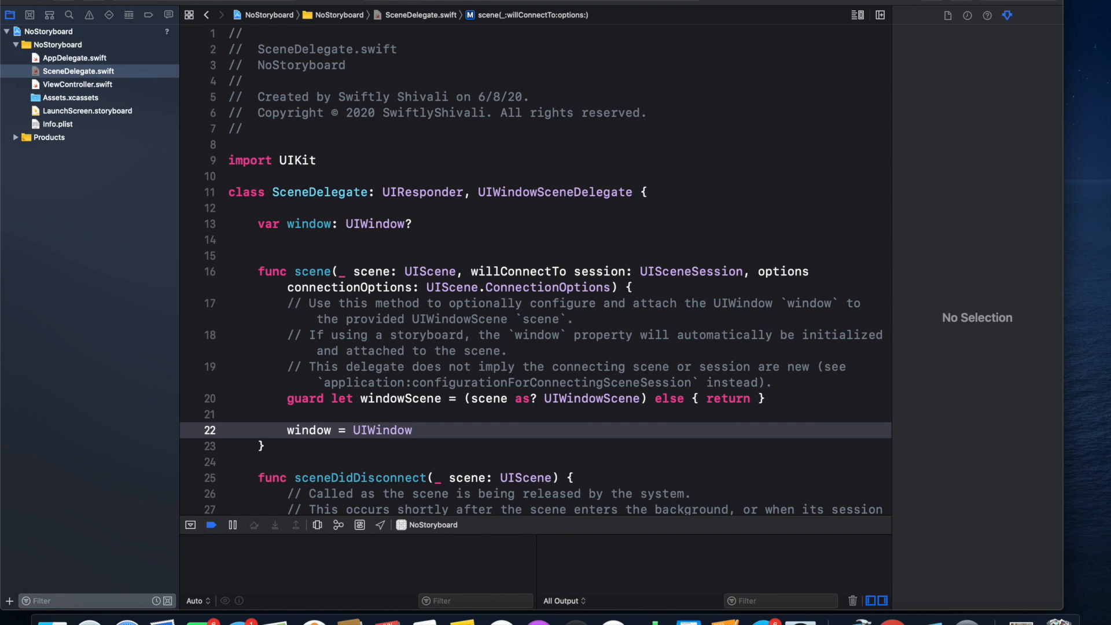
type("(")
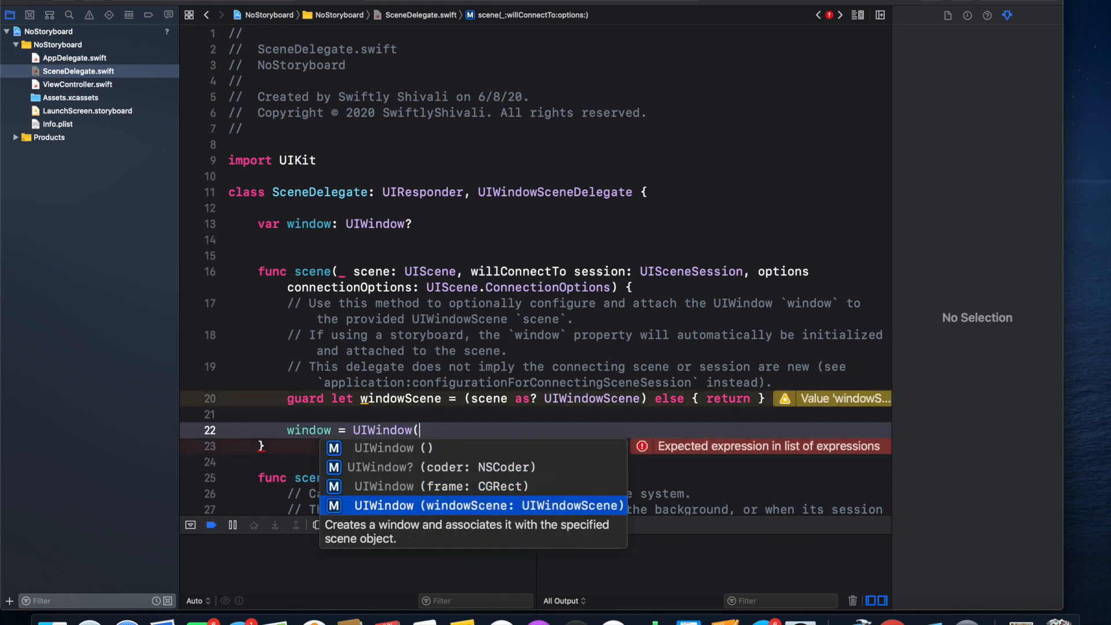
left_click(488, 505)
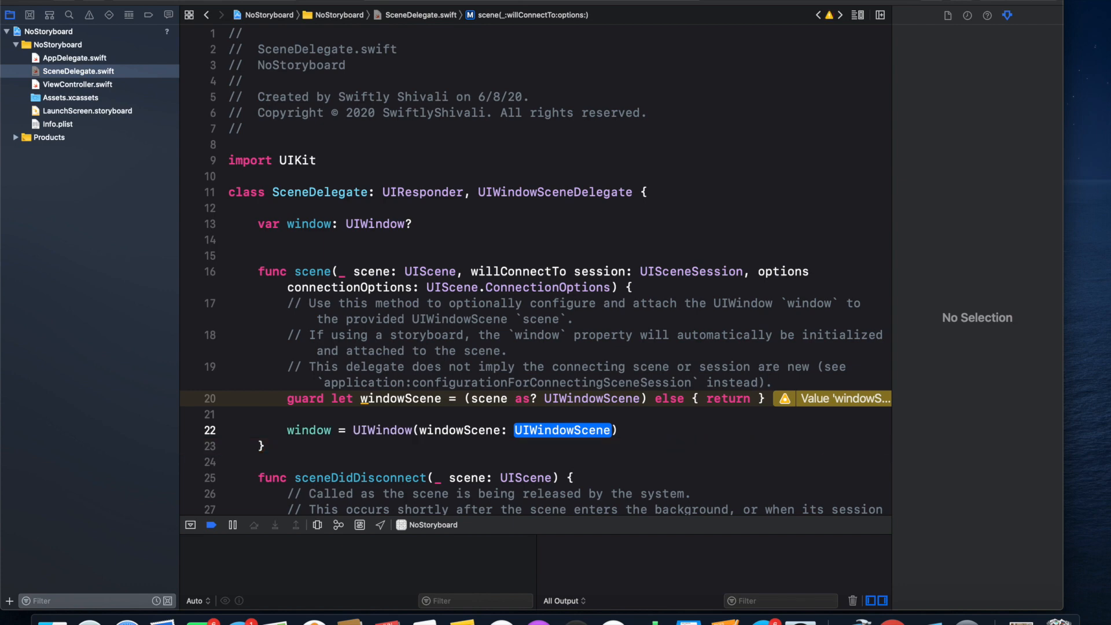
- Set window?.rootViewController = ViewController() on the following line
type("win")
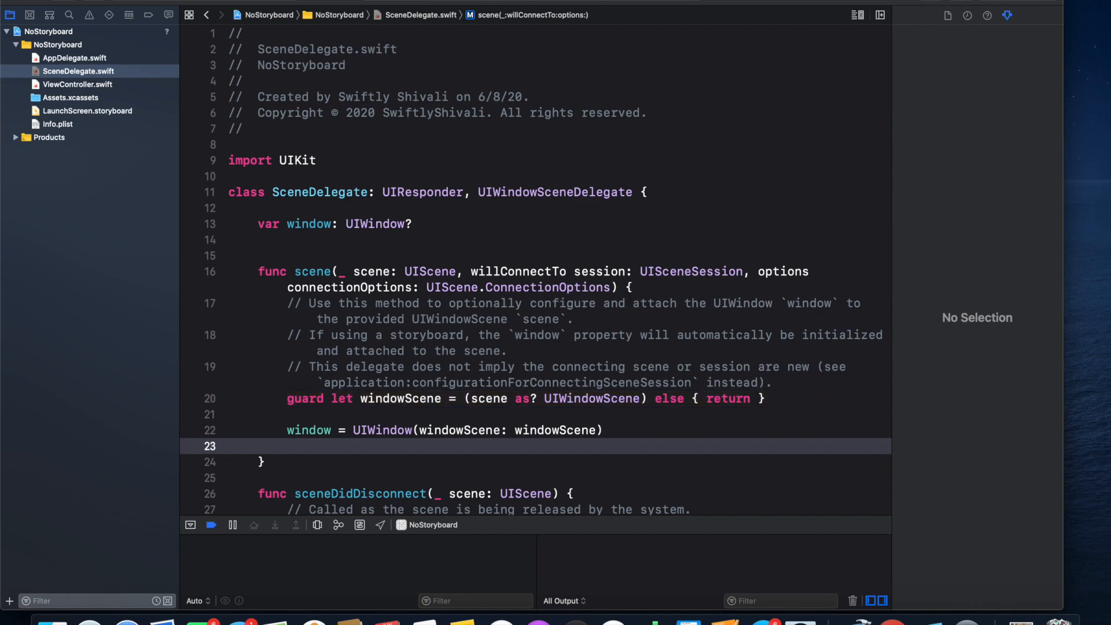
type("win")
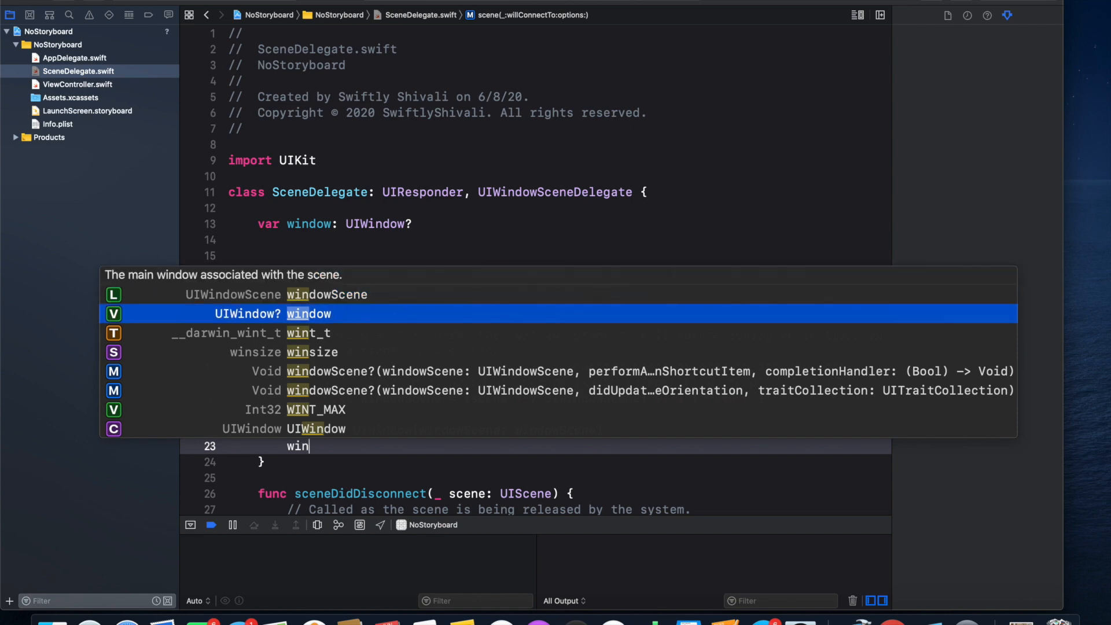
type("window?.")
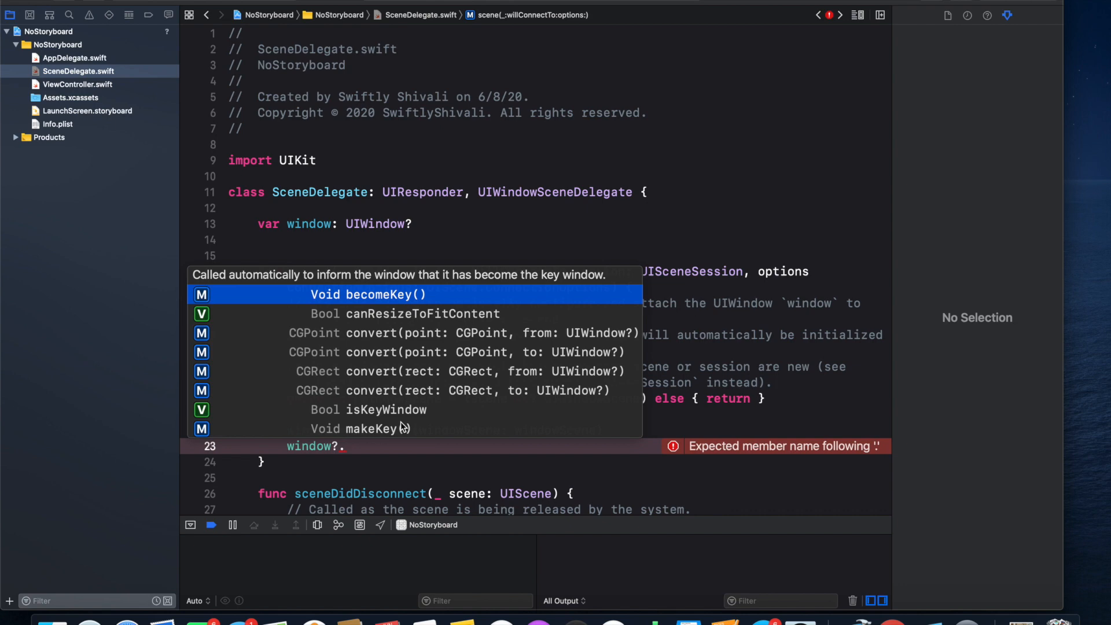
type("rootViewController =")
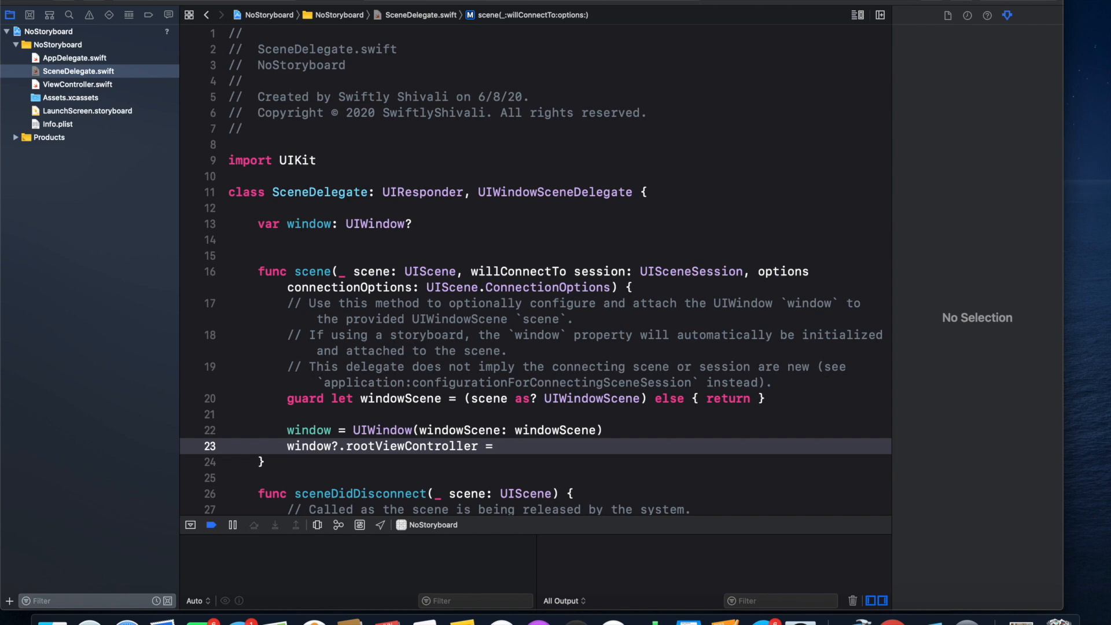
type("ViewController")
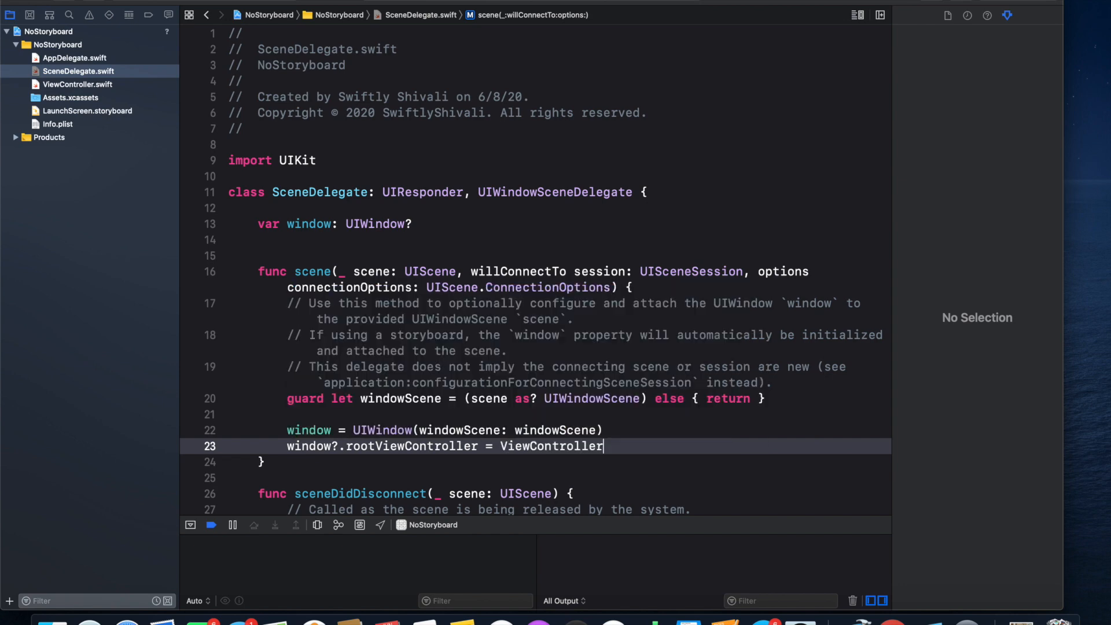
type("()")
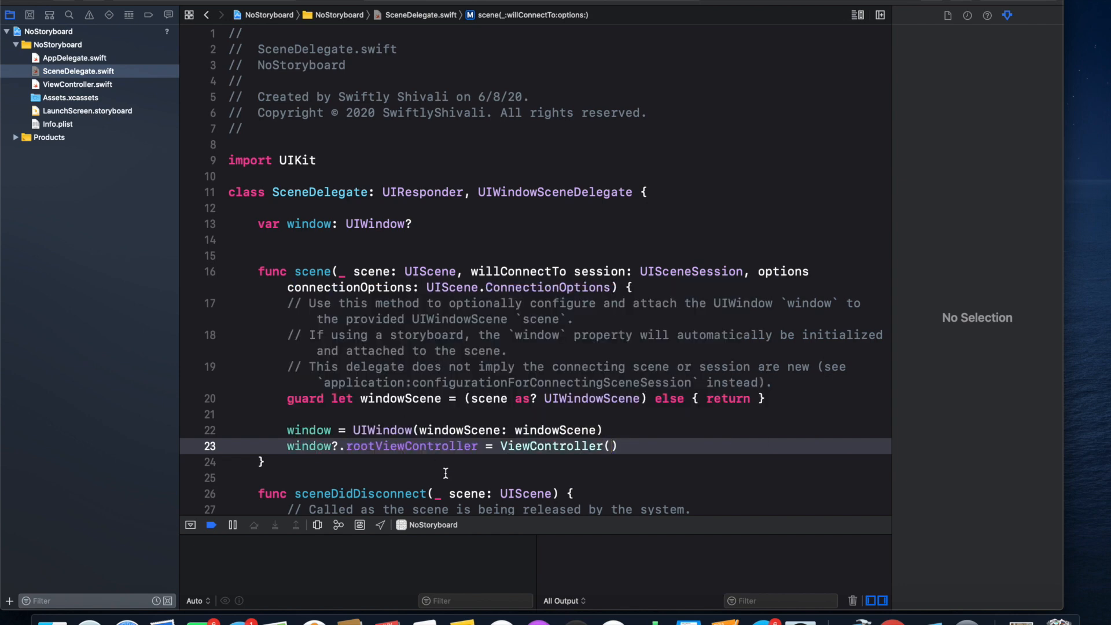
left_click(78, 84)
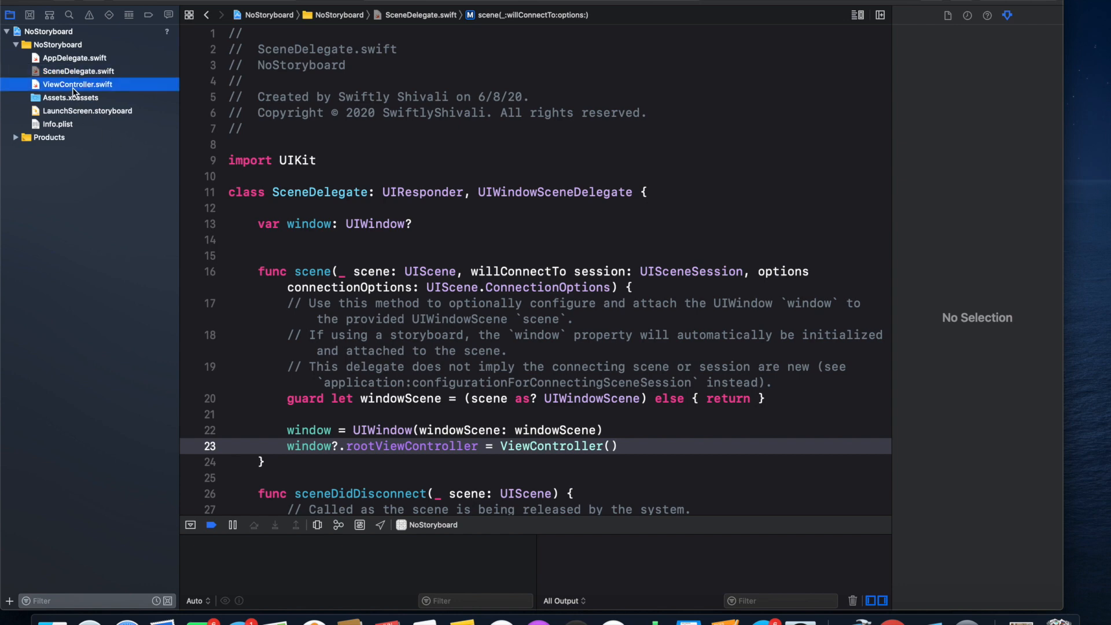
- Add window?.makeKeyAndVisible() below the rootViewController line in SceneDelegate.swift
left_click(78, 83)
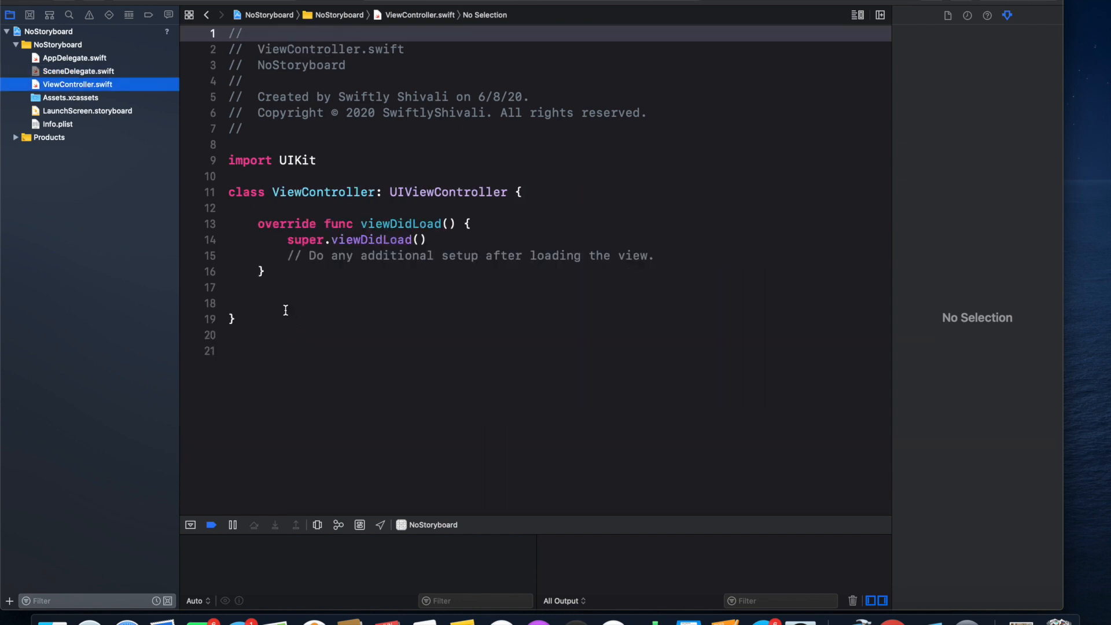
left_click(78, 70)
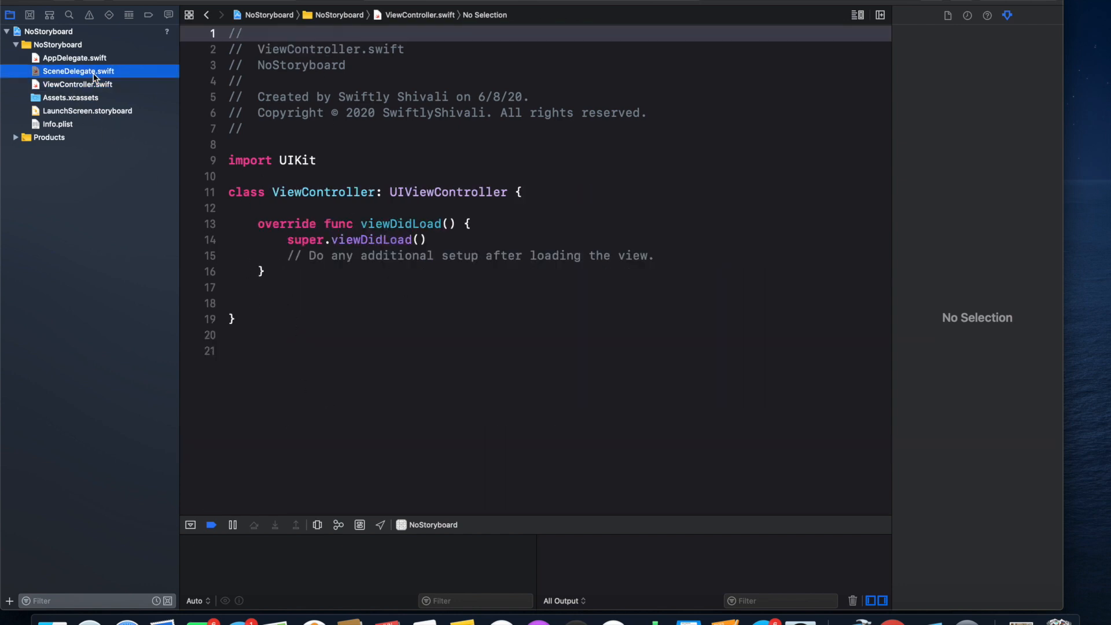
left_click(78, 70)
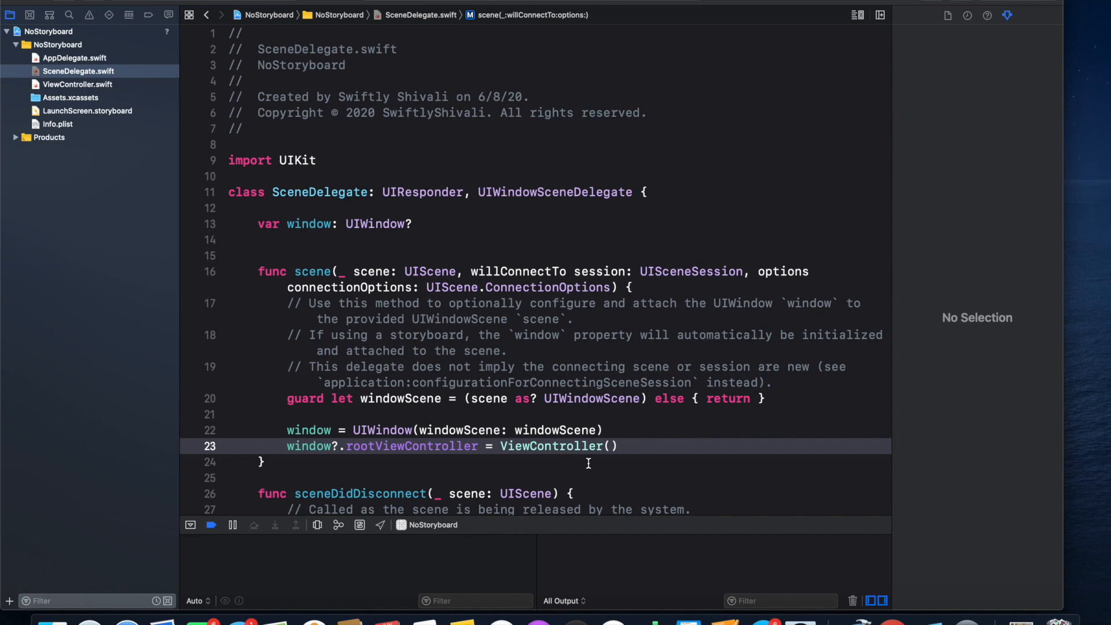
mouse_move(640, 465)
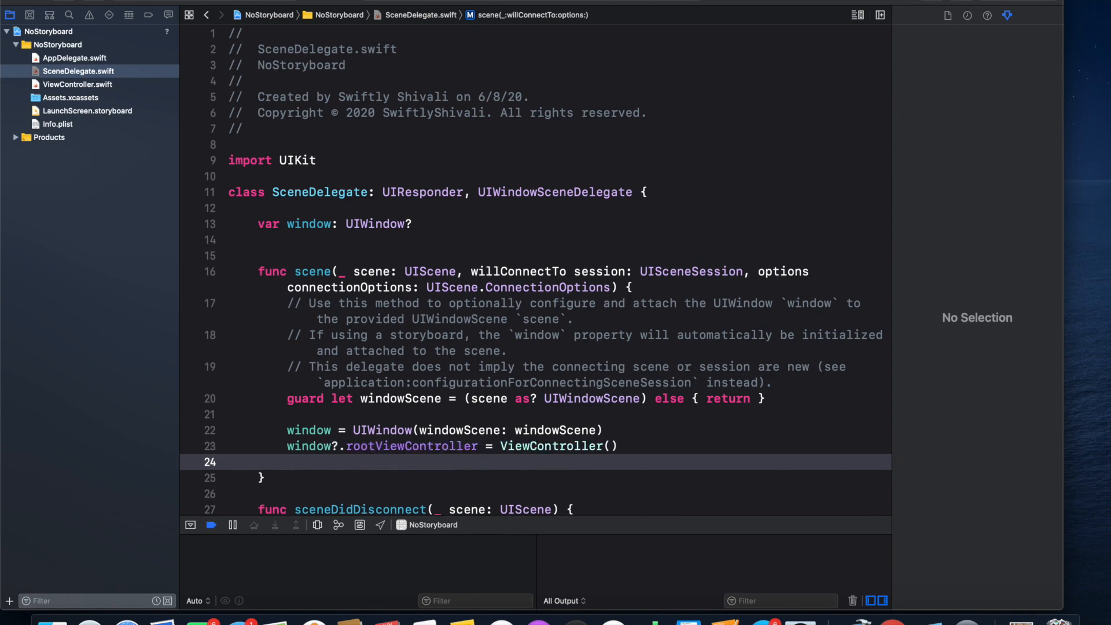
left_click(287, 461)
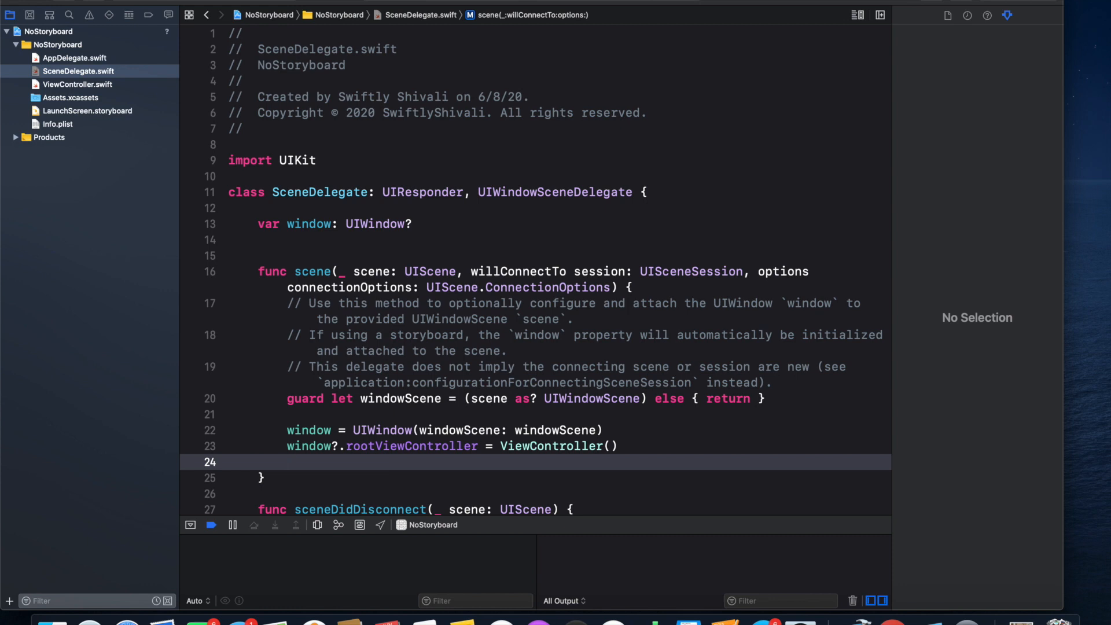
type("window")
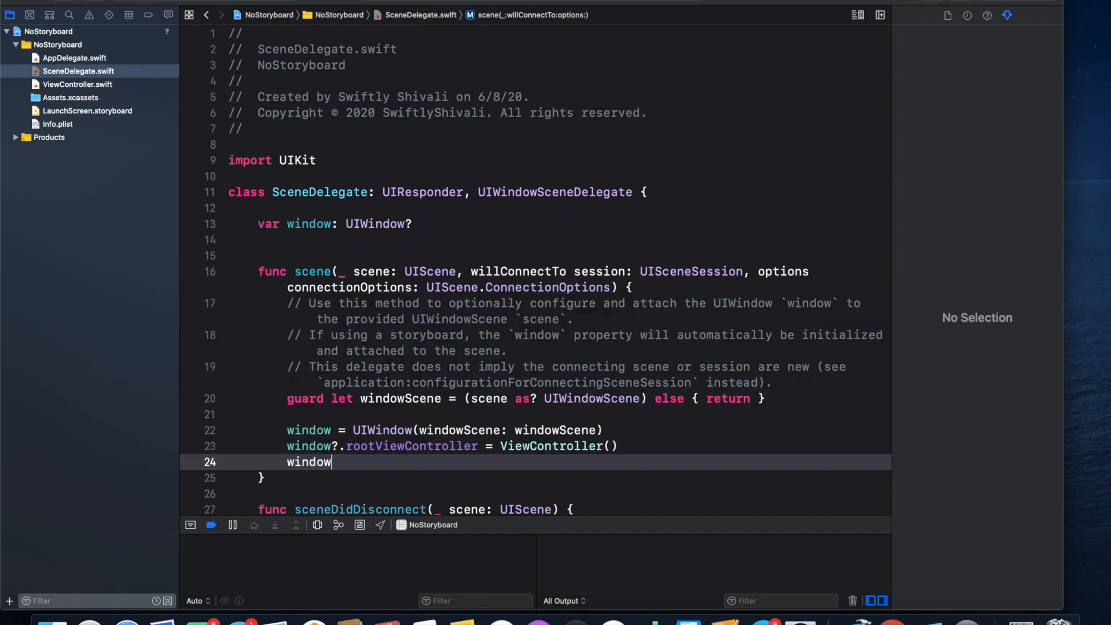
type("?.")
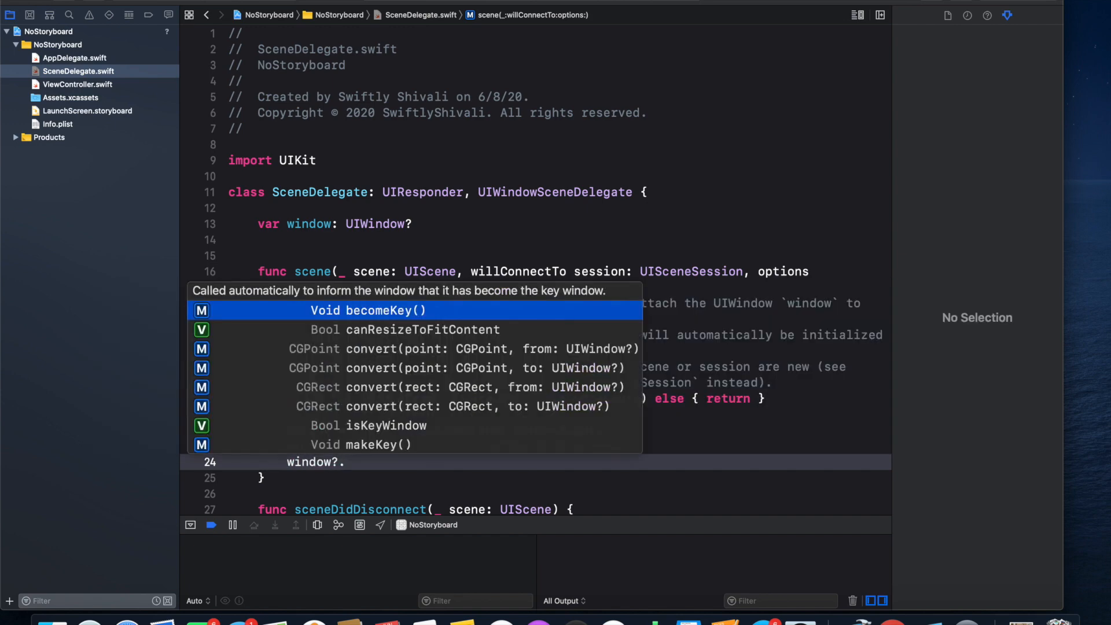
type("keKeyAndVisible(")
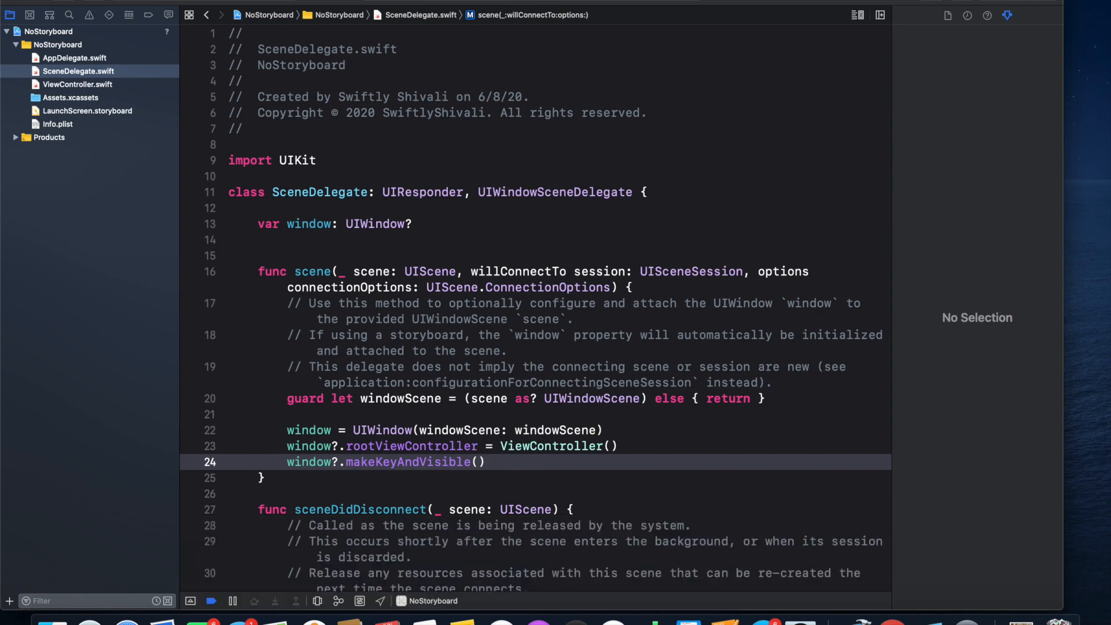
left_click(79, 84)
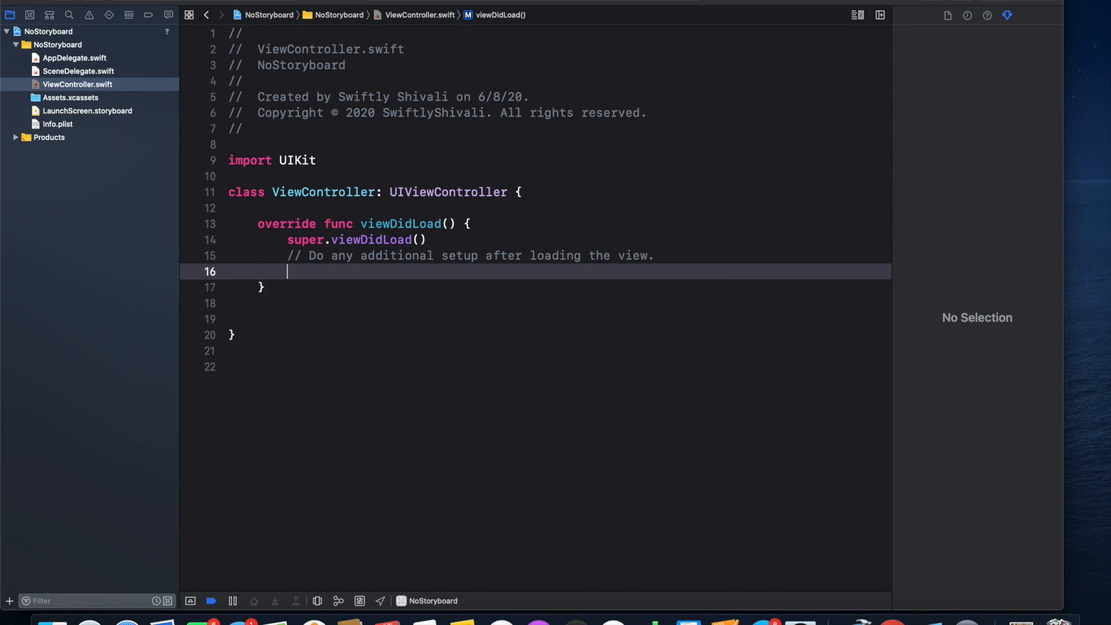
- In viewDidLoad, write view.backgroundColor = .grey
type("view.")
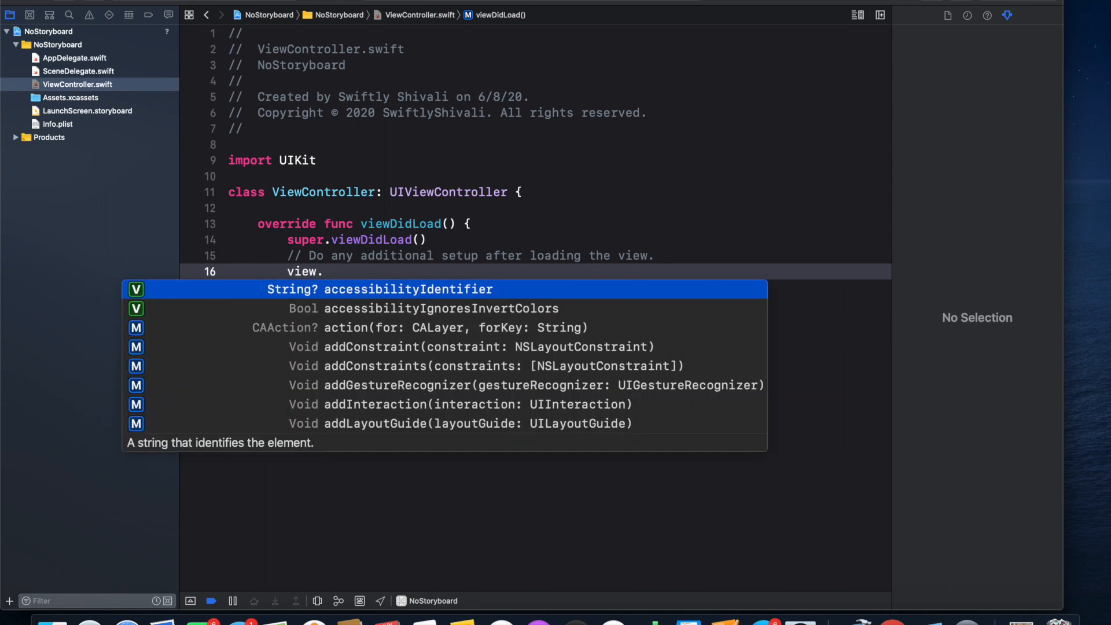
type("backgroundColor = .gr")
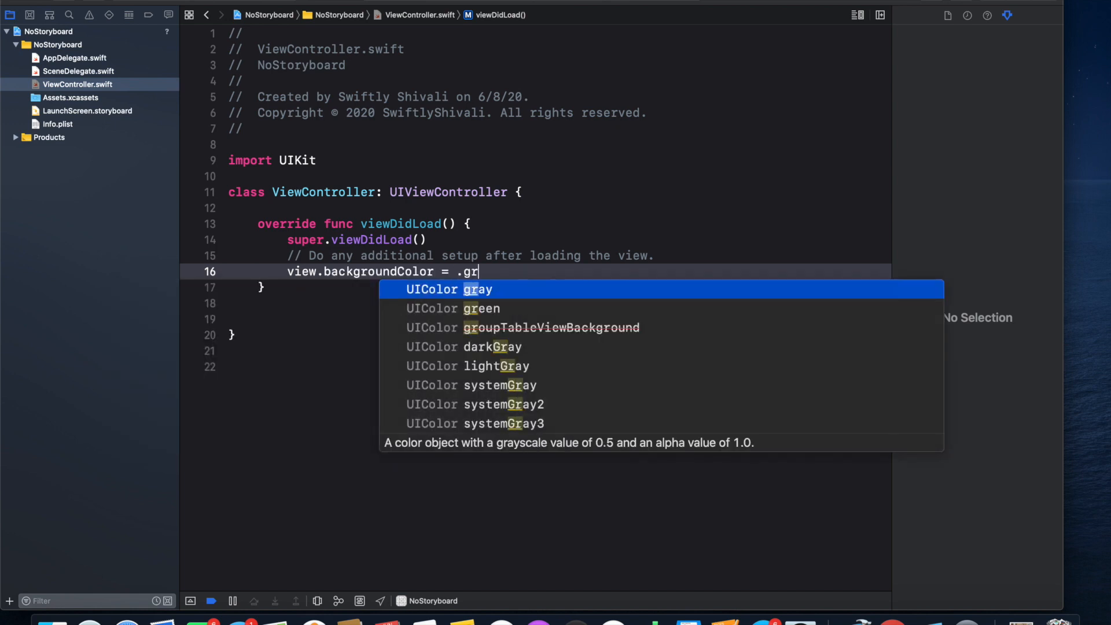
type("ey")
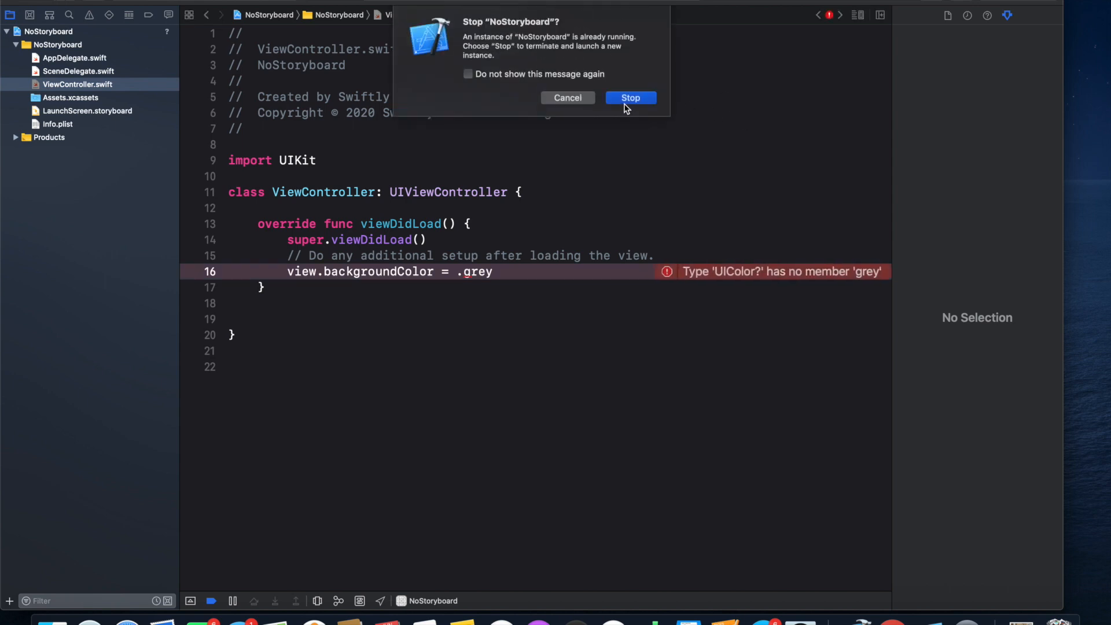
mouse_move(462, 276)
type("a")
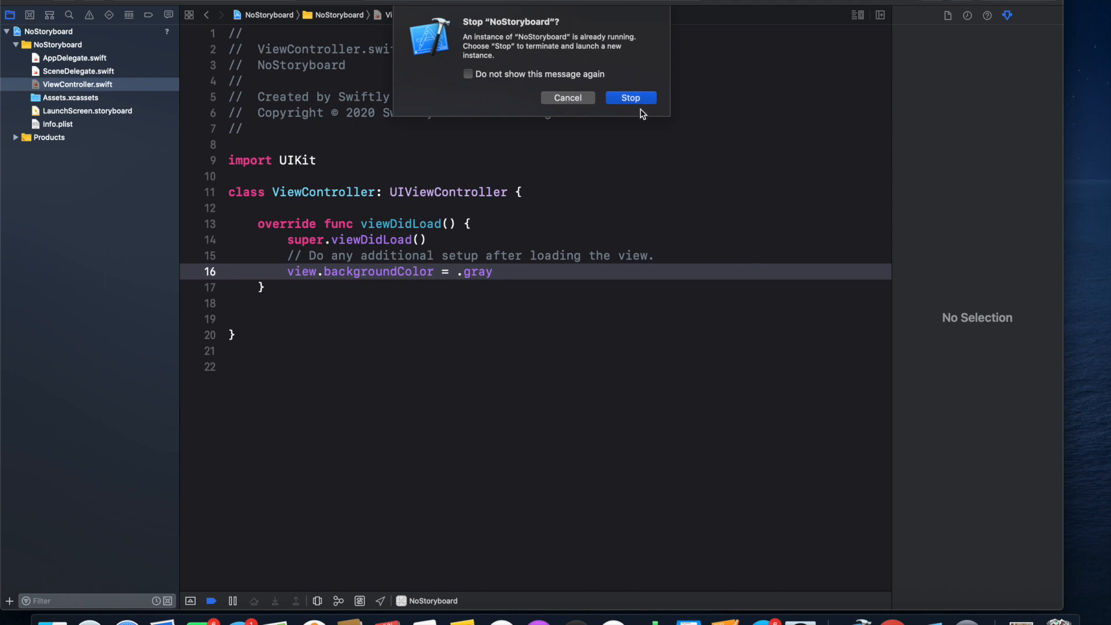
- Stop the running NoStoryboard instance so the gray-screen build relaunches in the simulator
left_click(629, 98)
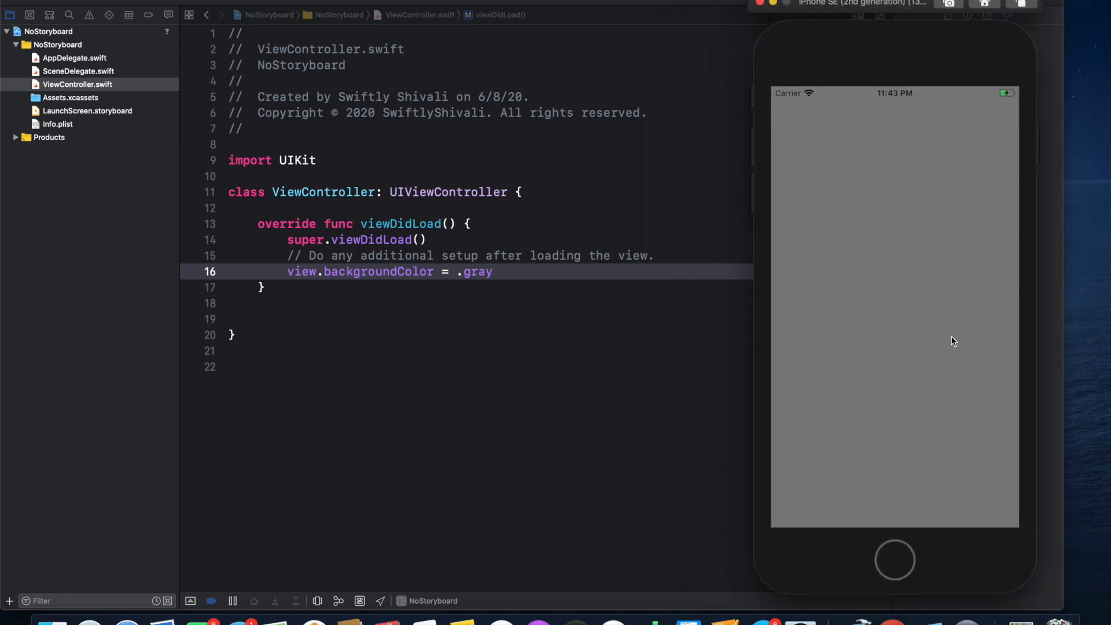
mouse_move(1001, 540)
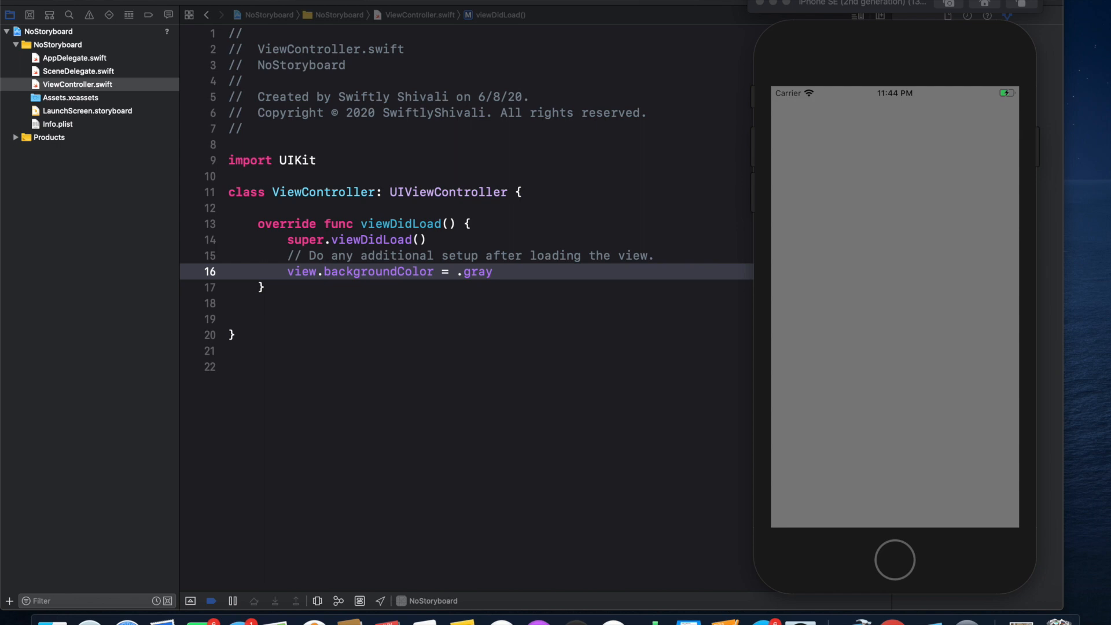
mouse_move(375, 362)
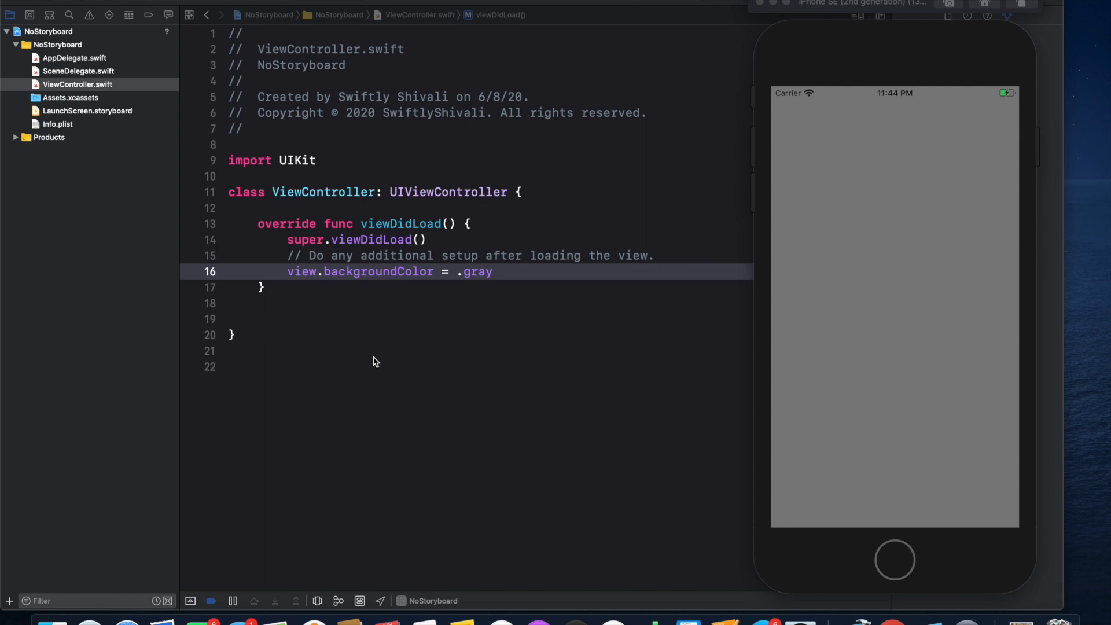
- Add 'lazy var imageView: UIImageView = { }()' on a new line after viewDidLoad
left_click(275, 288)
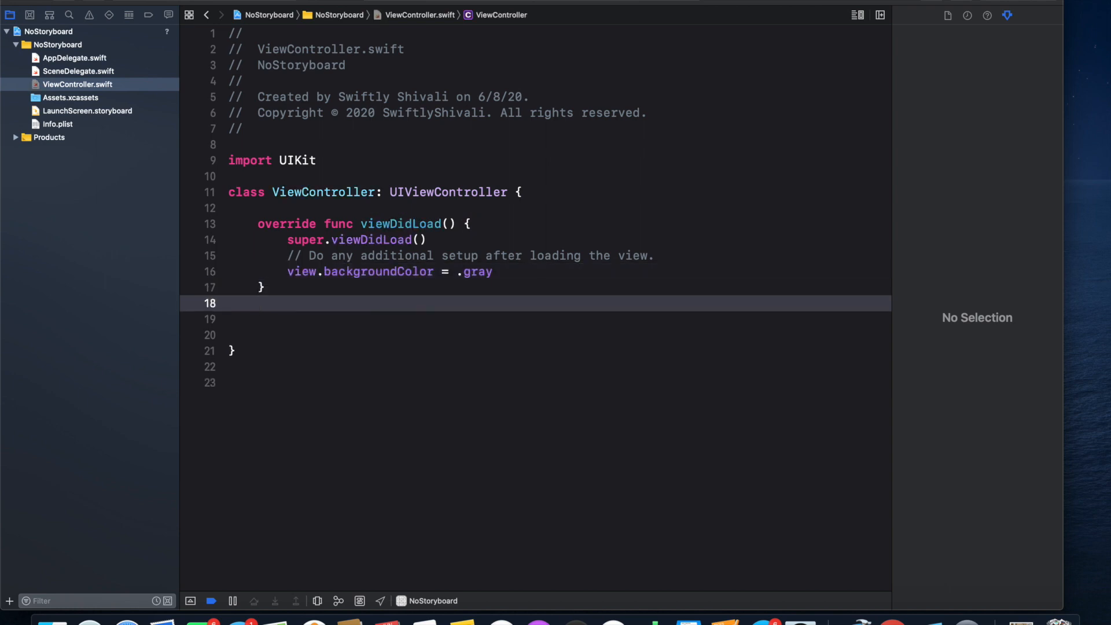
key("enter")
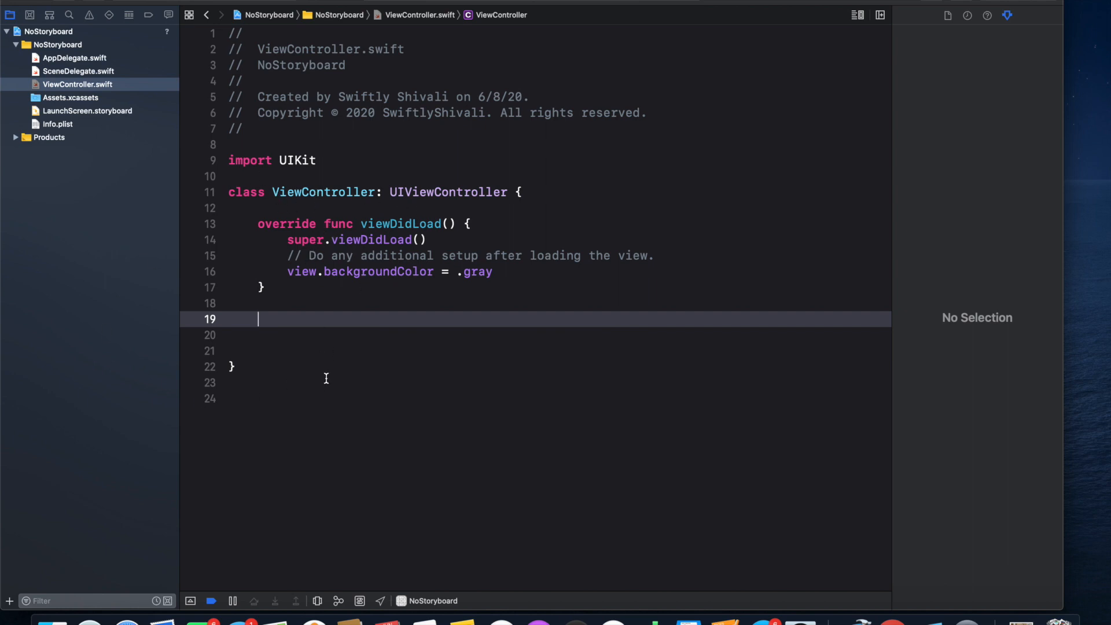
type("lazy")
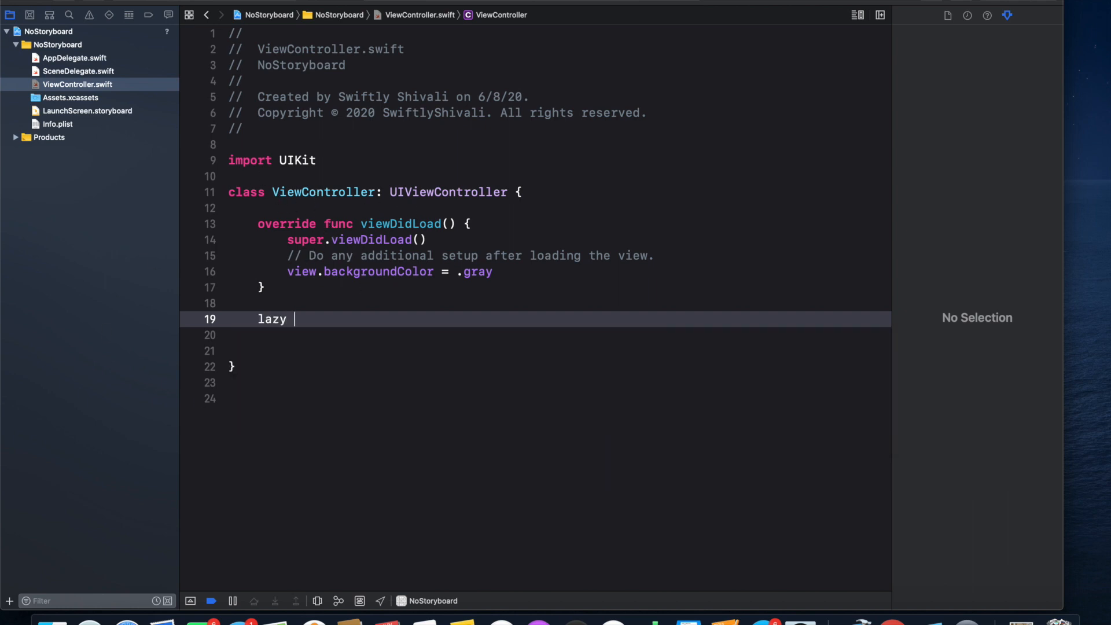
type("var")
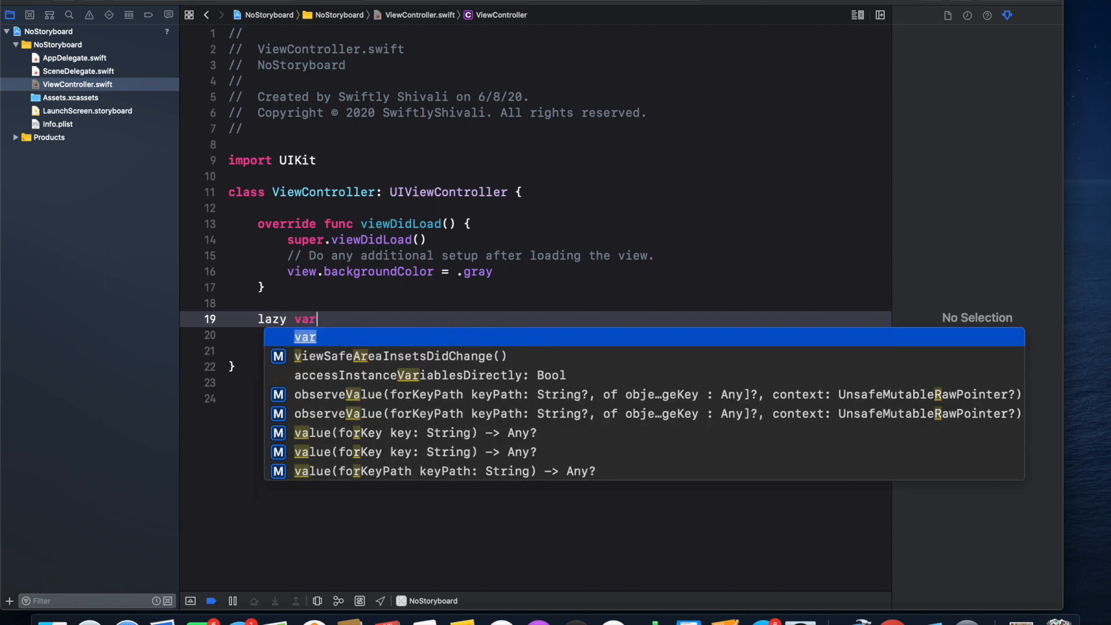
type("ima")
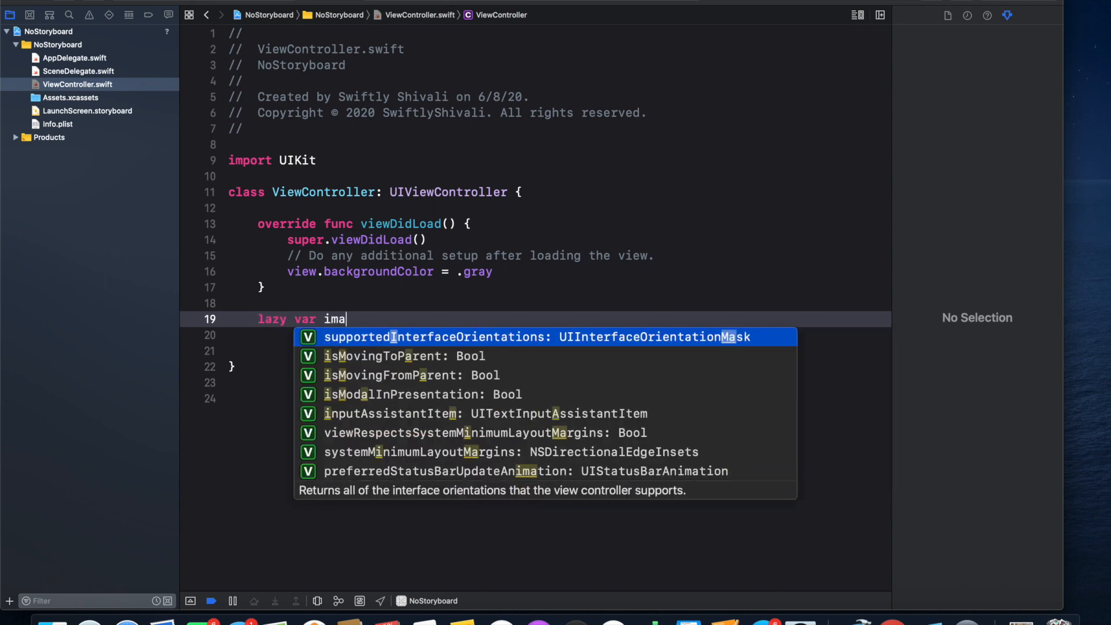
type("geView")
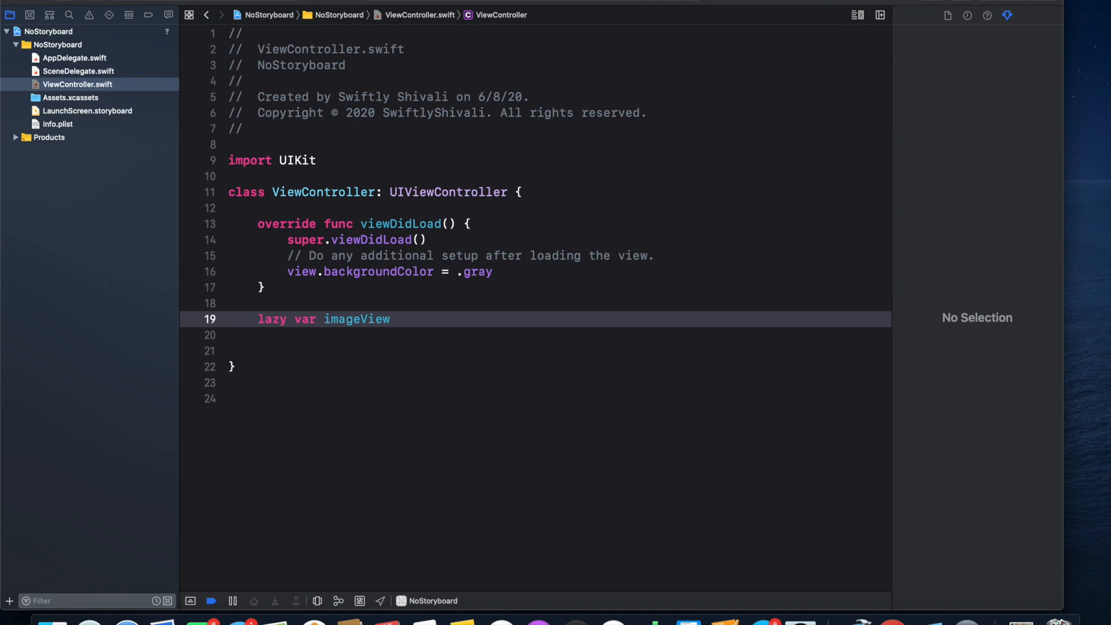
type(":")
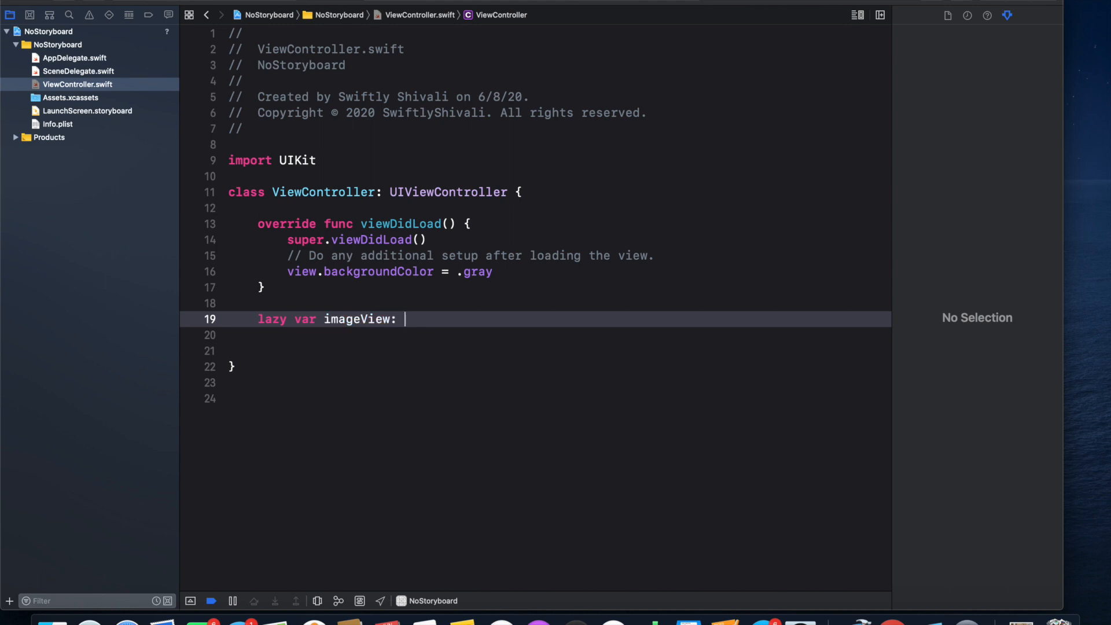
type("UIImageView")
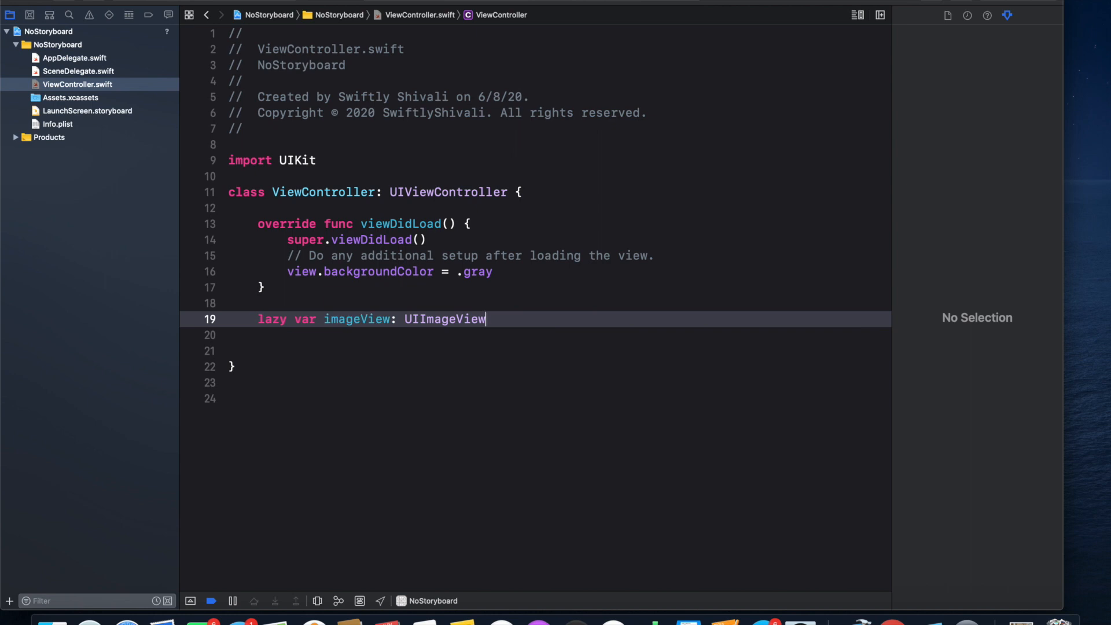
type("=")
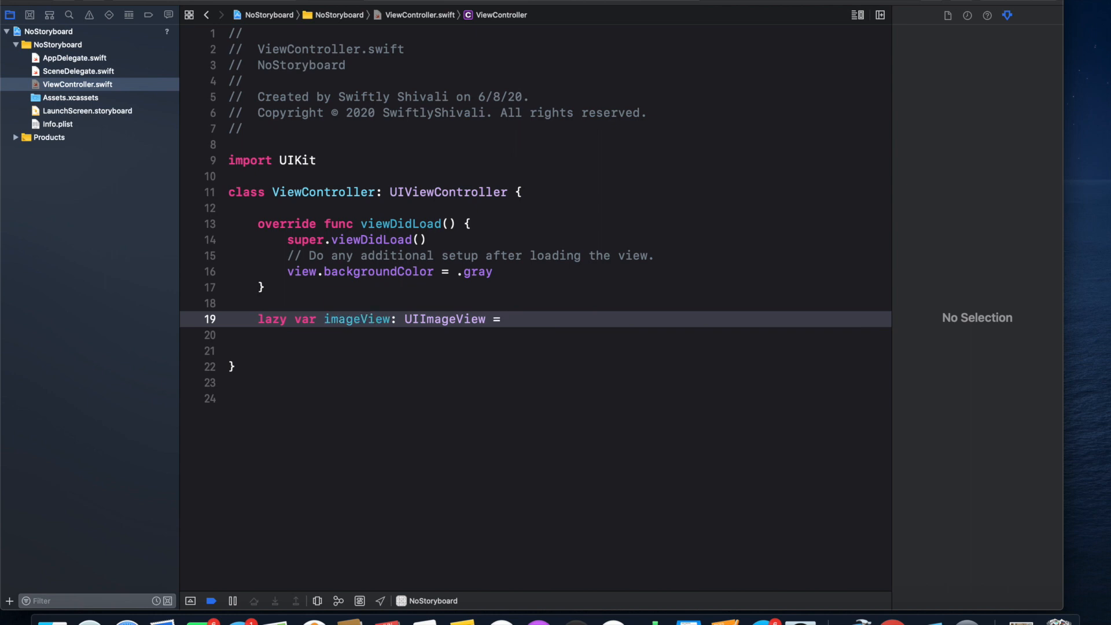
type("{")
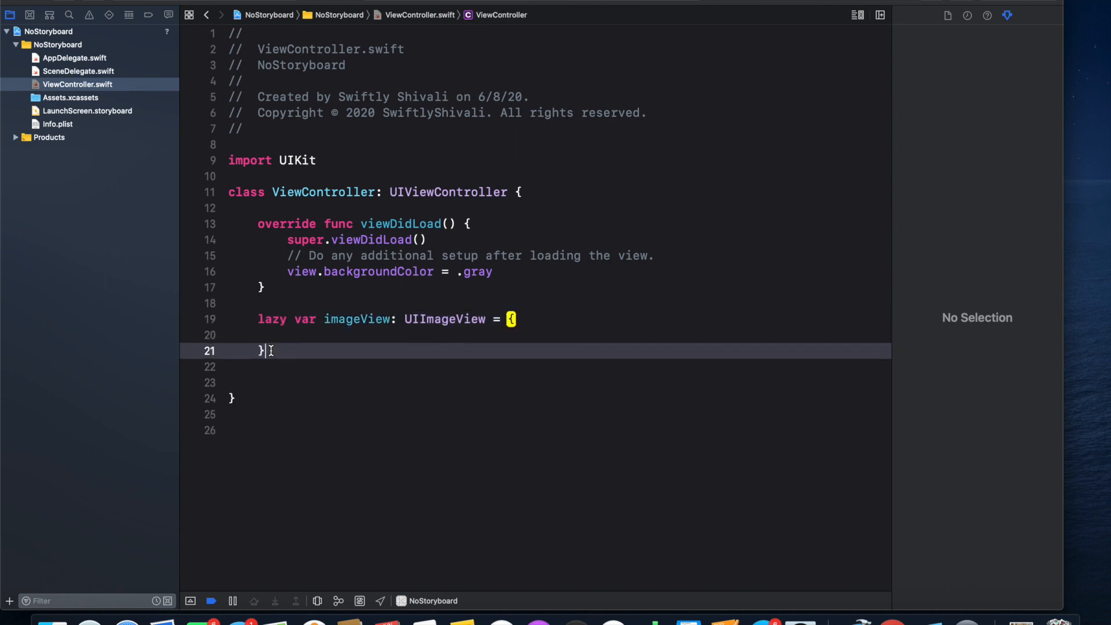
type("()")
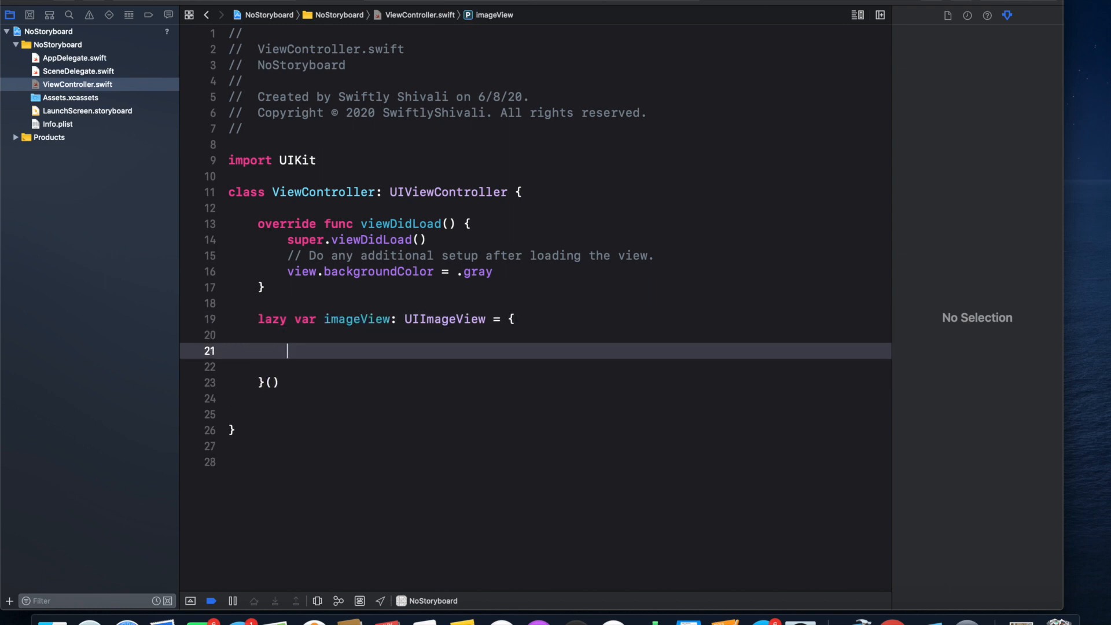
- Add let image = UIImage(named: "Image.png") inside the closure and open Assets.xcassets
type("let image")
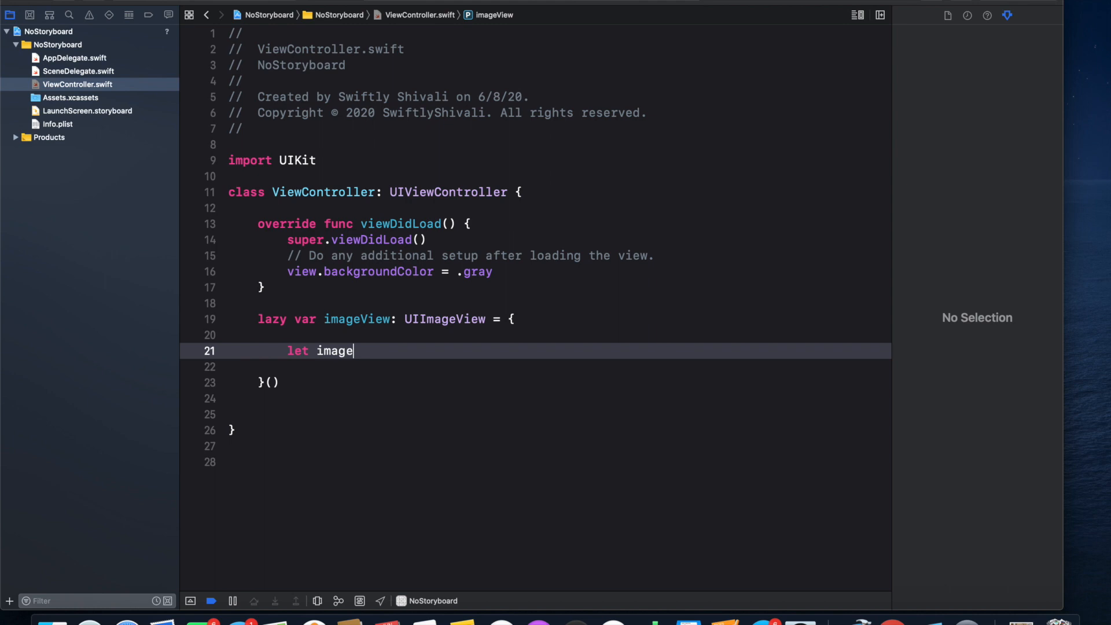
type("=")
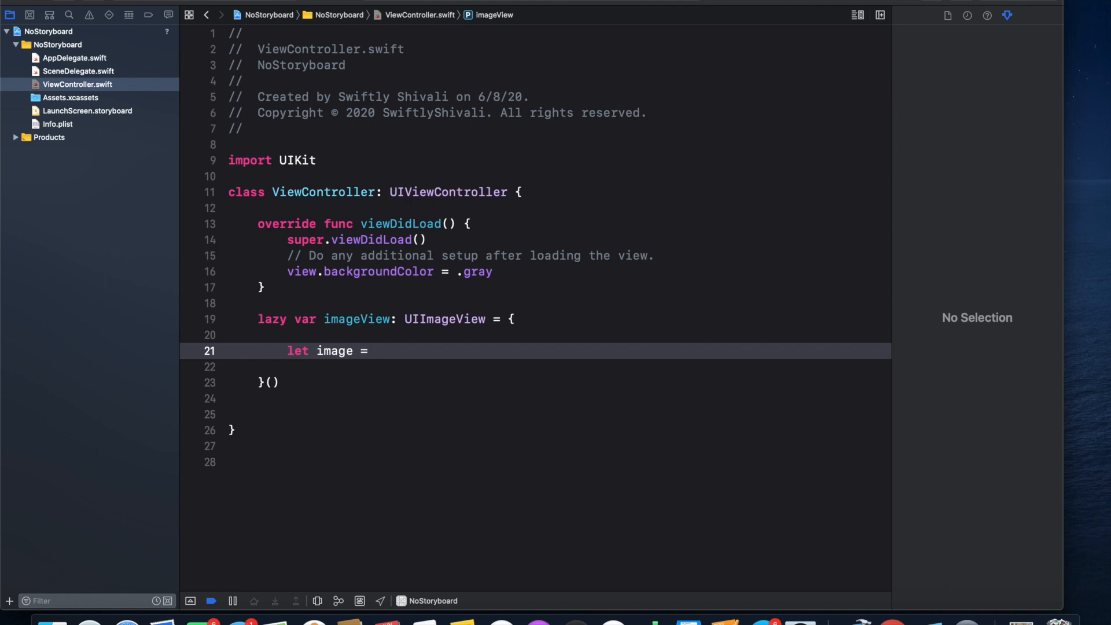
type("UI")
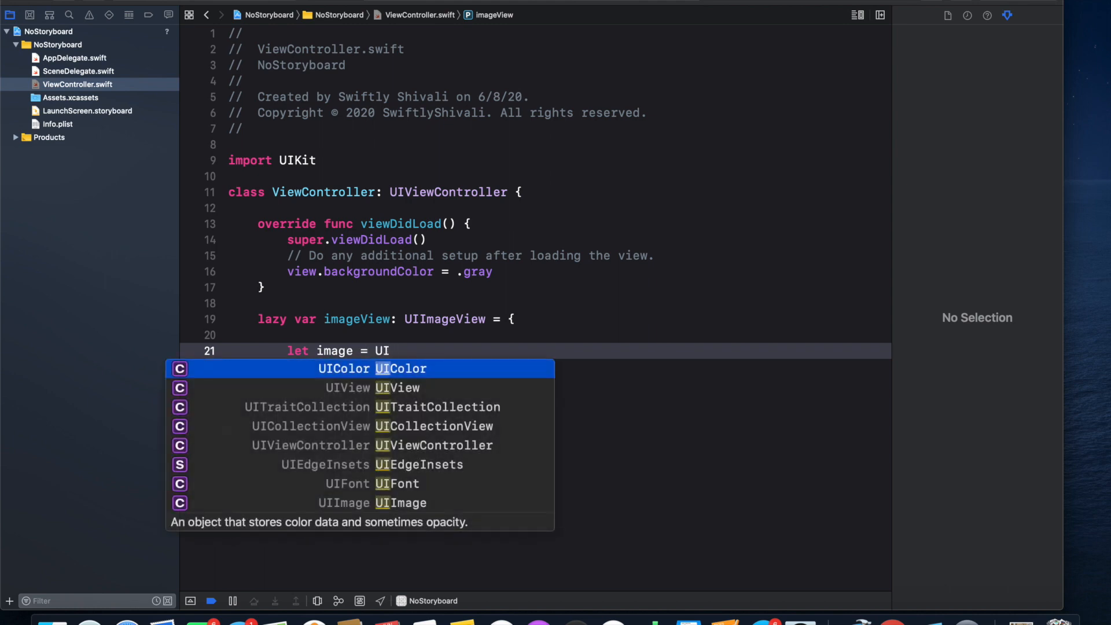
type("Image(")
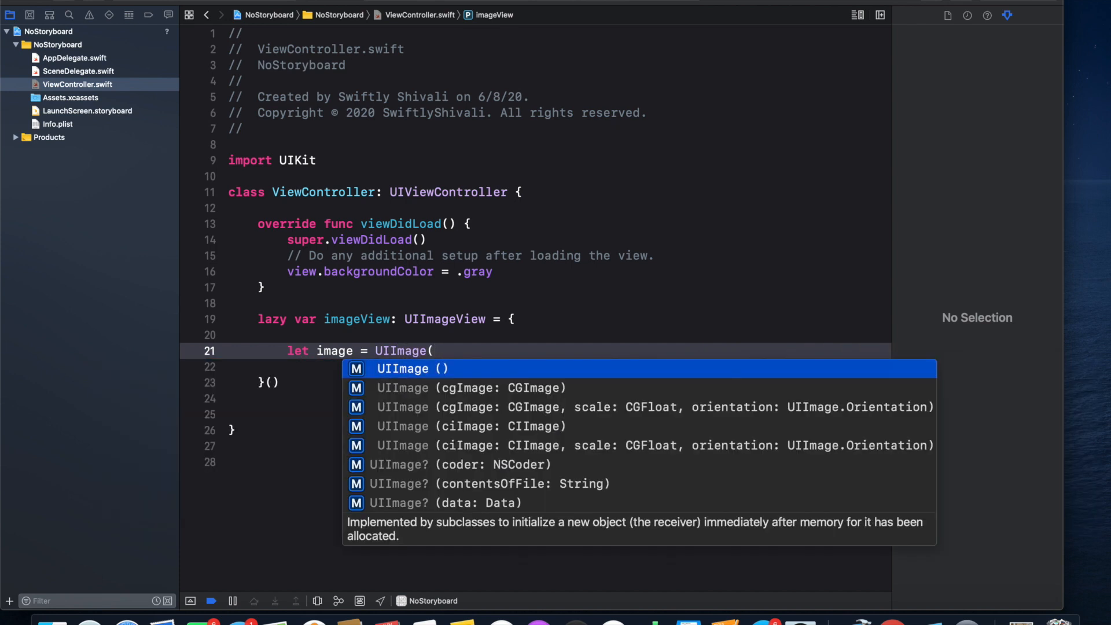
type("named: String)")
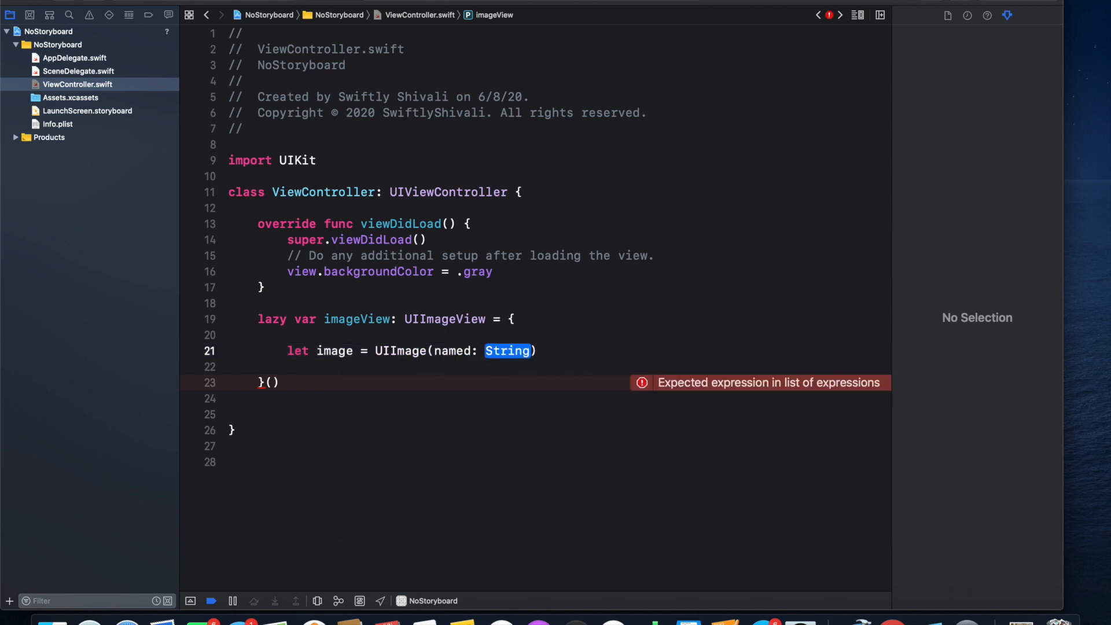
type("\"\"")
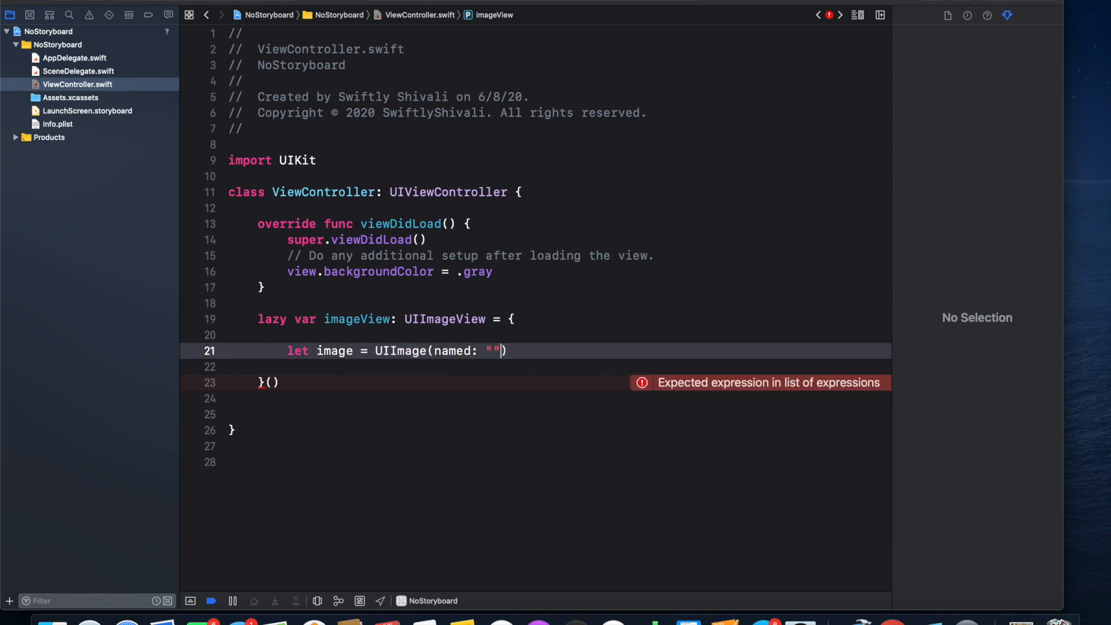
type("Image")
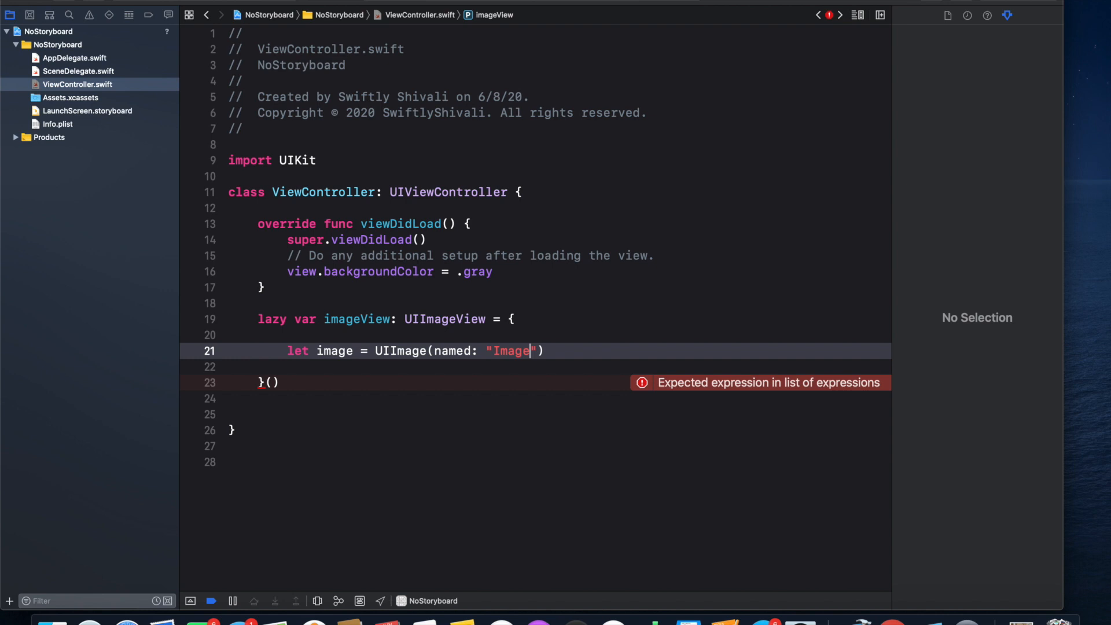
type(".png")
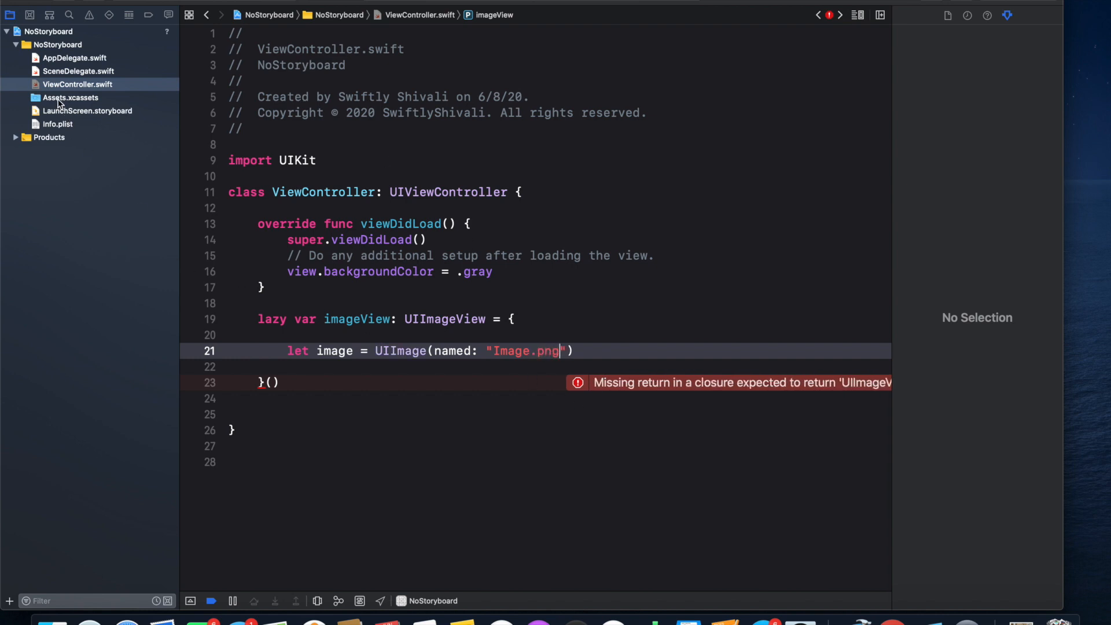
left_click(70, 97)
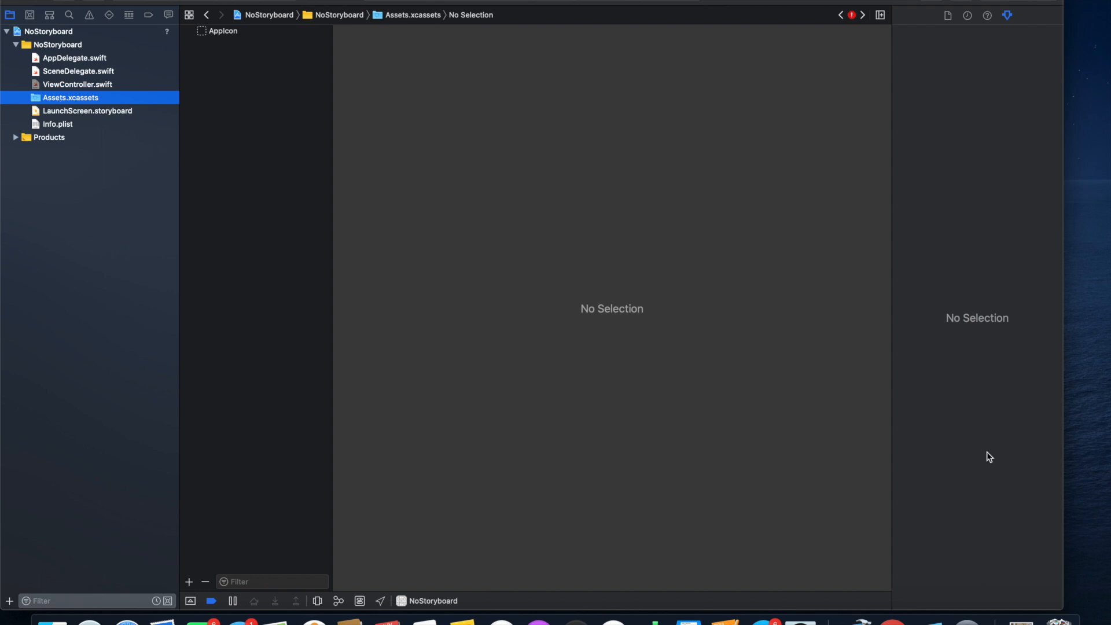
mouse_move(674, 372)
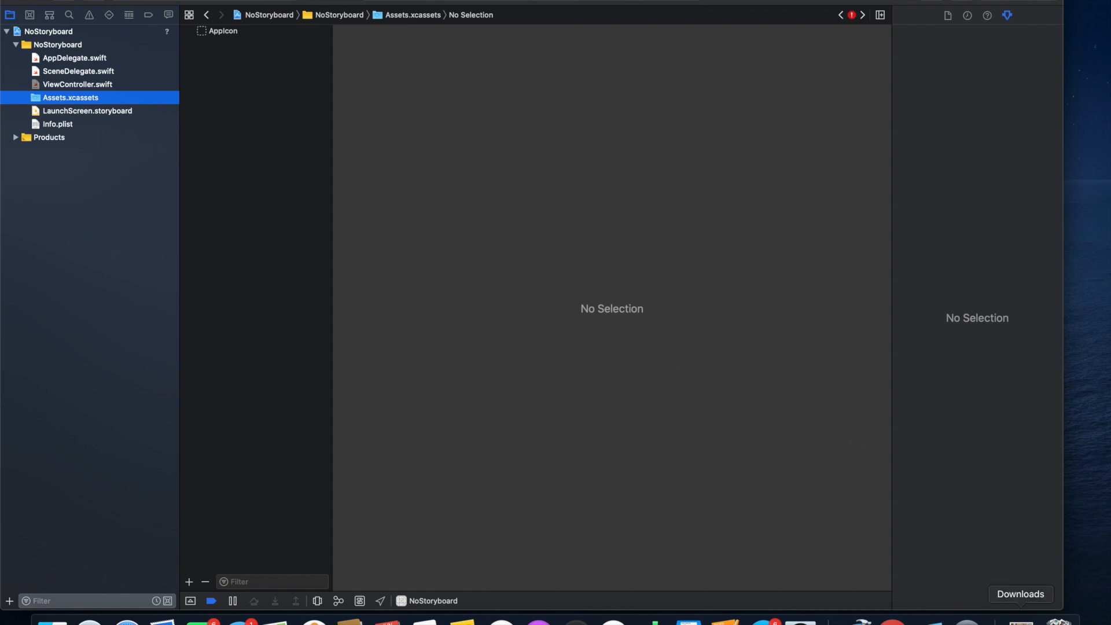
- Import a picture from Downloads as image set 'Image', then return to ViewController.swift
left_click(1019, 594)
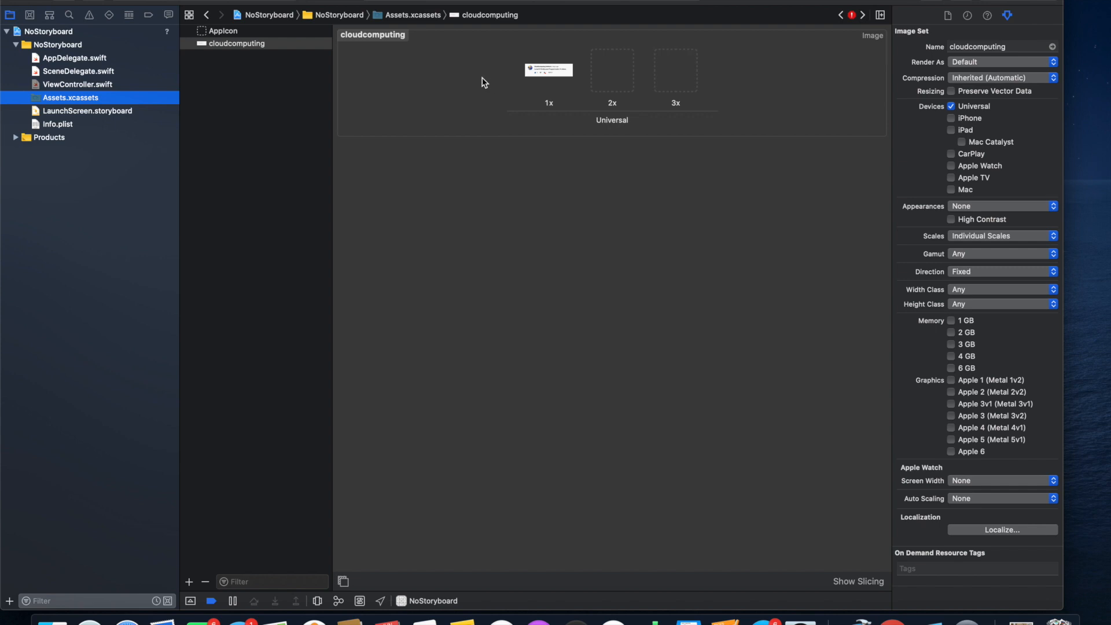
mouse_move(549, 91)
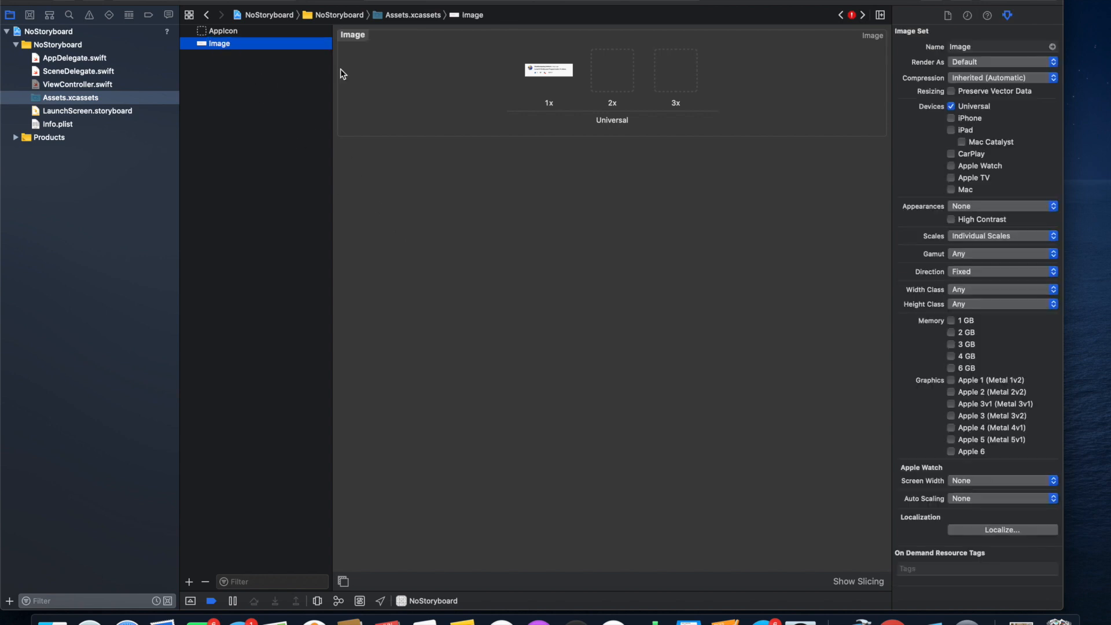
left_click(78, 84)
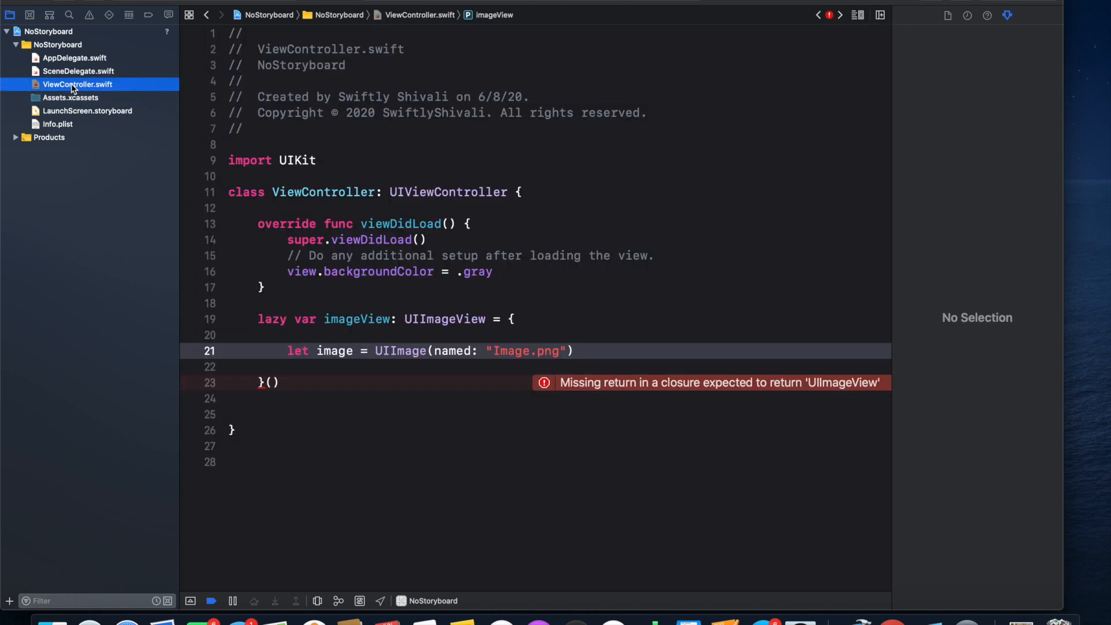
- Create imageView as UIImageView(image: image) inside the closure
left_click(581, 350)
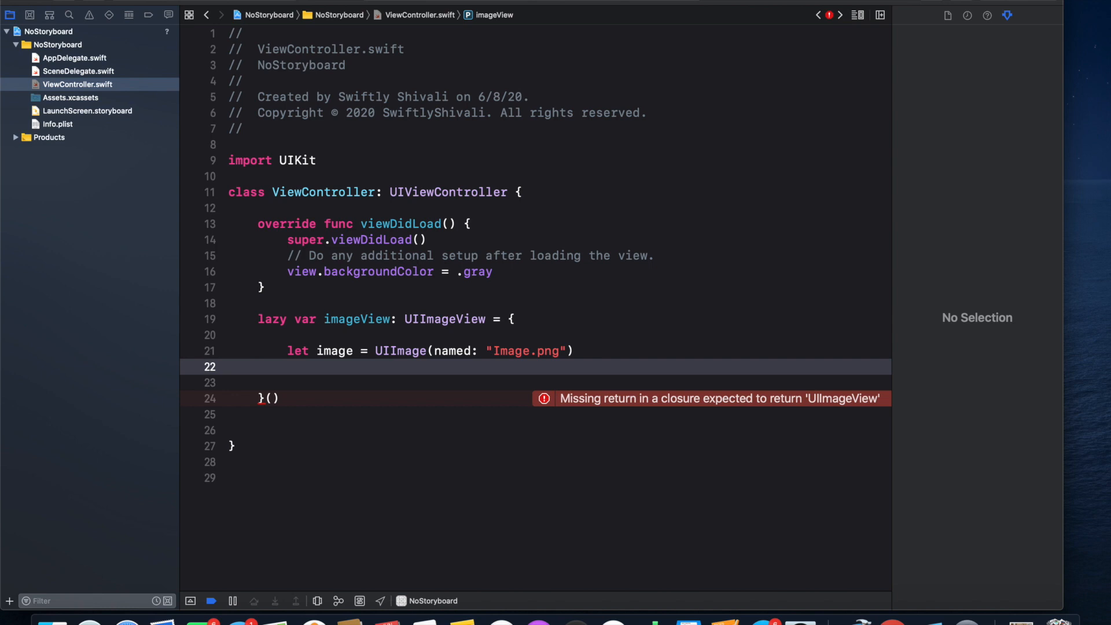
type("let imageView = U")
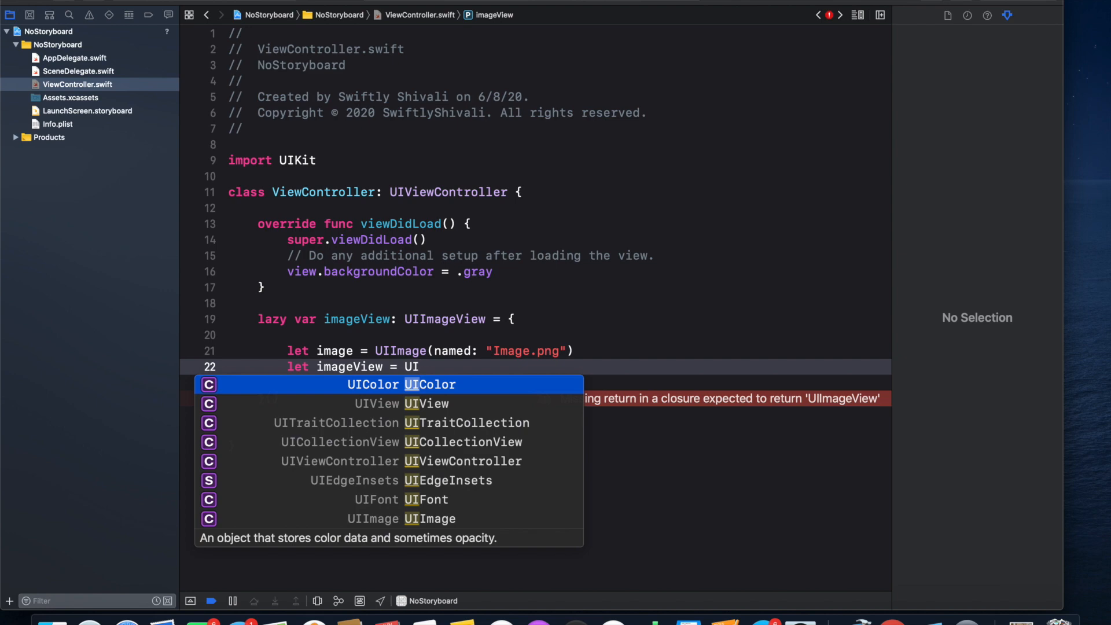
type("Image")
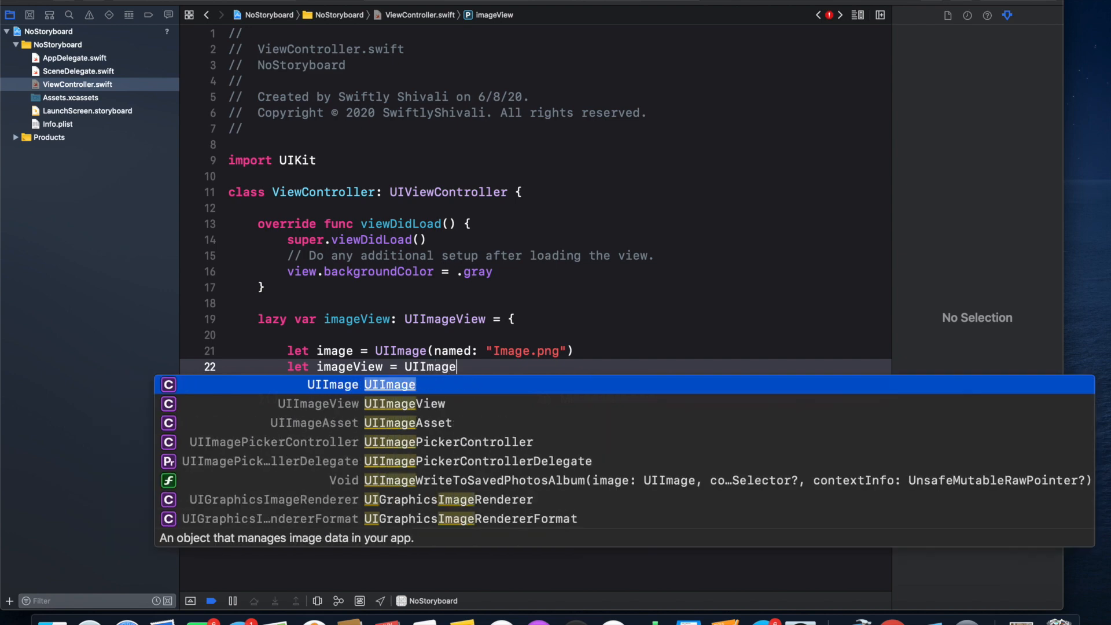
type("View(")
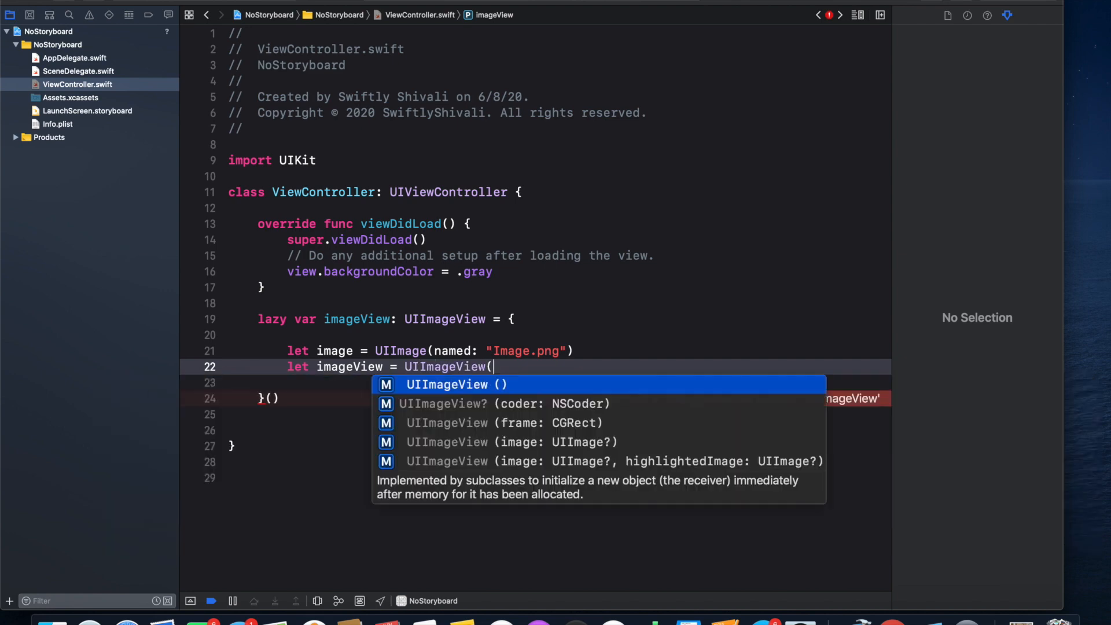
left_click(496, 442)
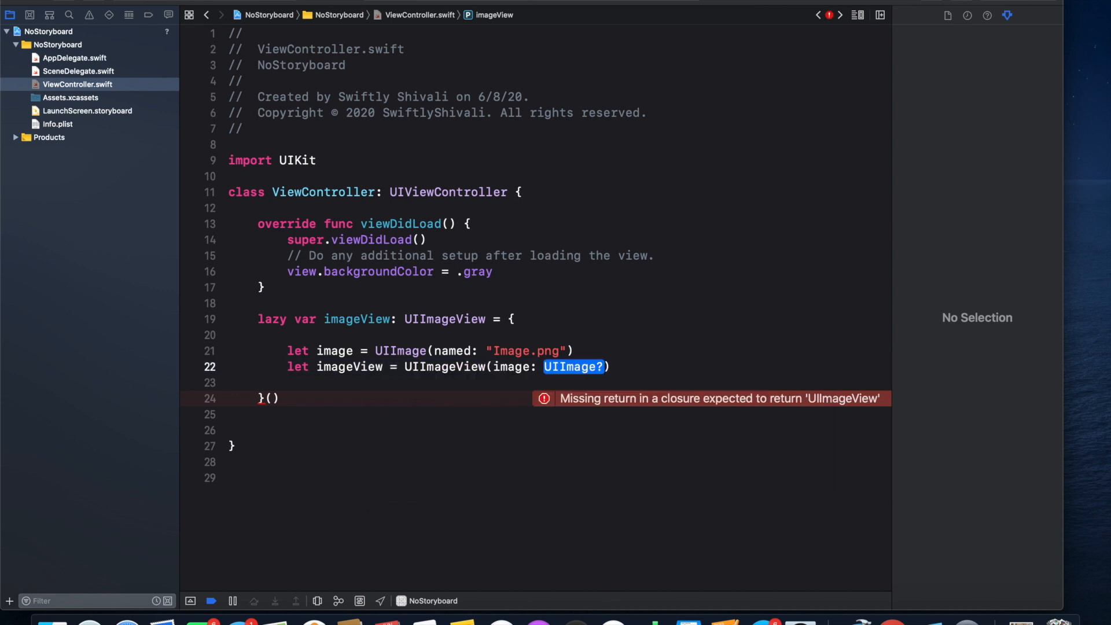
type("image")
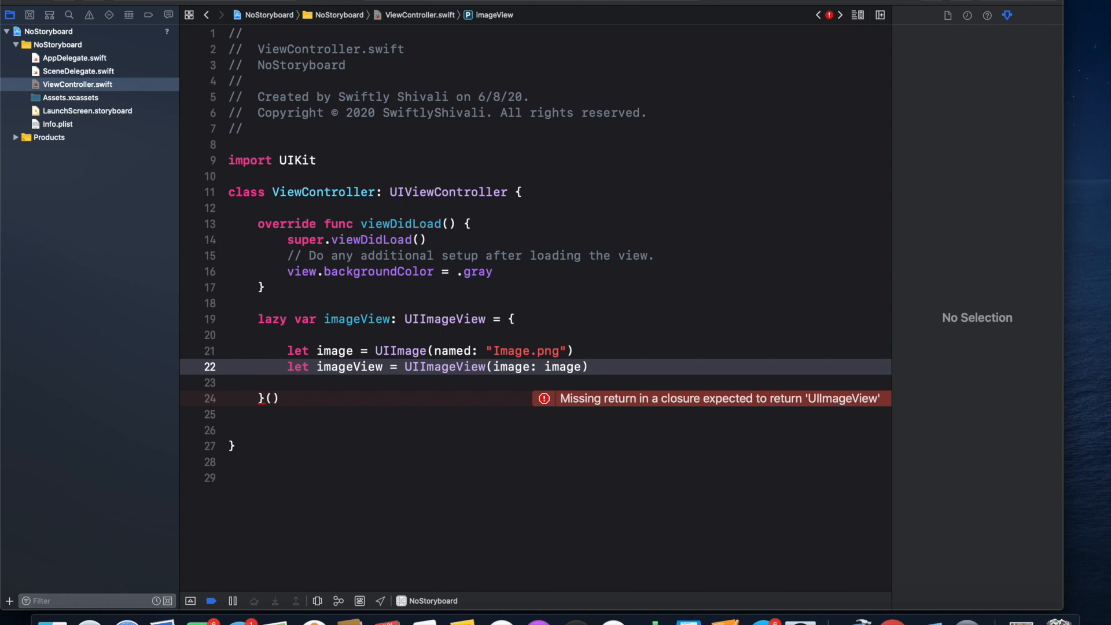
- Set imageView.translatesAutoresizingMaskIntoConstraints to false and return imageView
type("i")
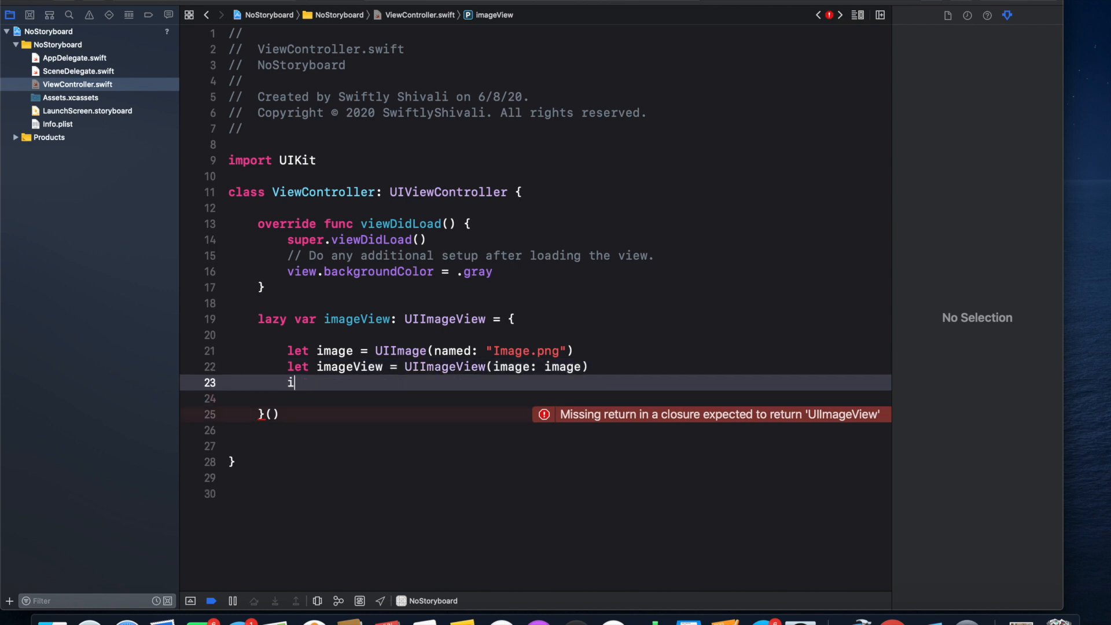
type("mageView.translatesAutoresizingMaskIntoConstraints")
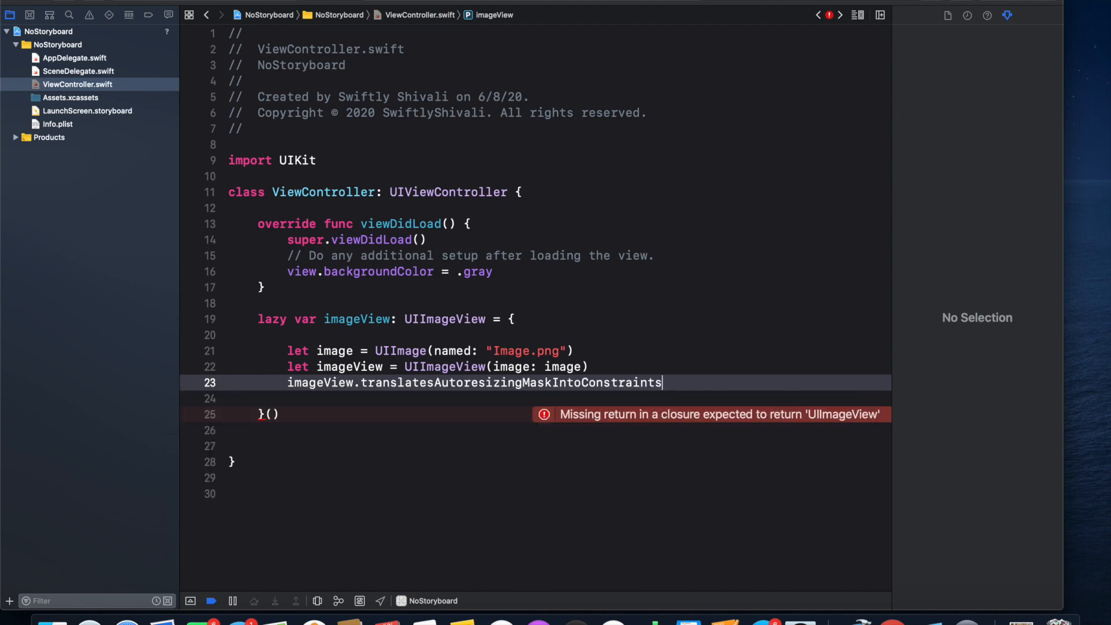
type("=")
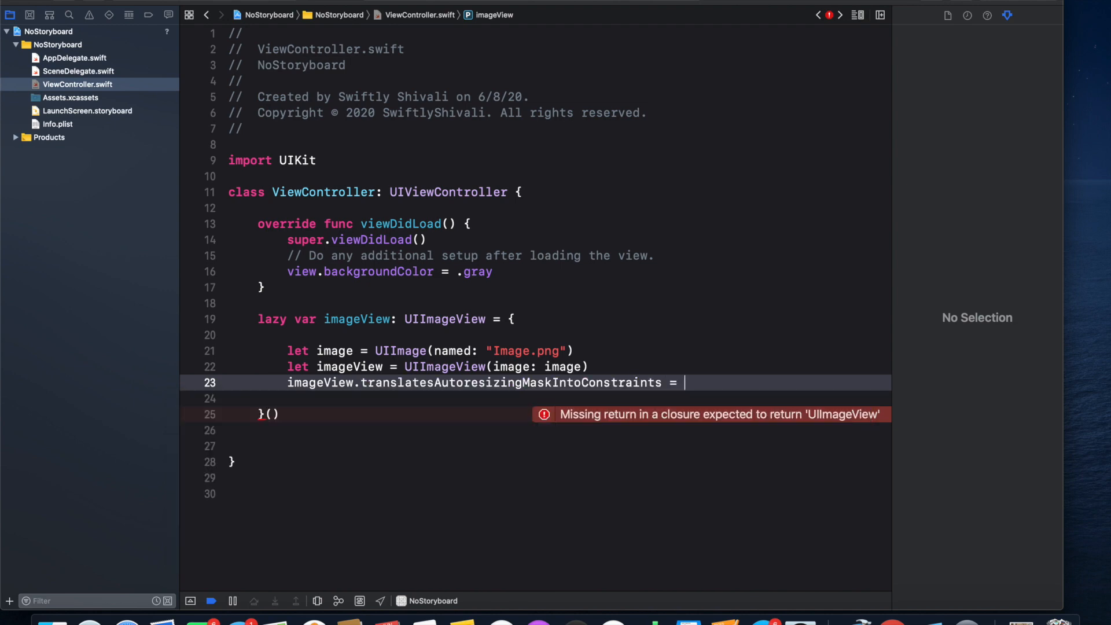
type("false")
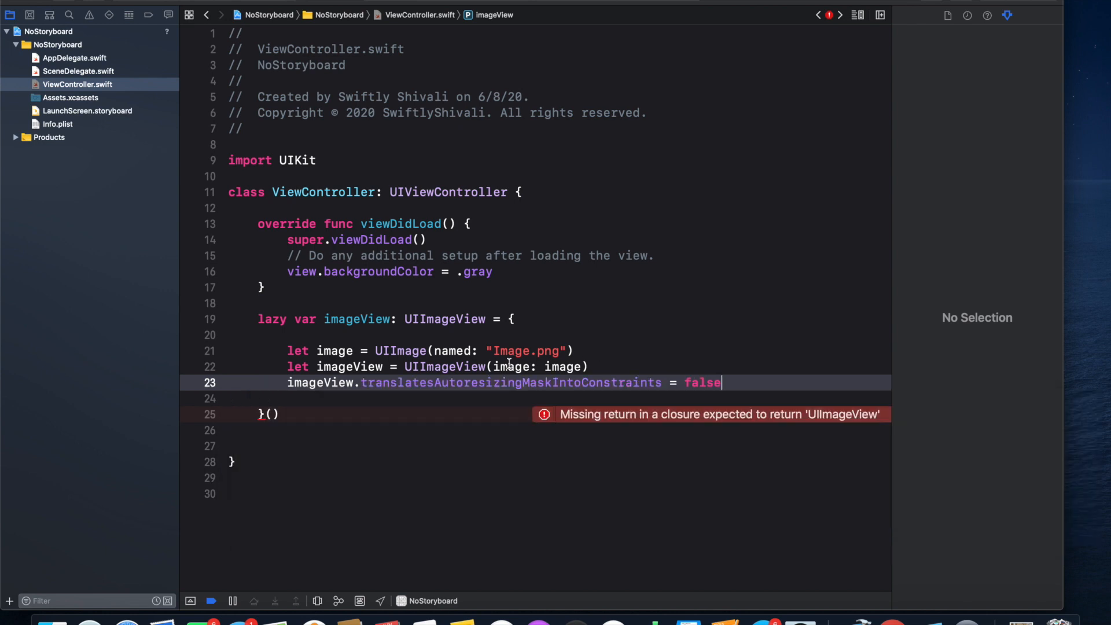
type("return")
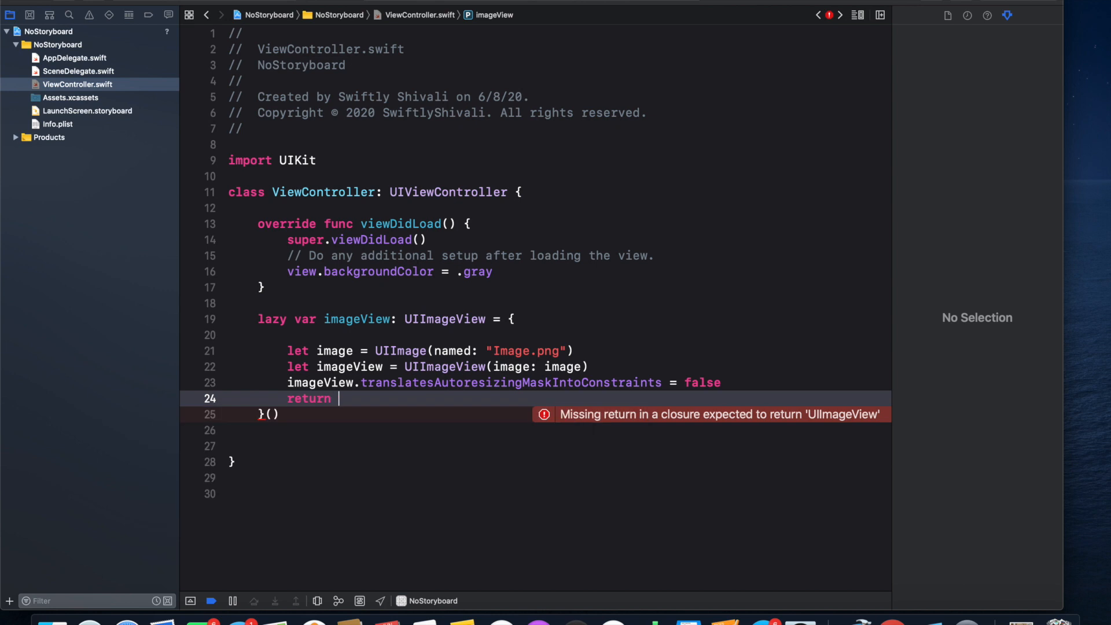
type("im")
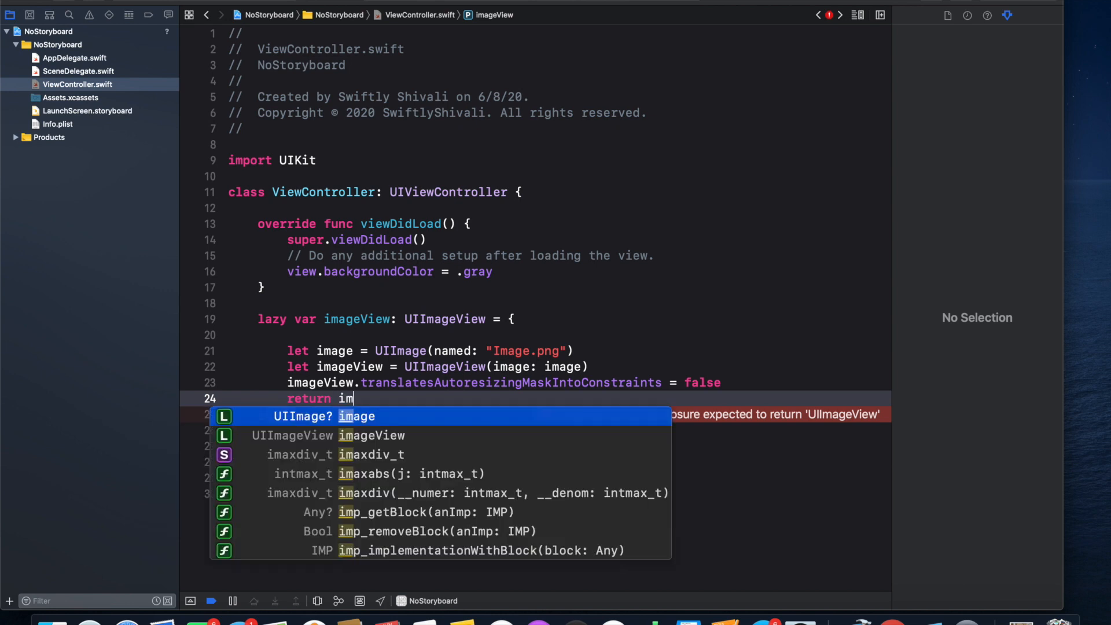
type("ageView")
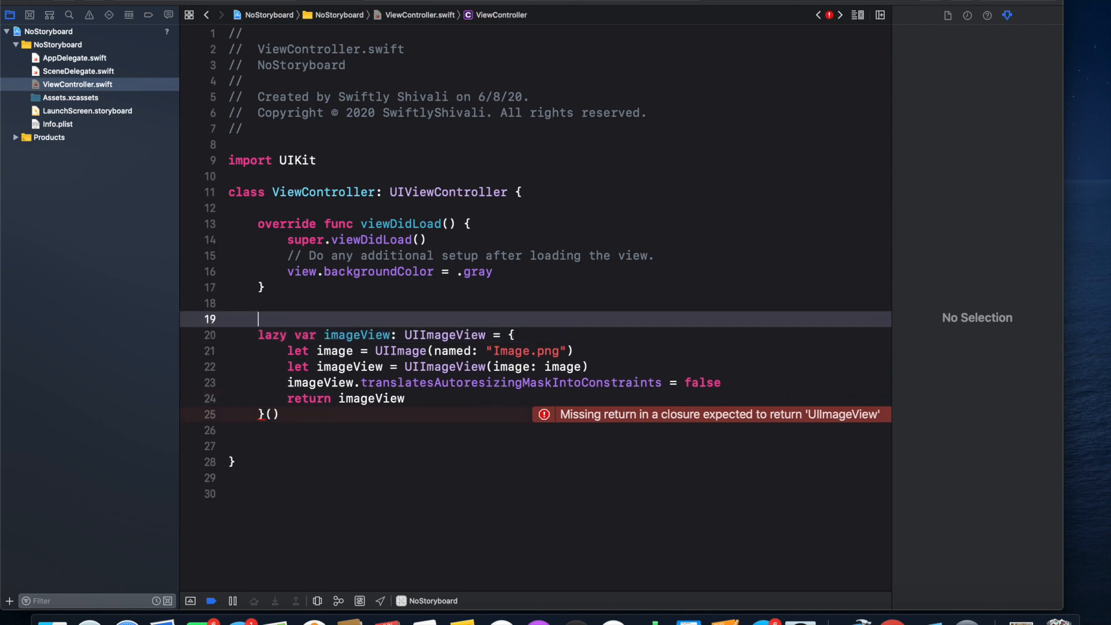
- Add a // imageView comment, view.addSubview(imageView), and a // constraints comment
type("// image")
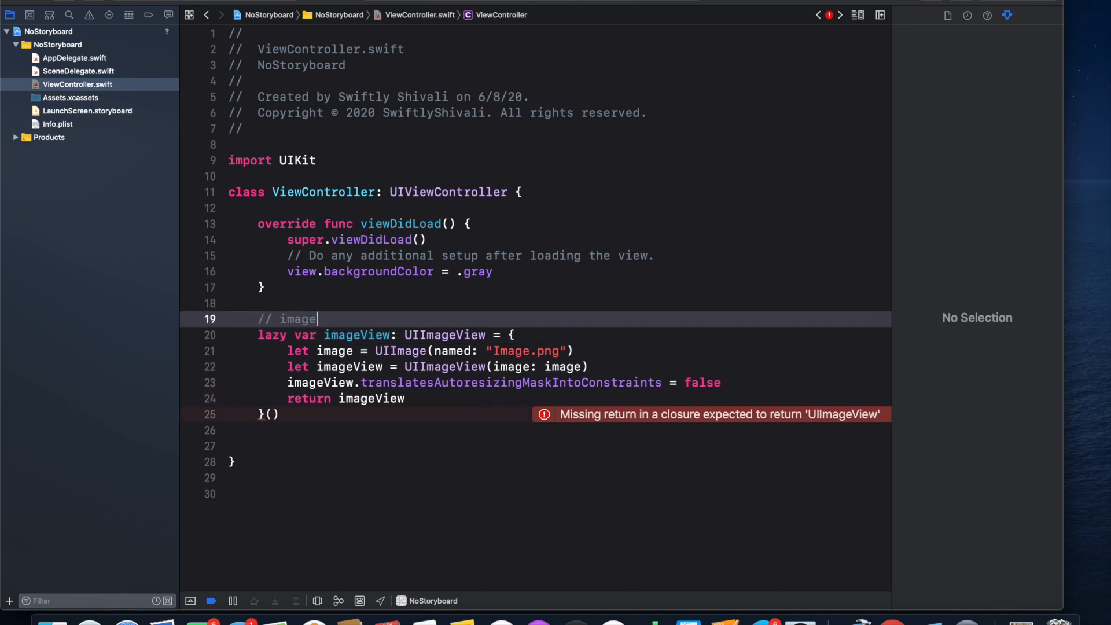
type("View")
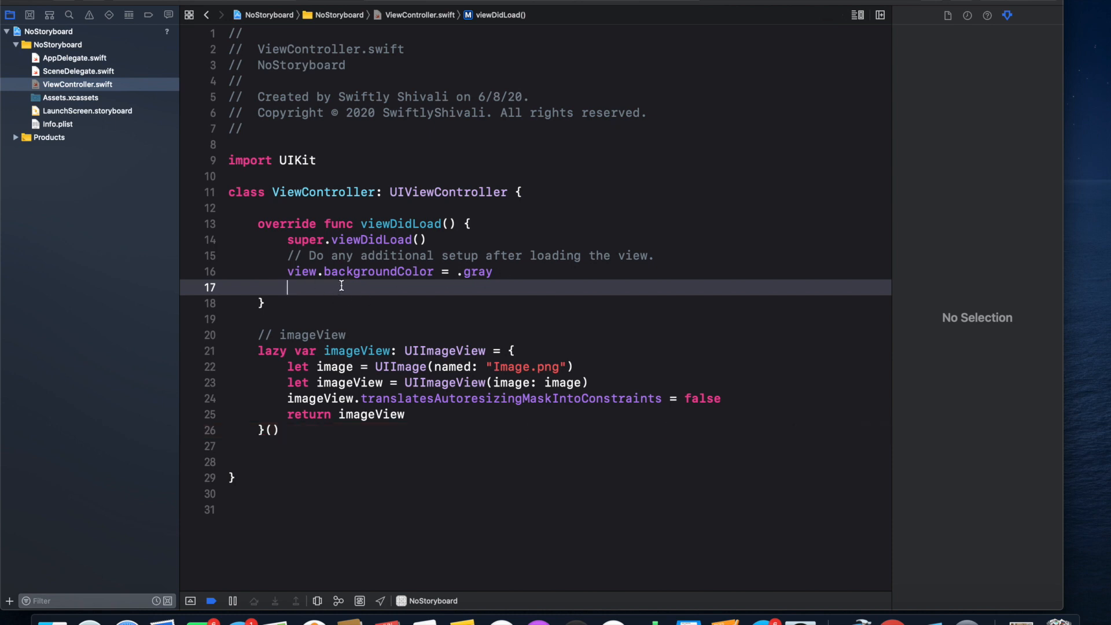
type("view.addSubview(view: UIView")
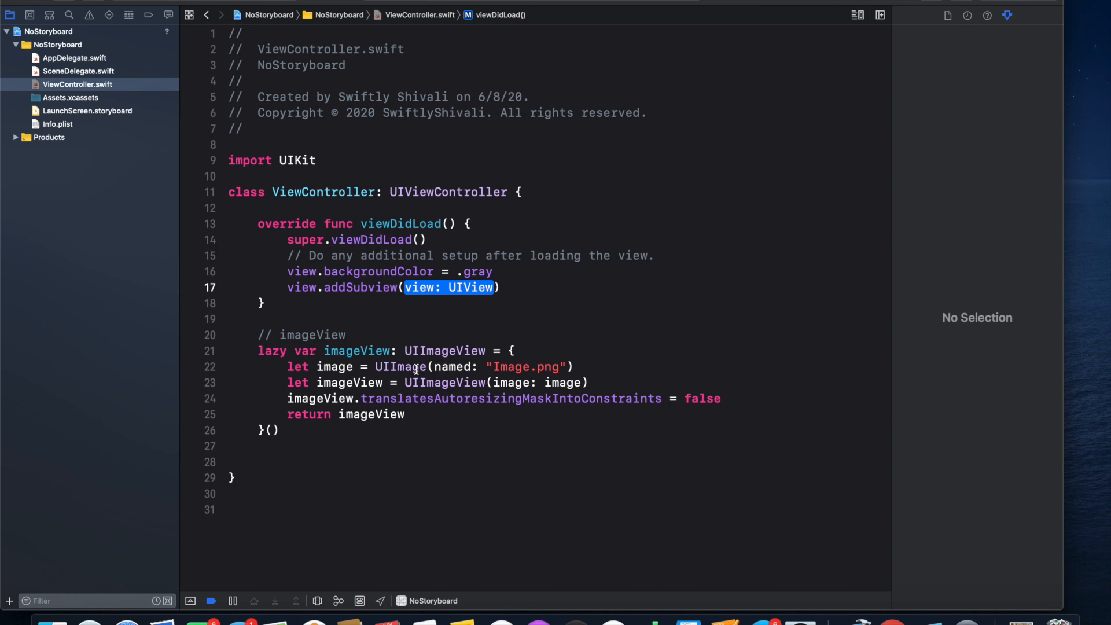
type("imag")
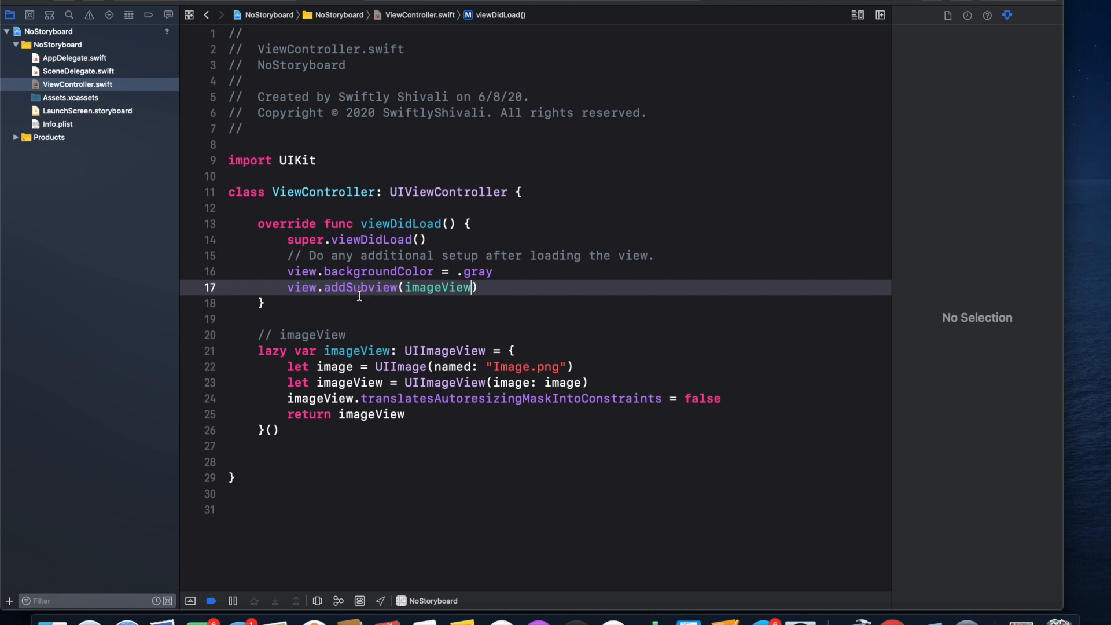
mouse_move(357, 271)
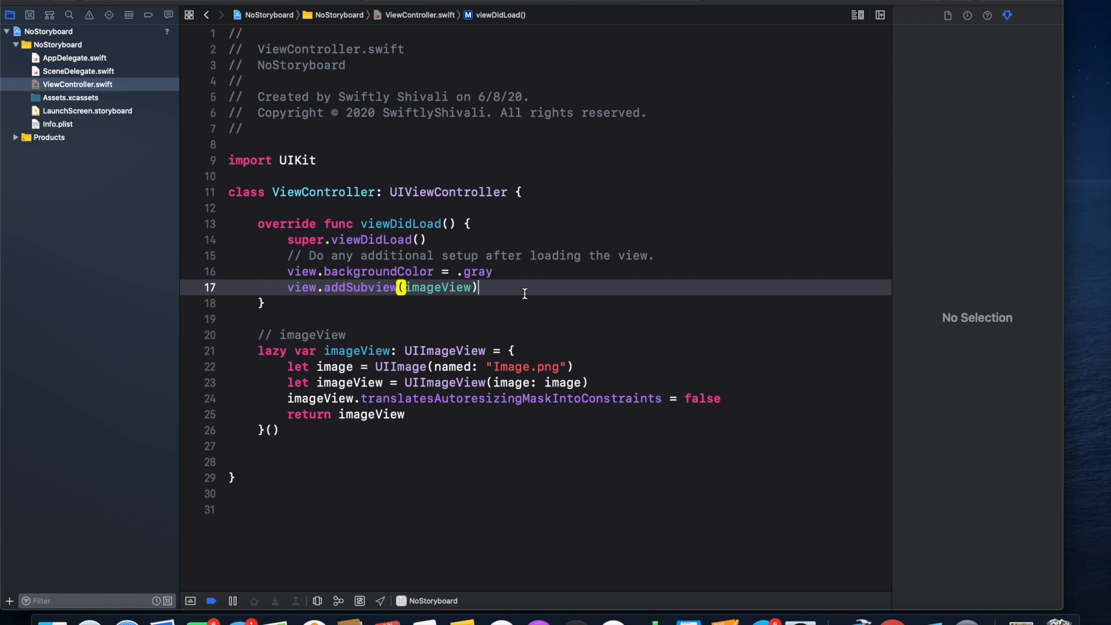
type("// constraints")
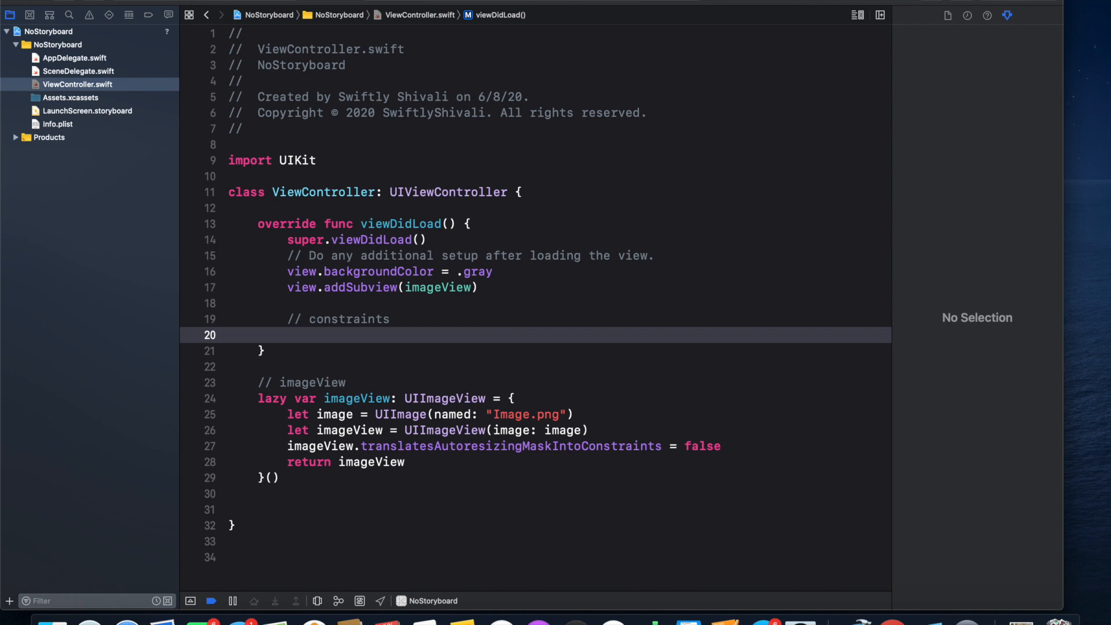
- Begin let constraints = [ with imageView.centerXAnchor.constraint(equalTo: view.centerXAnchor)
type("let")
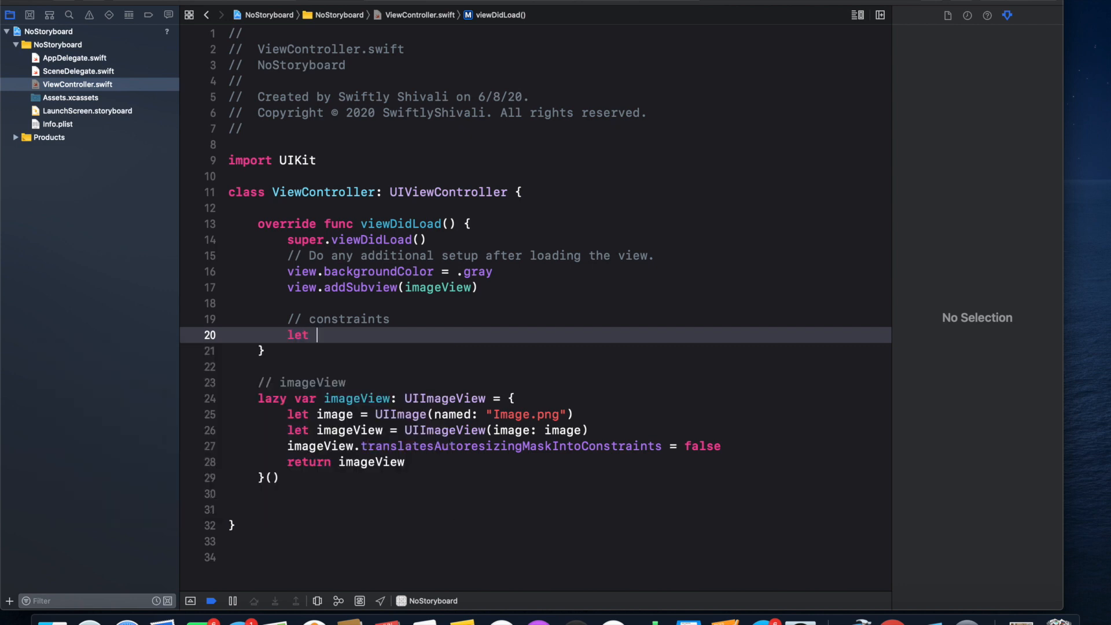
type("constr")
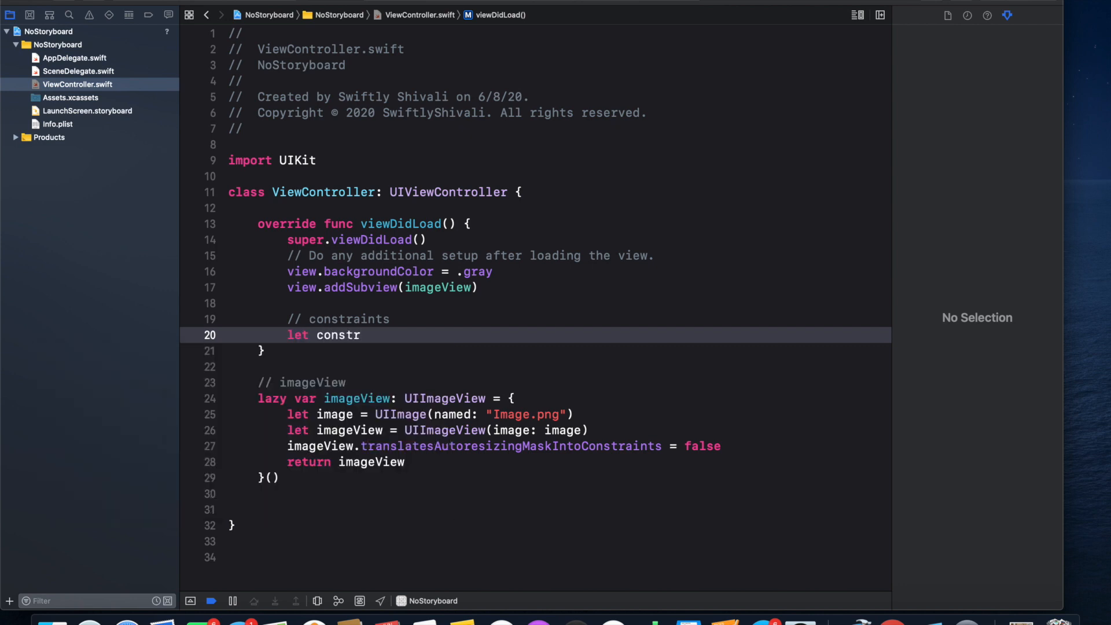
type("aints")
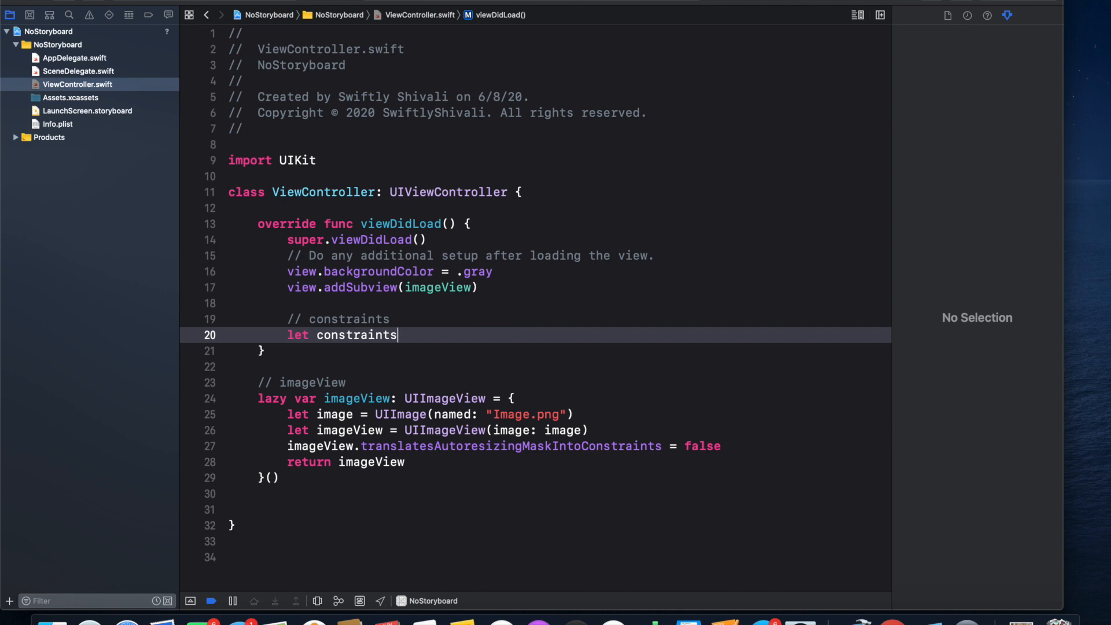
type("=")
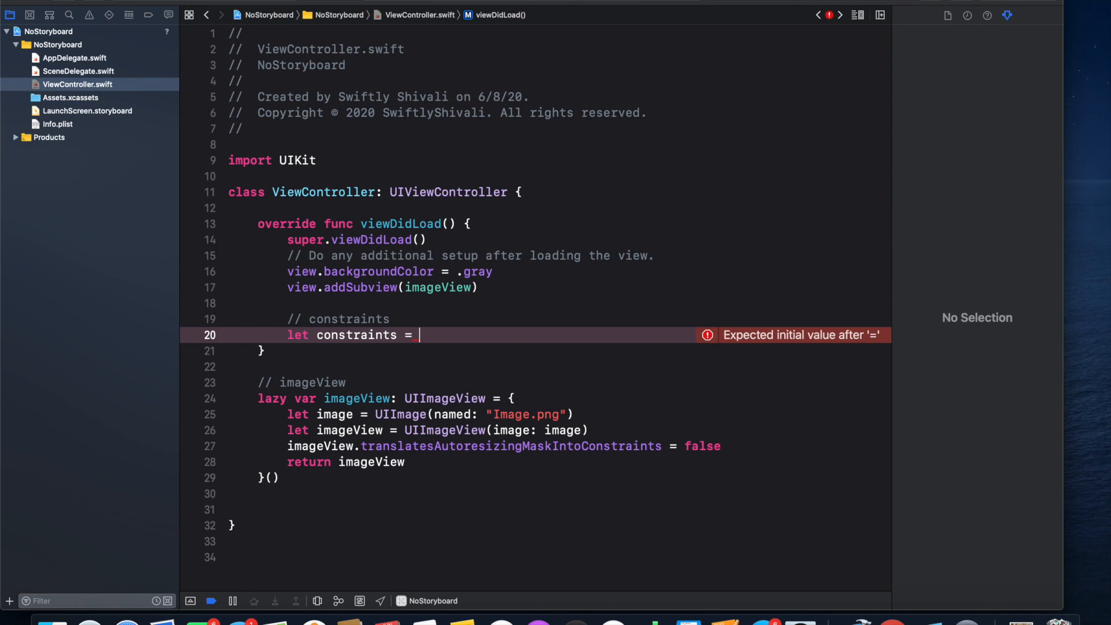
type("[")
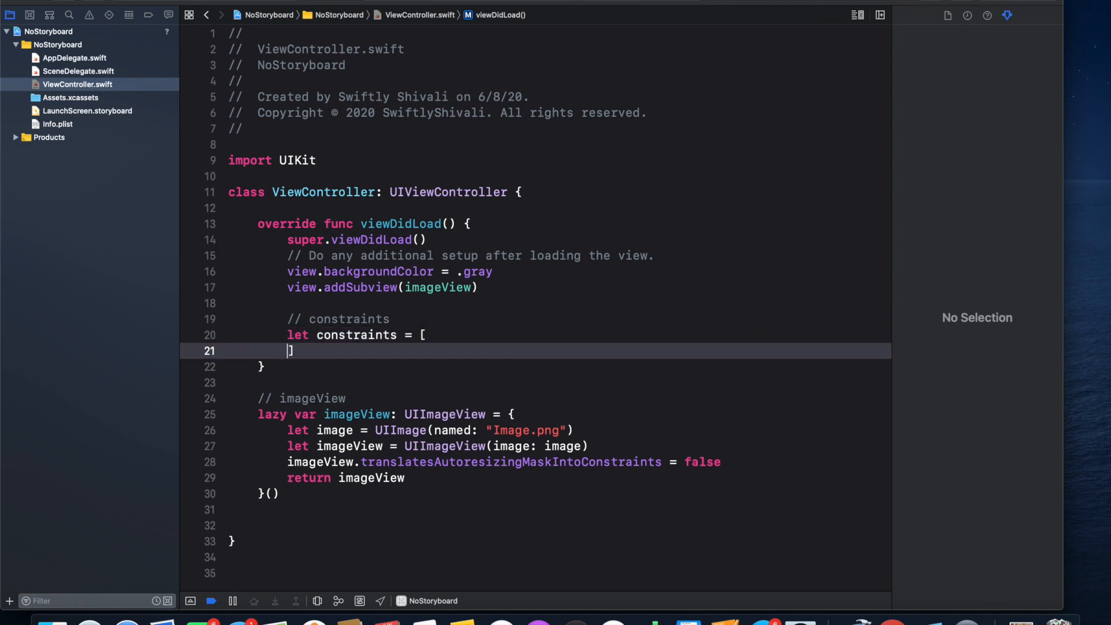
type("\\")
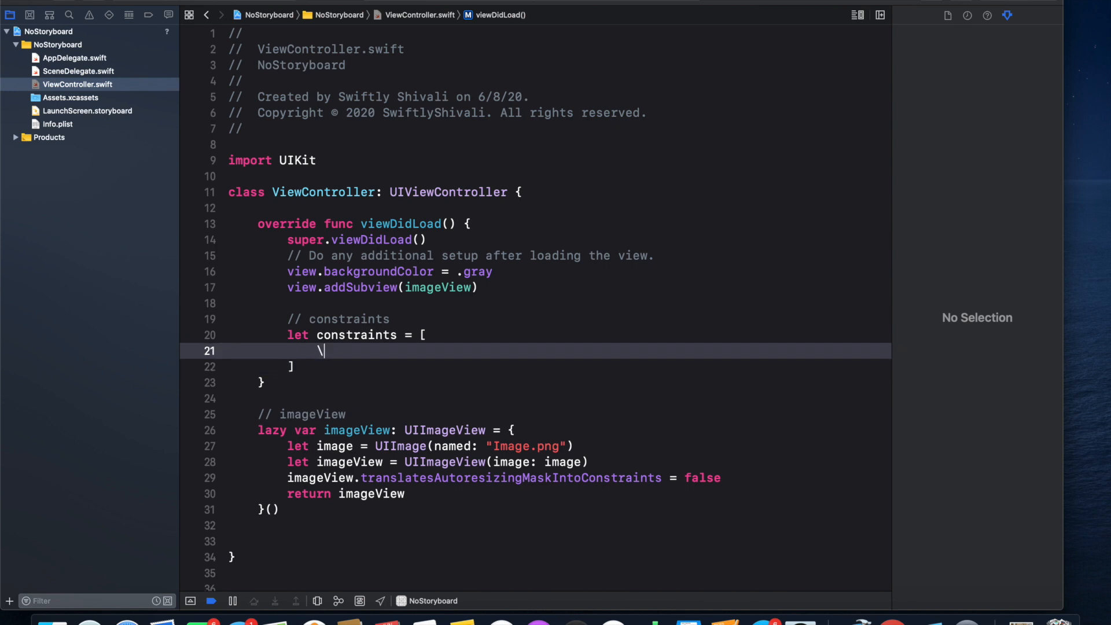
key("backspace")
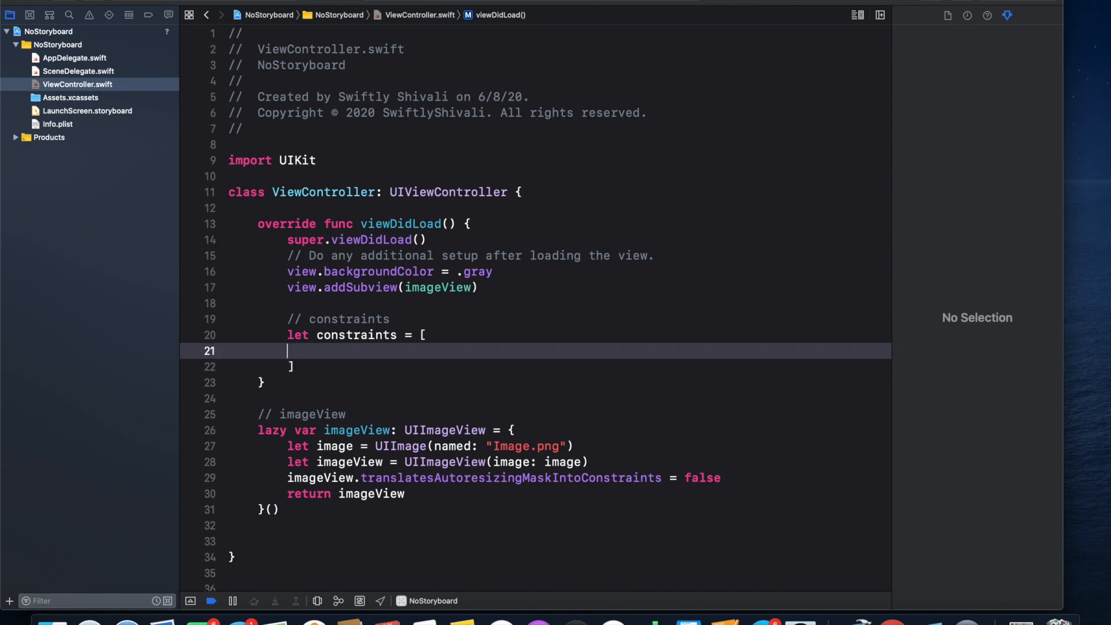
type("im")
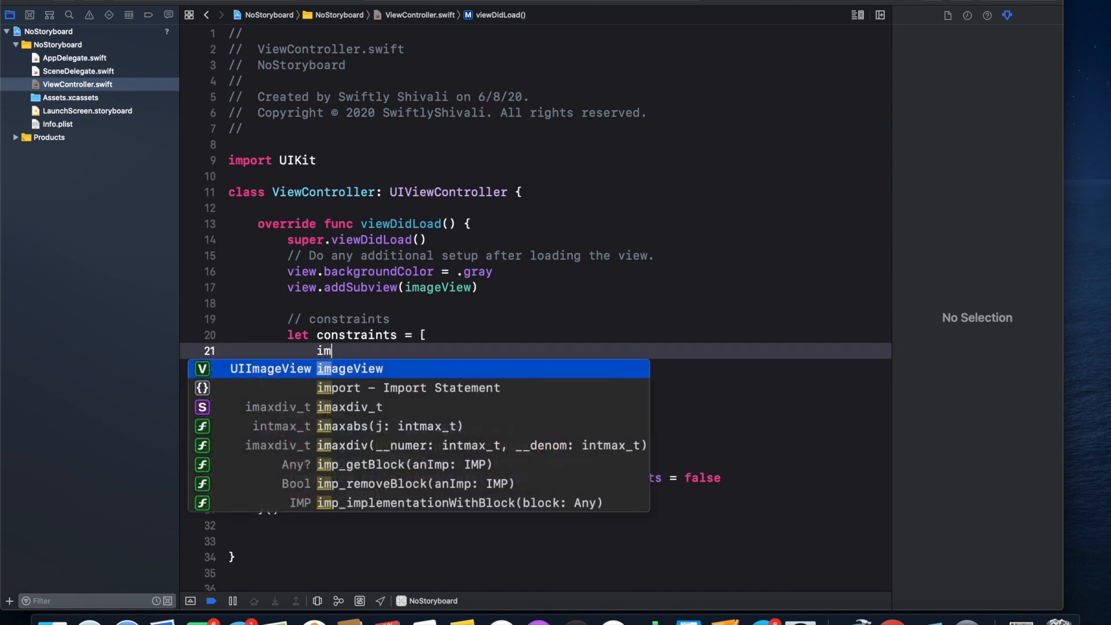
type("ageView.c")
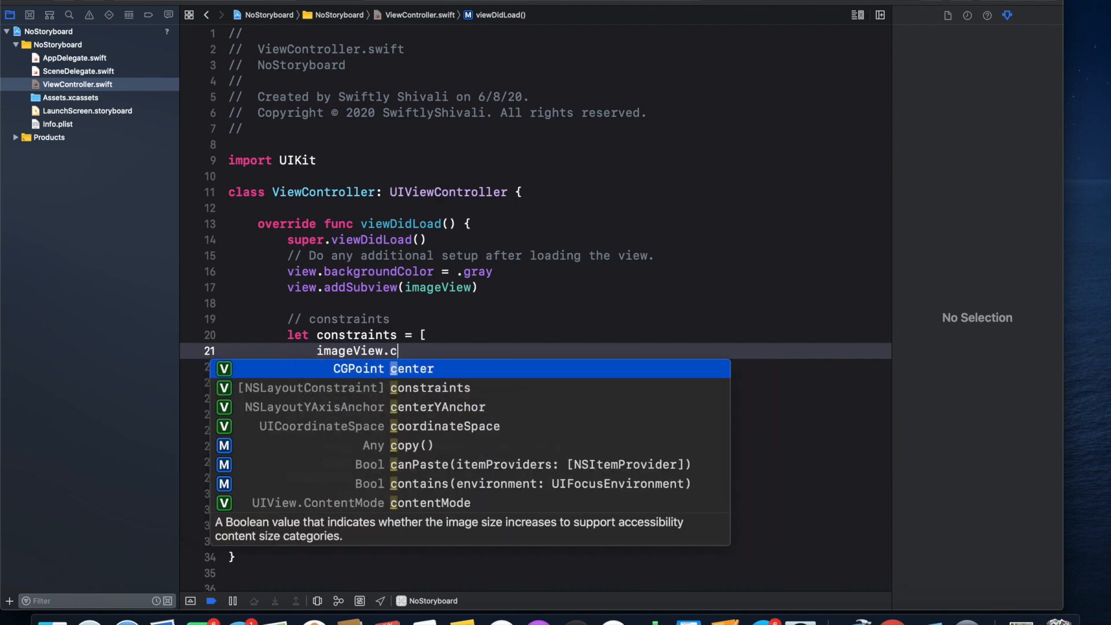
type("enterXAnchor")
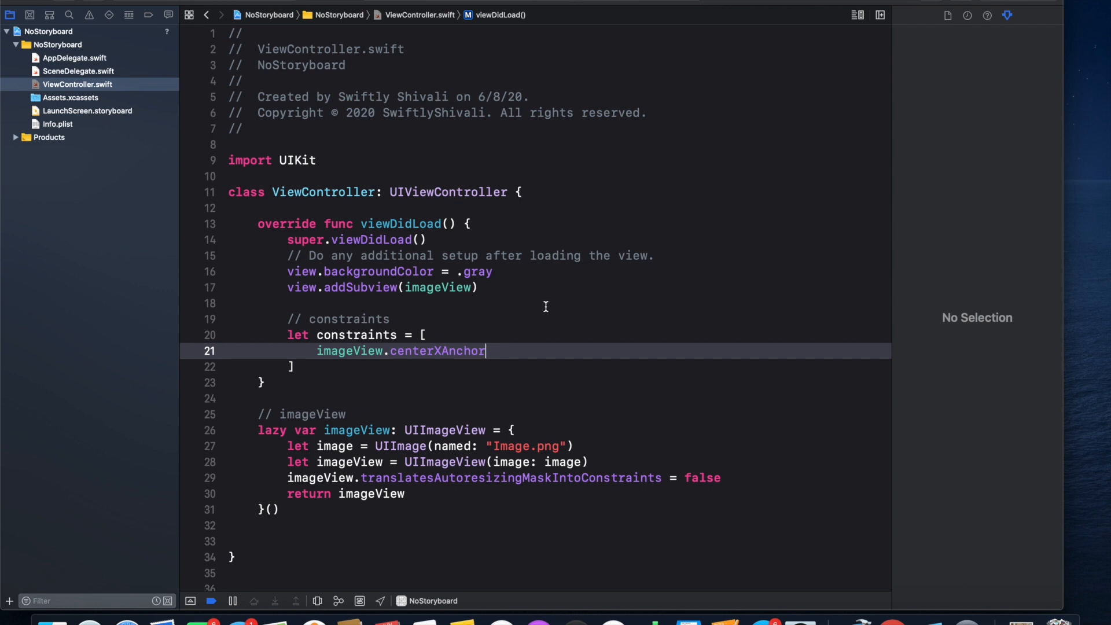
type(".constraint(equalTo:")
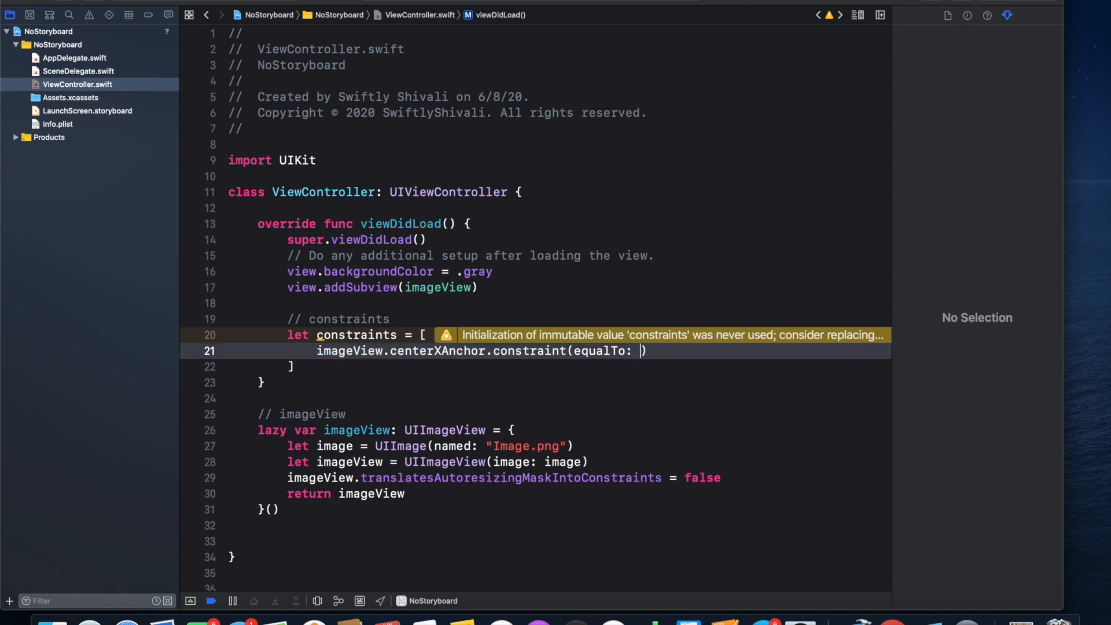
type("view.centerXAnchor")
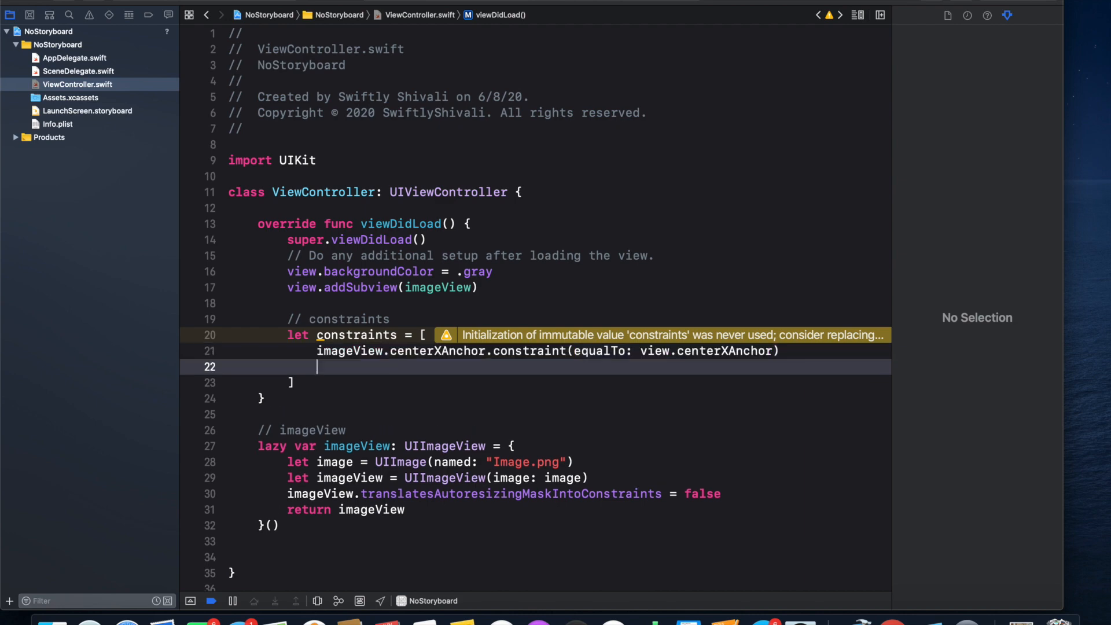
- Add a constraint centering imageView's centerYAnchor on view.centerYAnchor
type("imageView.centerYAnchor")
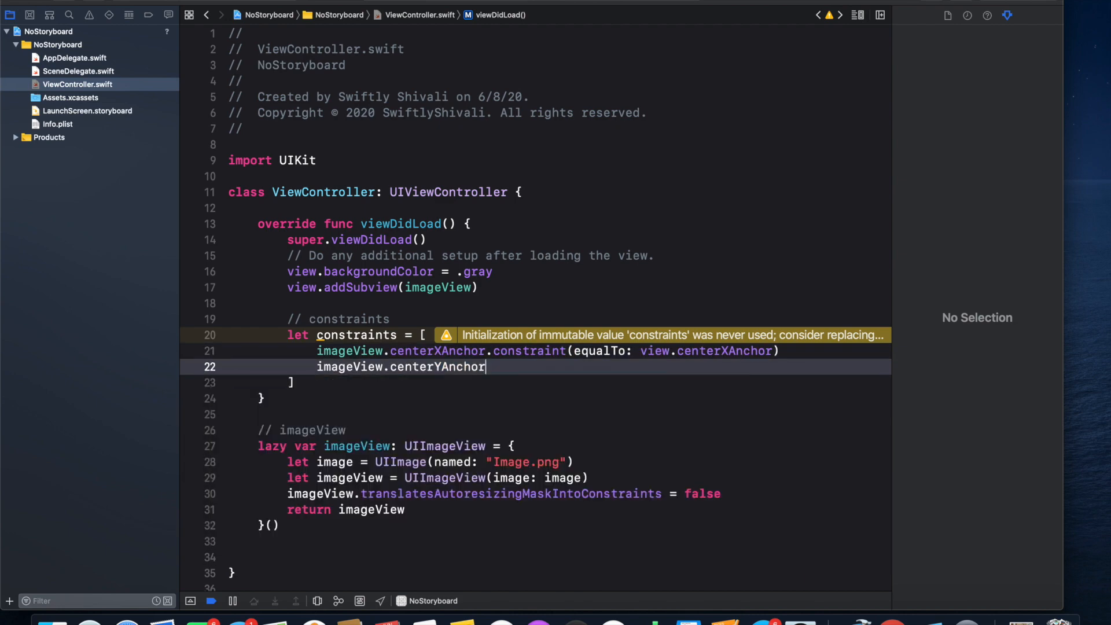
type(".c")
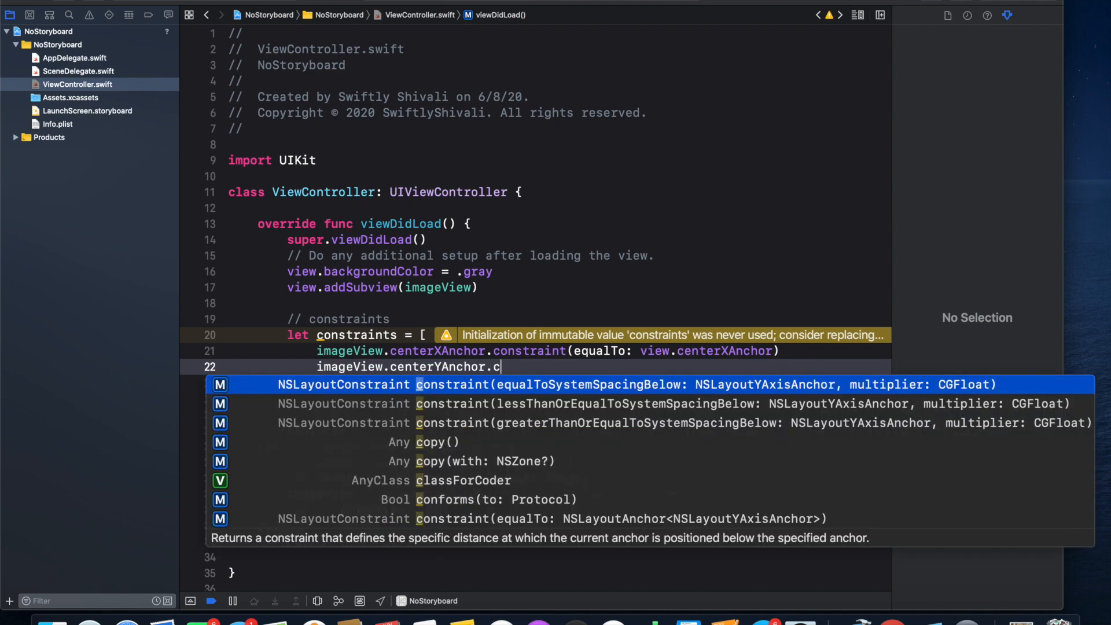
type("onstraint(equalTo: view")
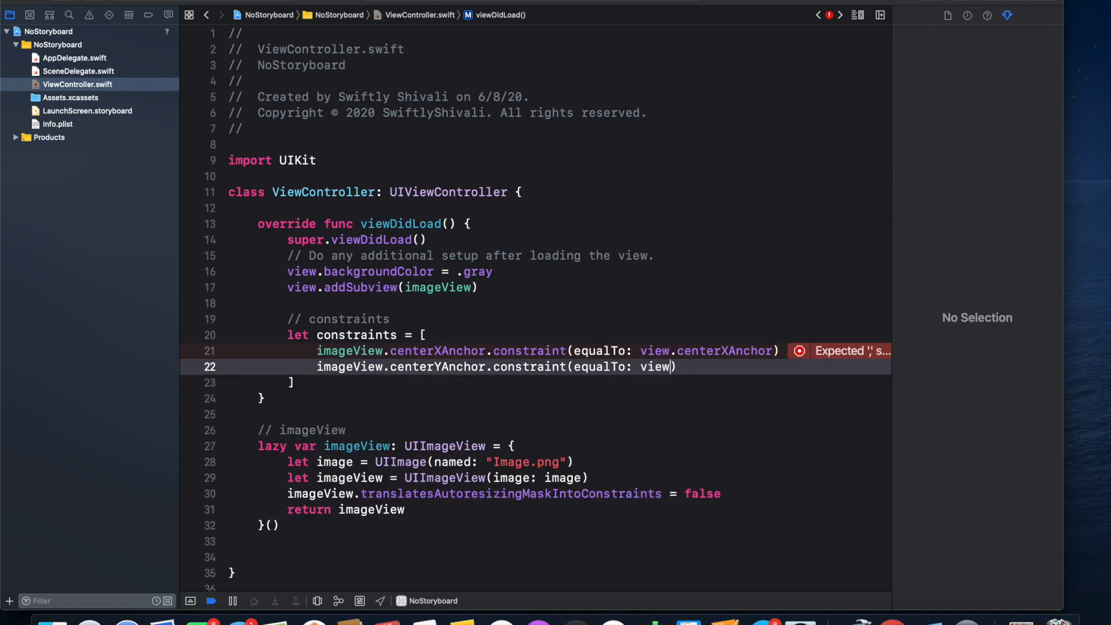
type("centerYAnchor")
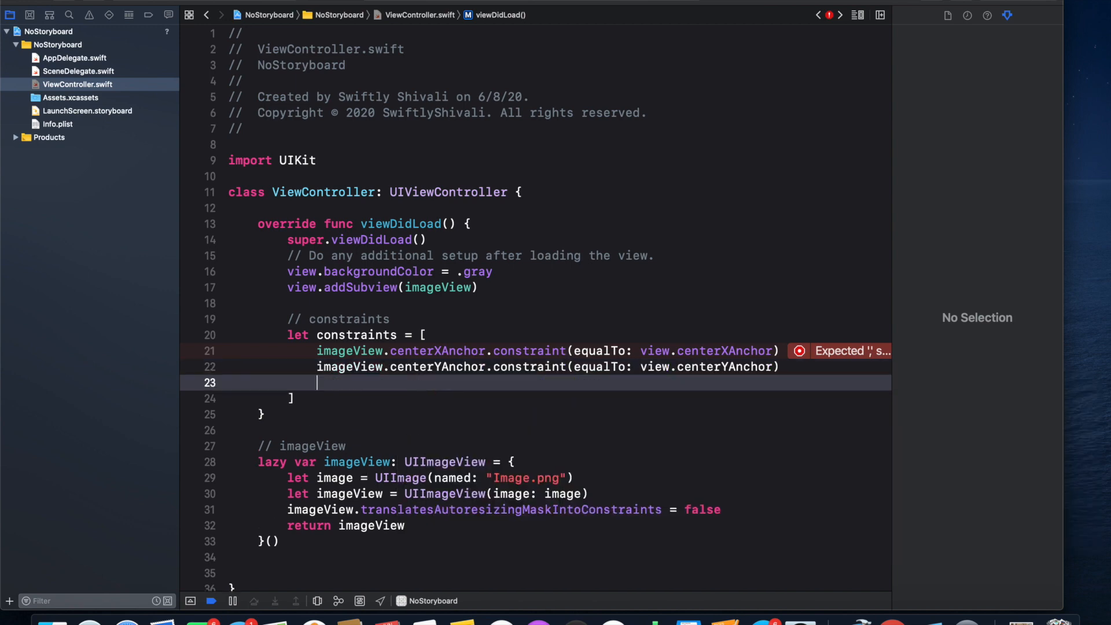
type("imageVie")
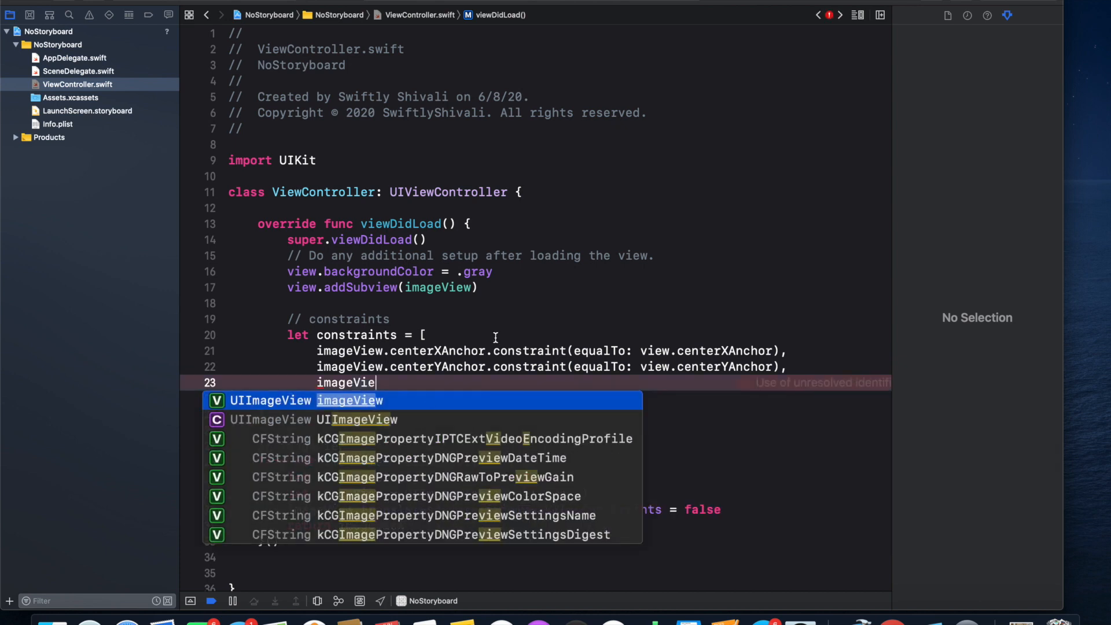
- Add imageView.widthAnchor.constraint(equalToConstant: 350) to the constraints array
type(".")
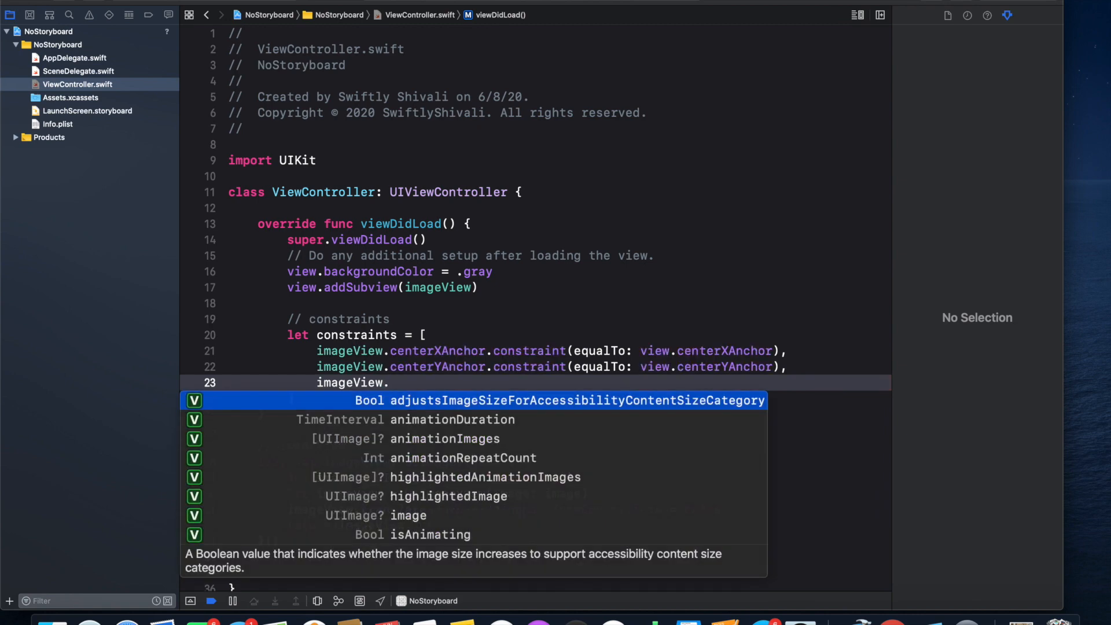
type("widthAnchor")
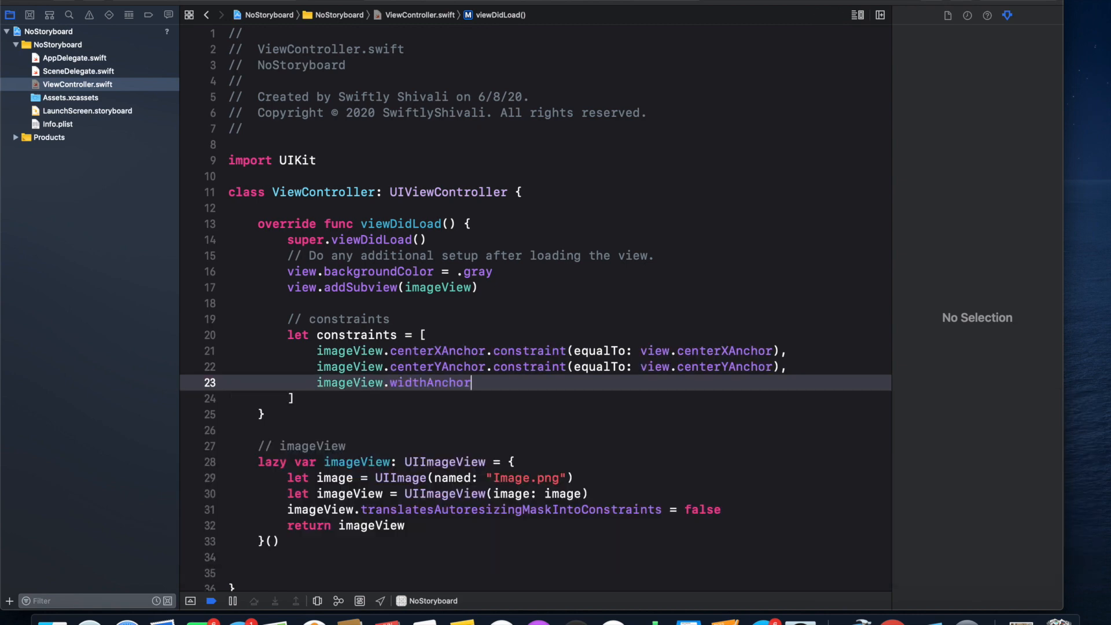
type(".constraint(equalToConstant: CGFloat")
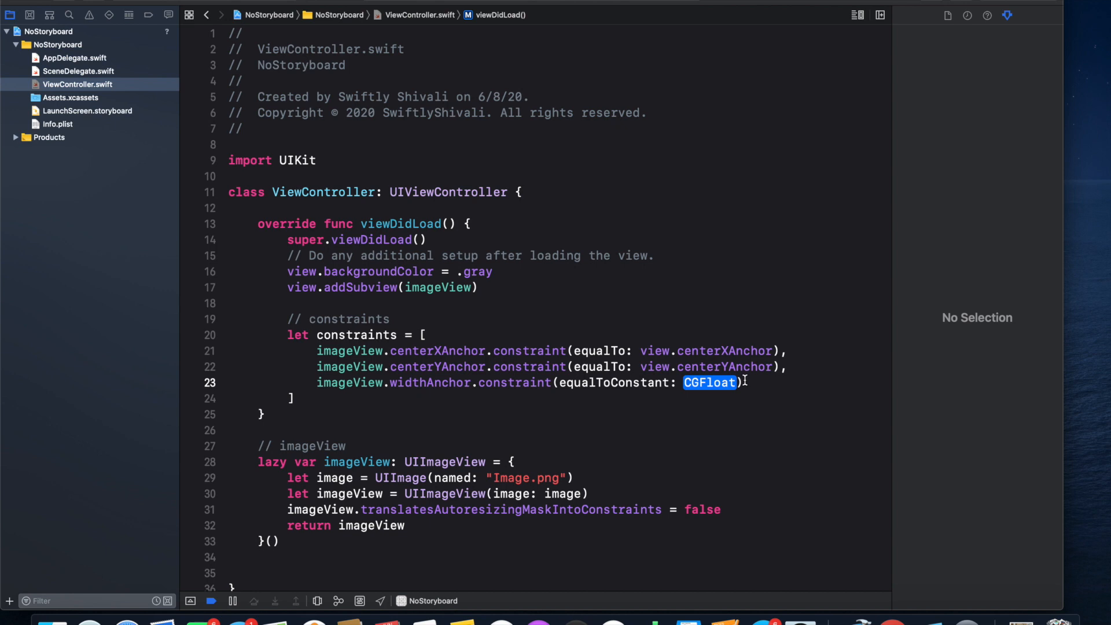
type("300")
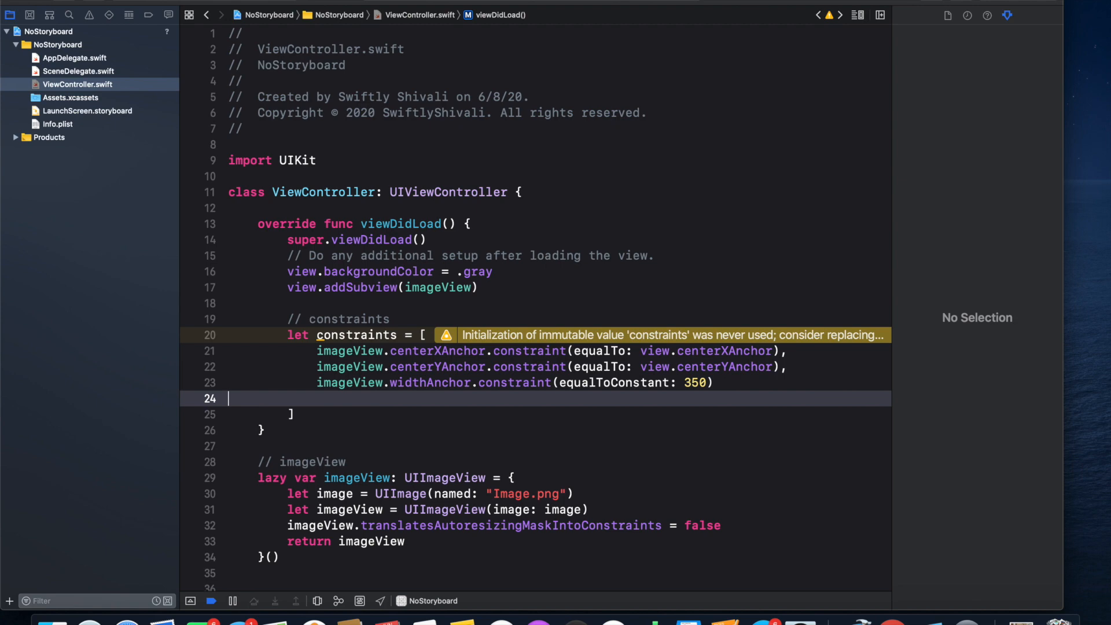
type("imageView.")
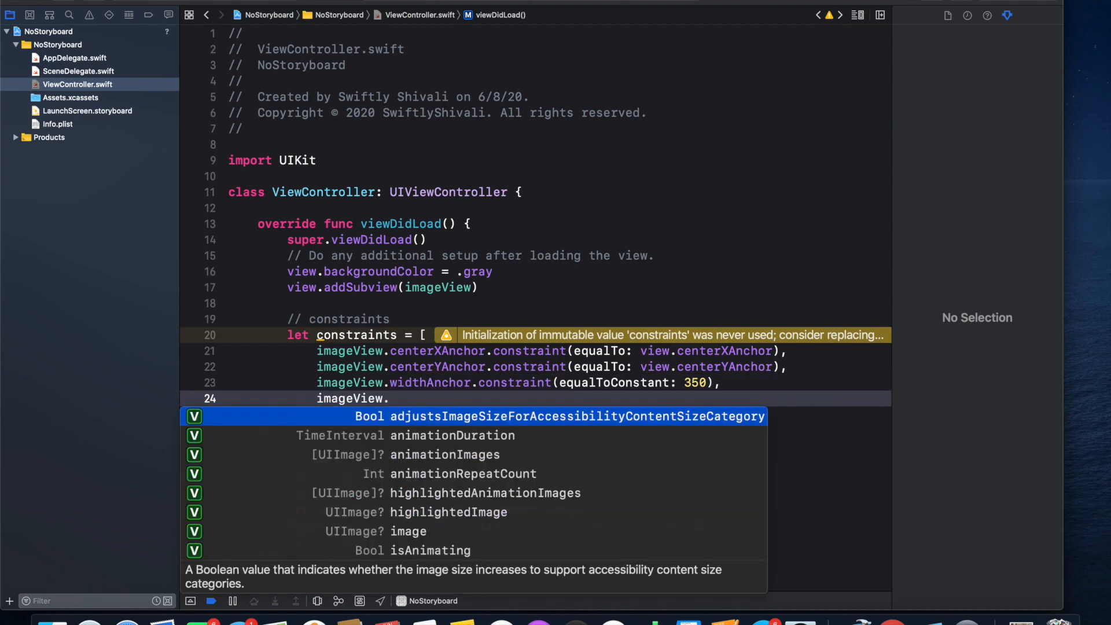
- Add imageView.heightAnchor.constraint(equalToConstant: 100) as the array's final entry
type("heightAnchor.")
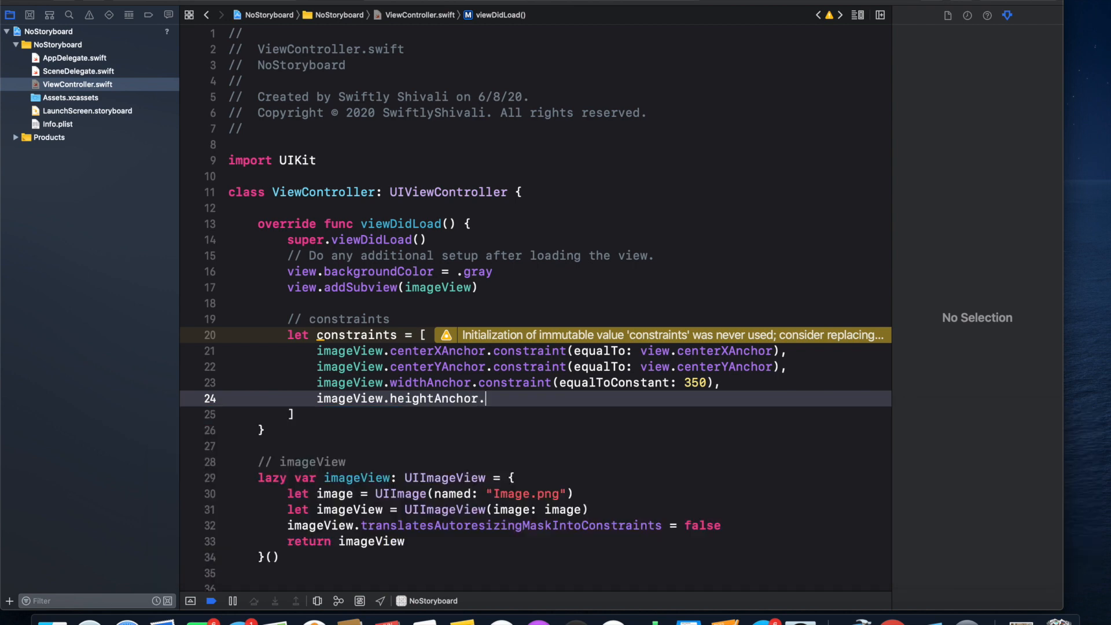
type("con")
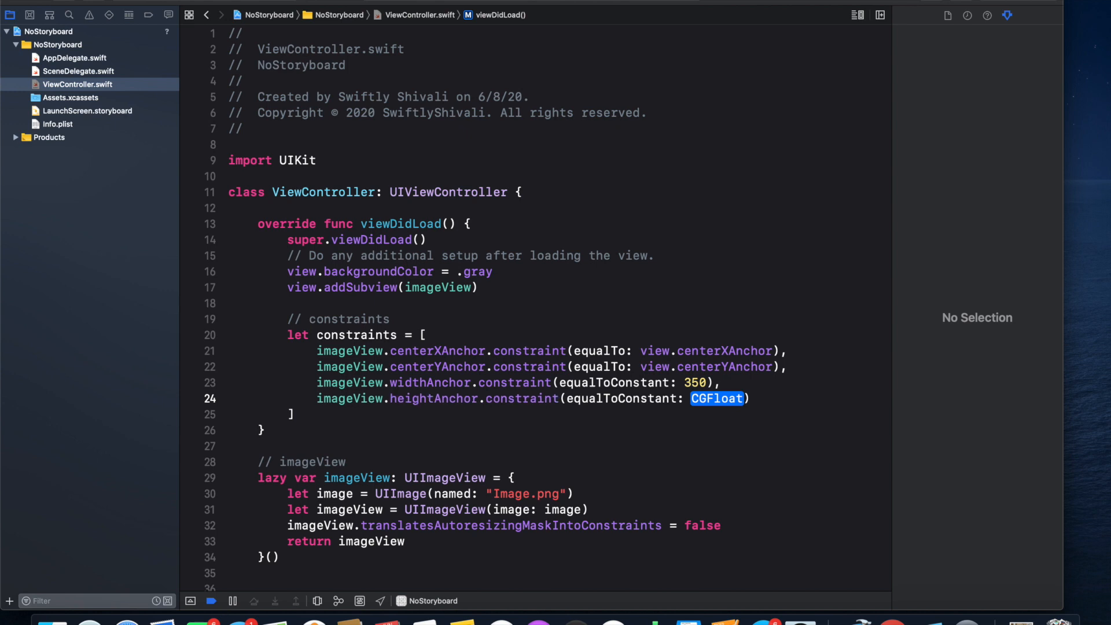
type("100")
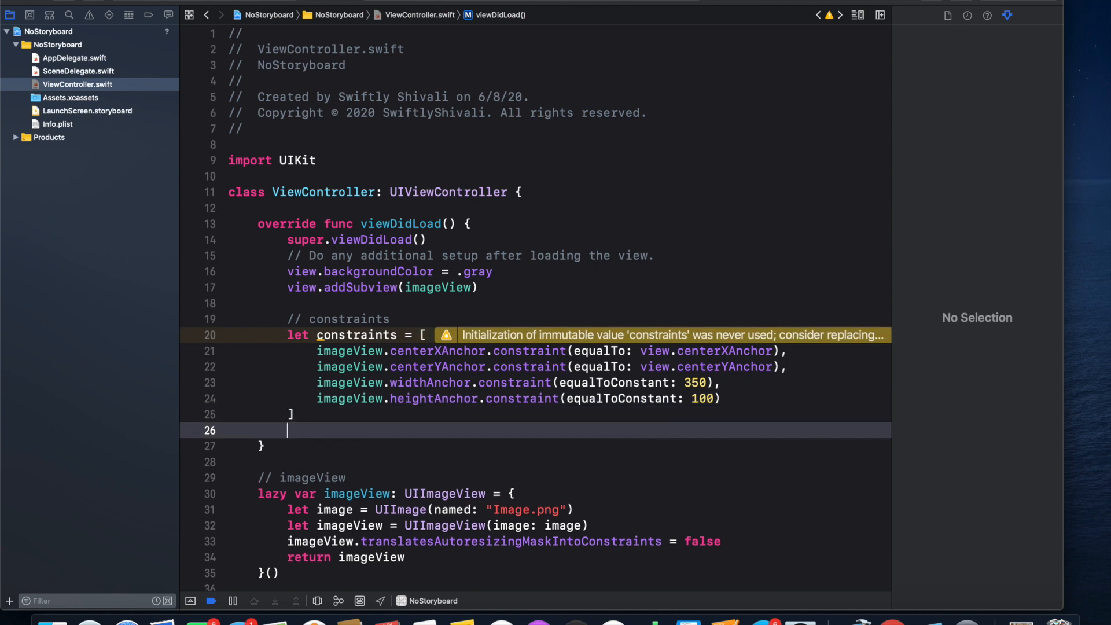
type("NS")
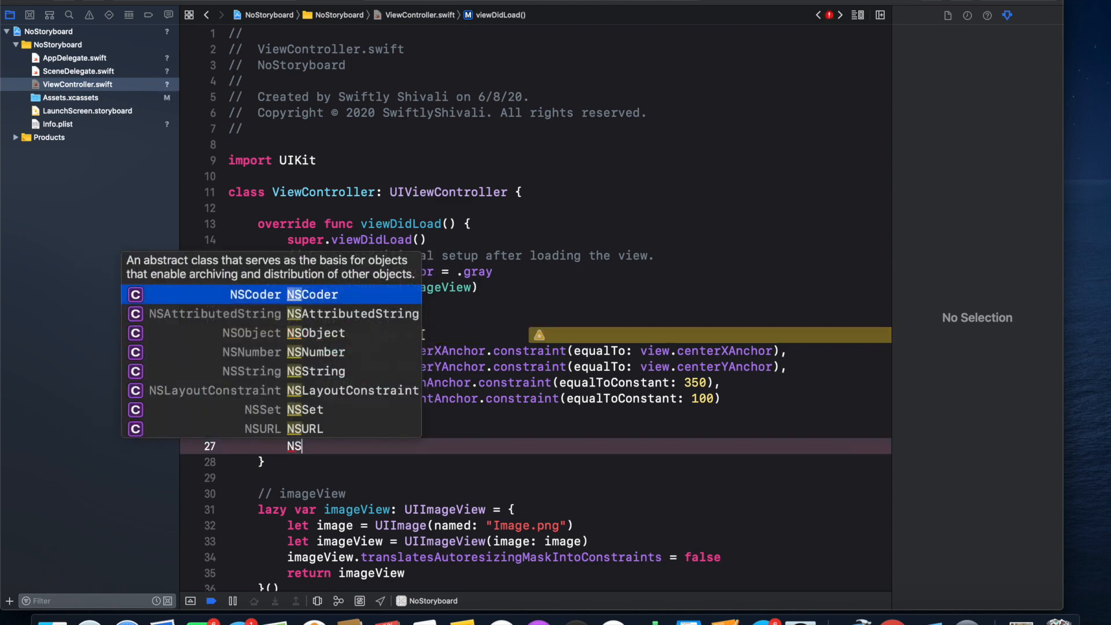
- Call NSLayoutConstraint.activate(constraints) below the array and try .isActive on the first entry
type("LayoutConstraint.")
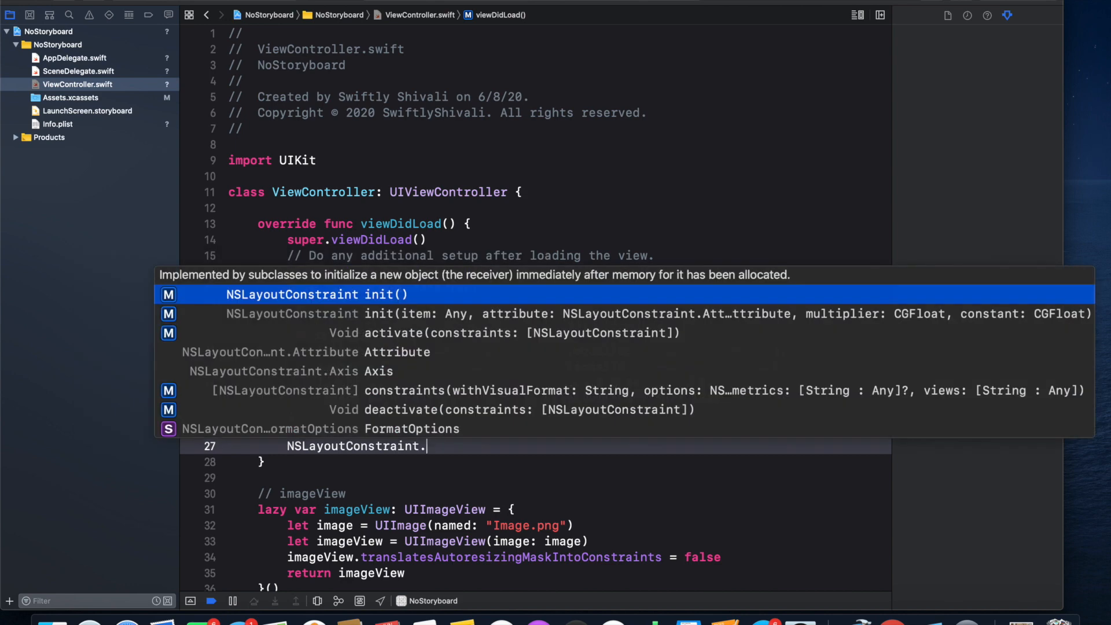
type("activate(constraints")
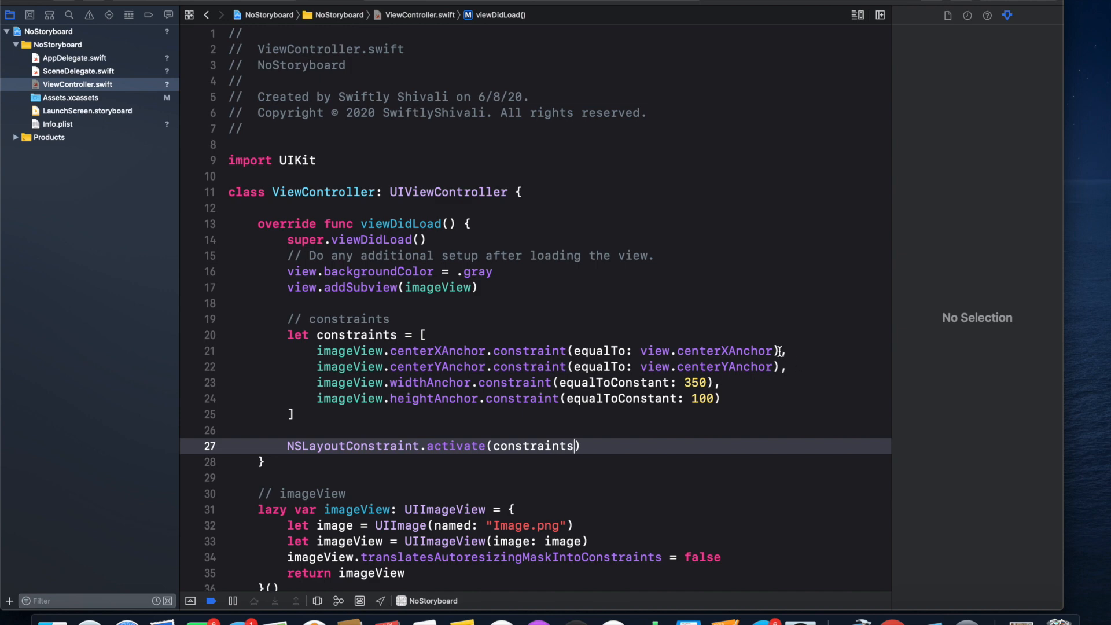
type(".")
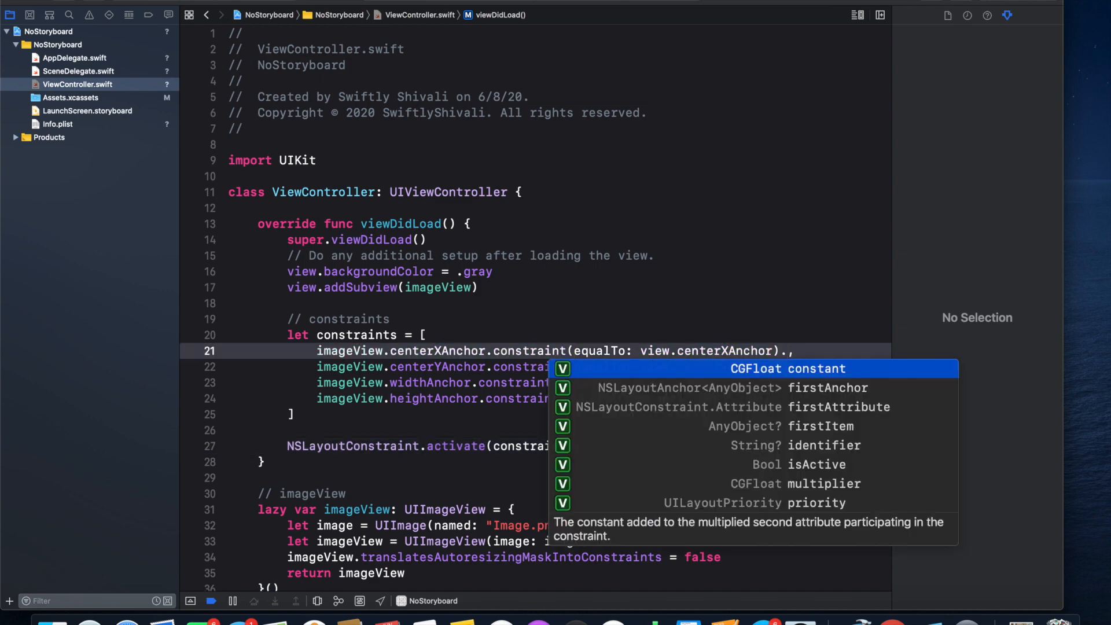
type("isActive")
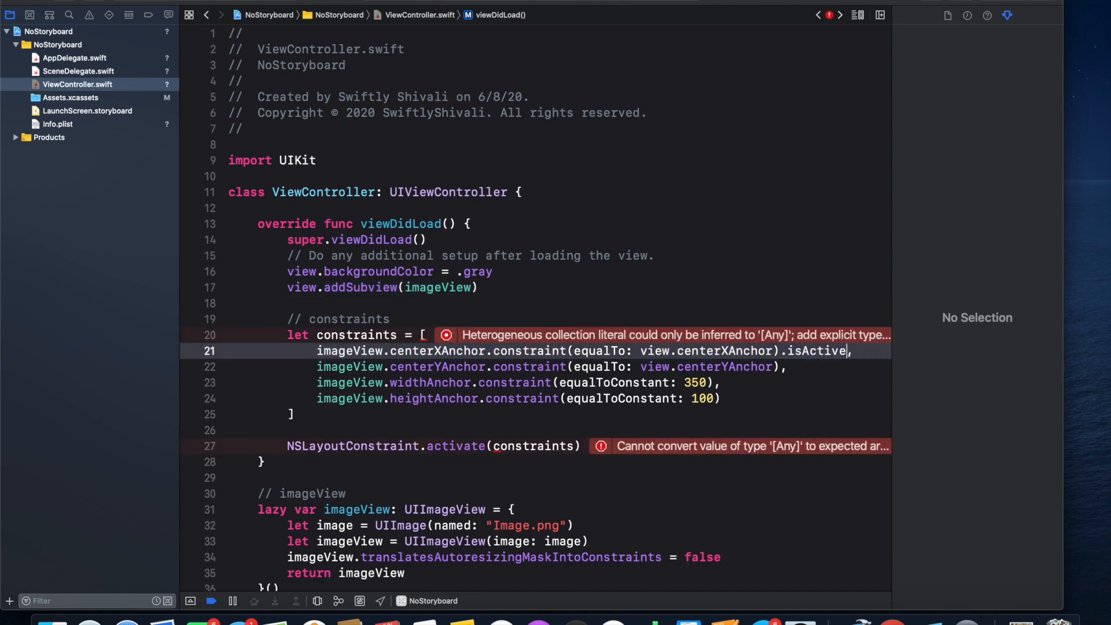
left_click(540, 446)
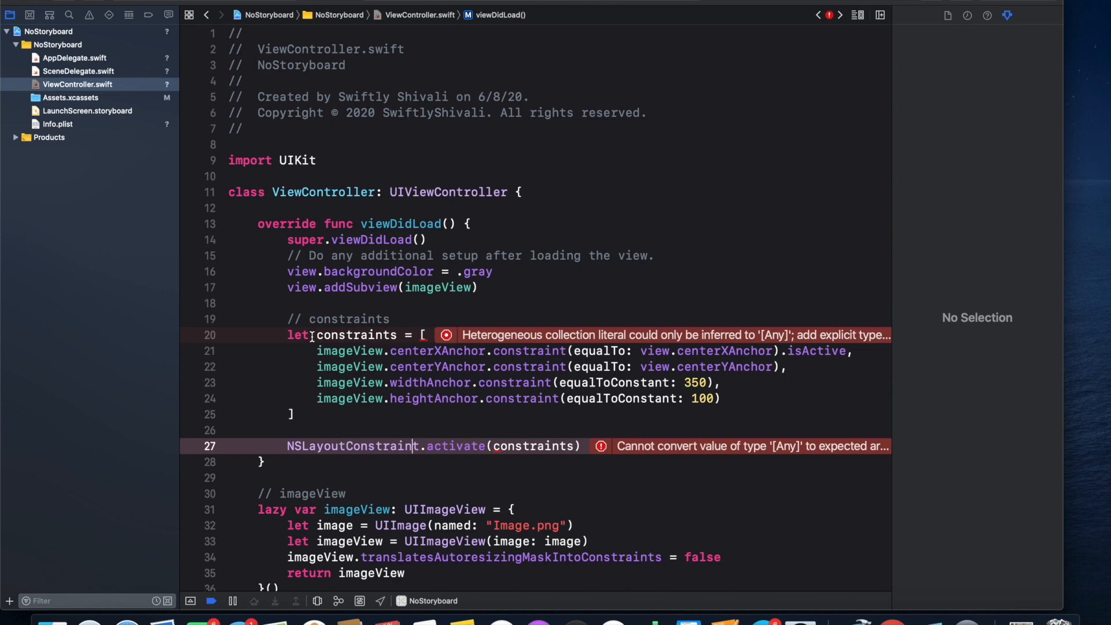
mouse_move(430, 373)
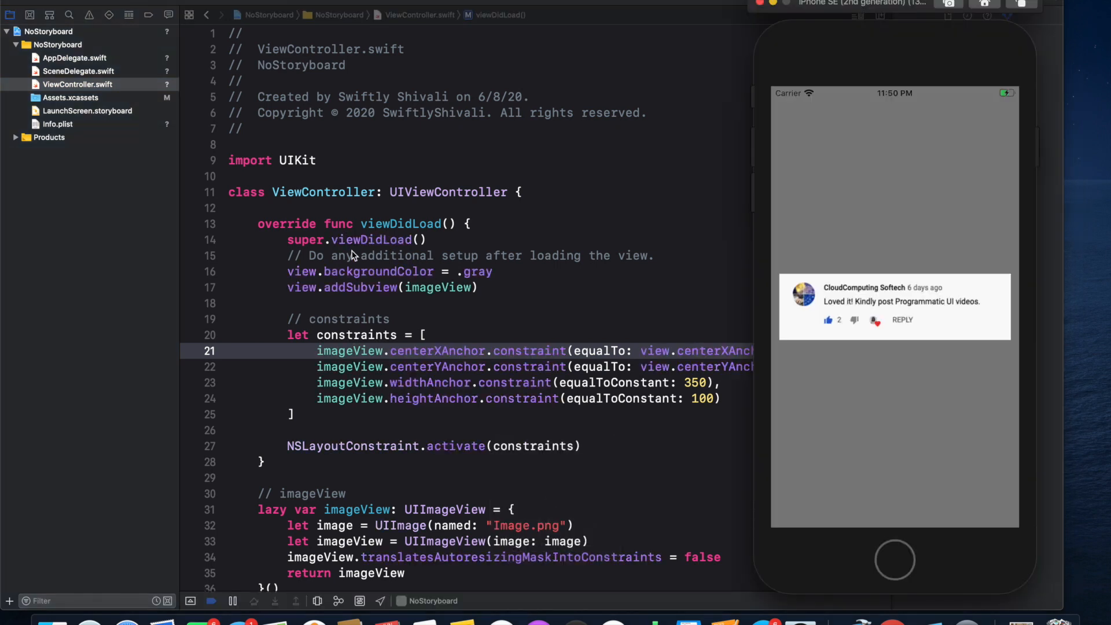
mouse_move(799, 171)
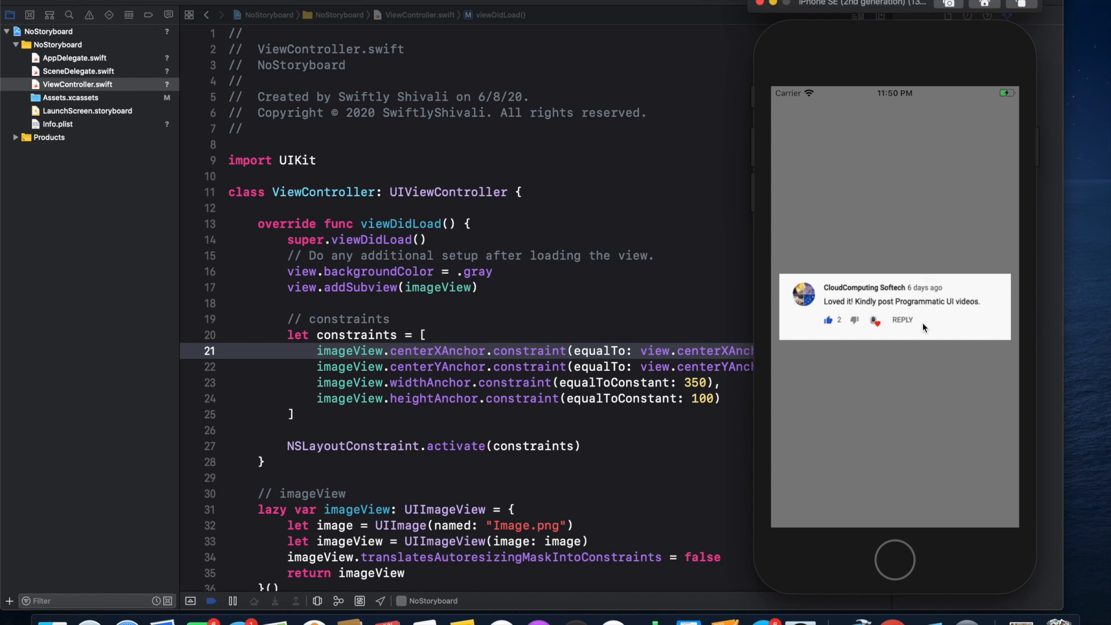
mouse_move(888, 90)
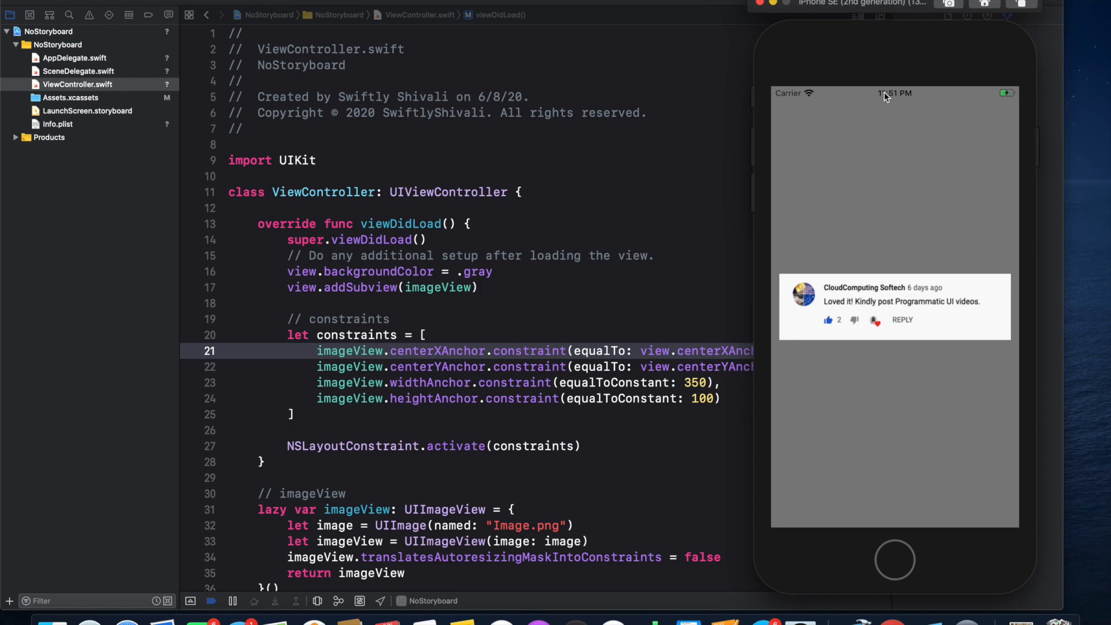
mouse_move(821, 295)
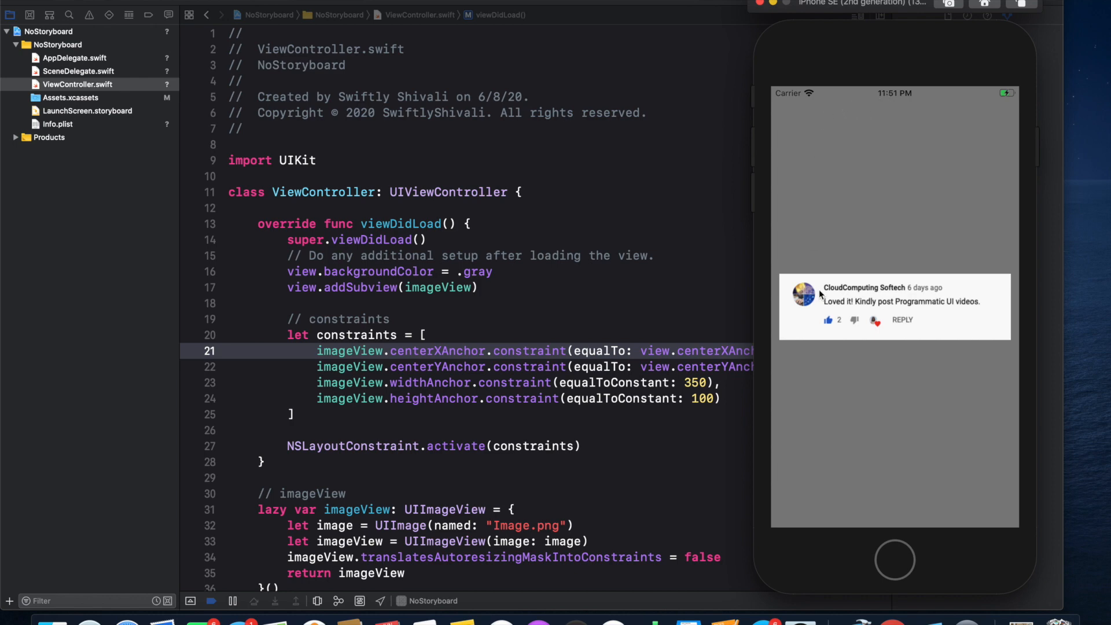
mouse_move(830, 272)
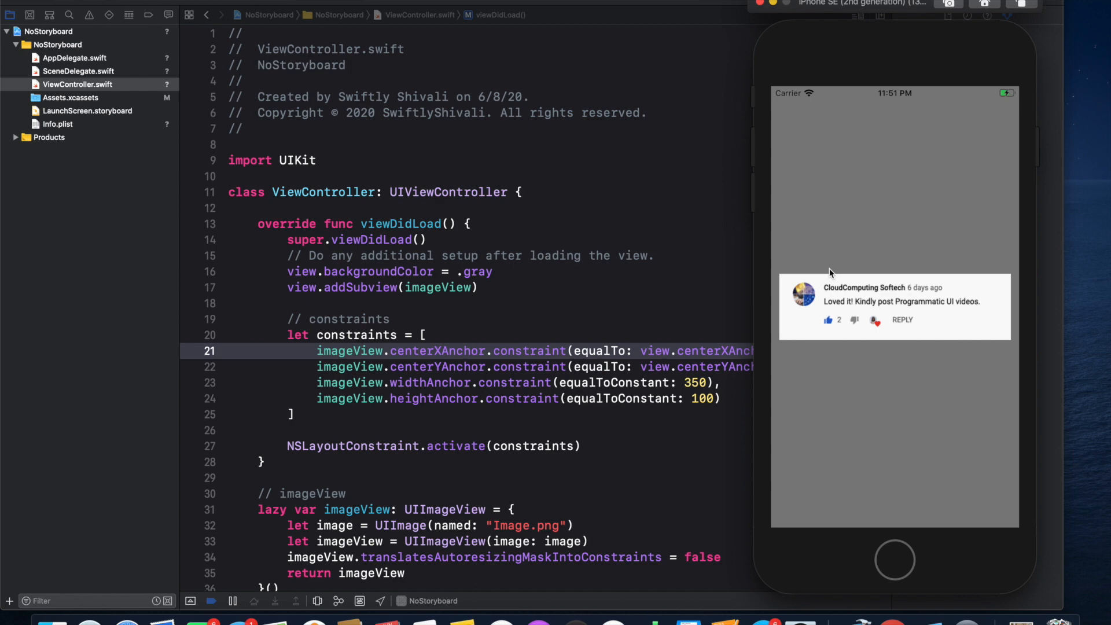
mouse_move(733, 345)
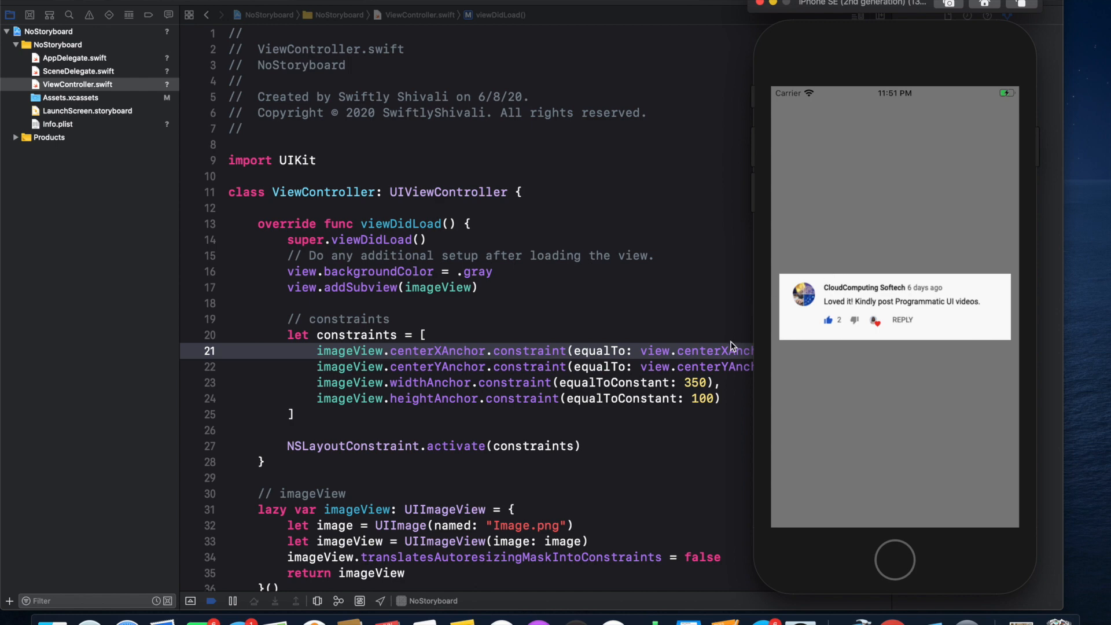
mouse_move(651, 381)
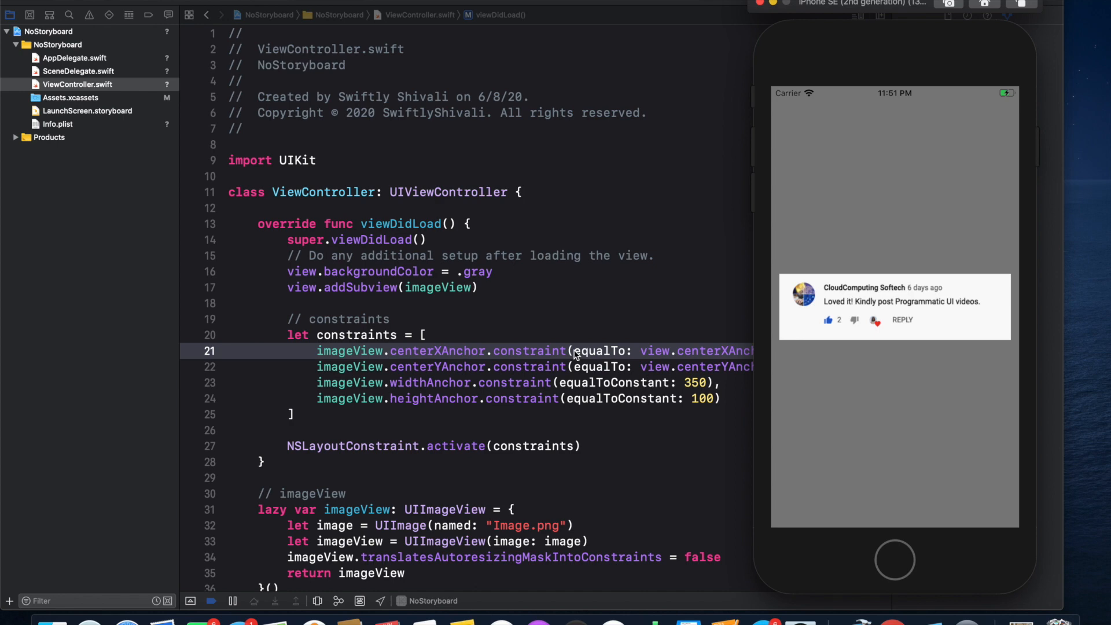
mouse_move(499, 402)
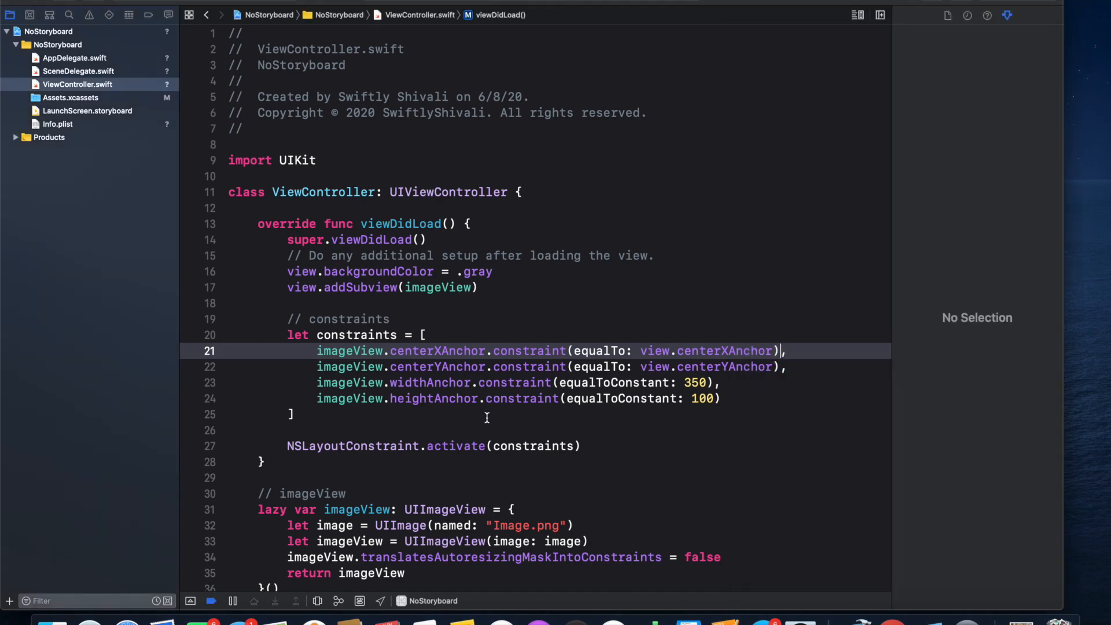
mouse_move(507, 455)
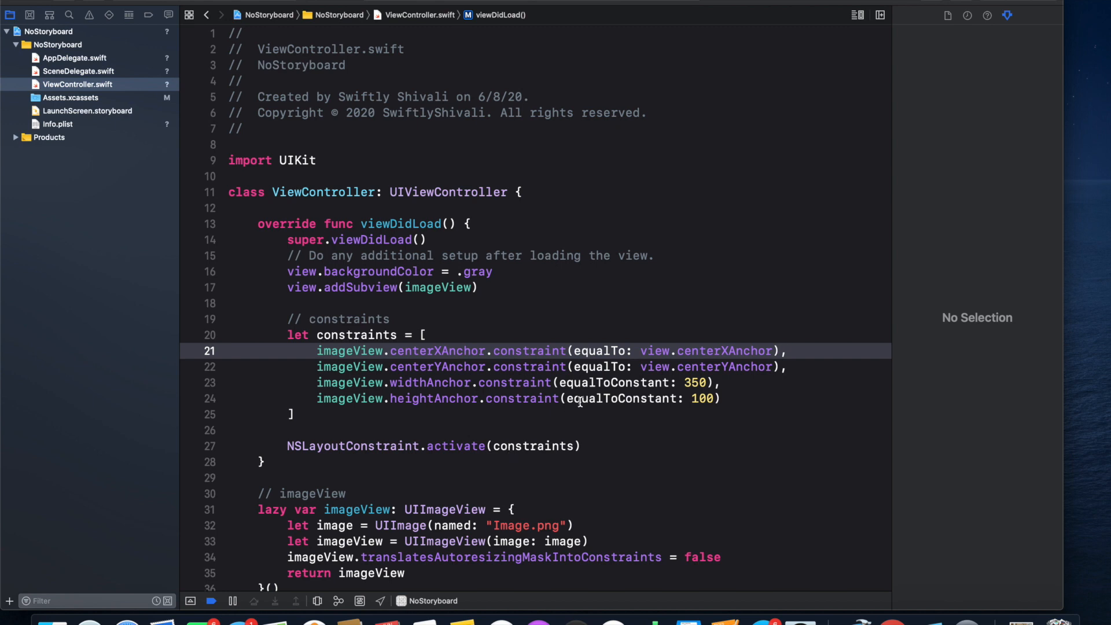
left_click(781, 351)
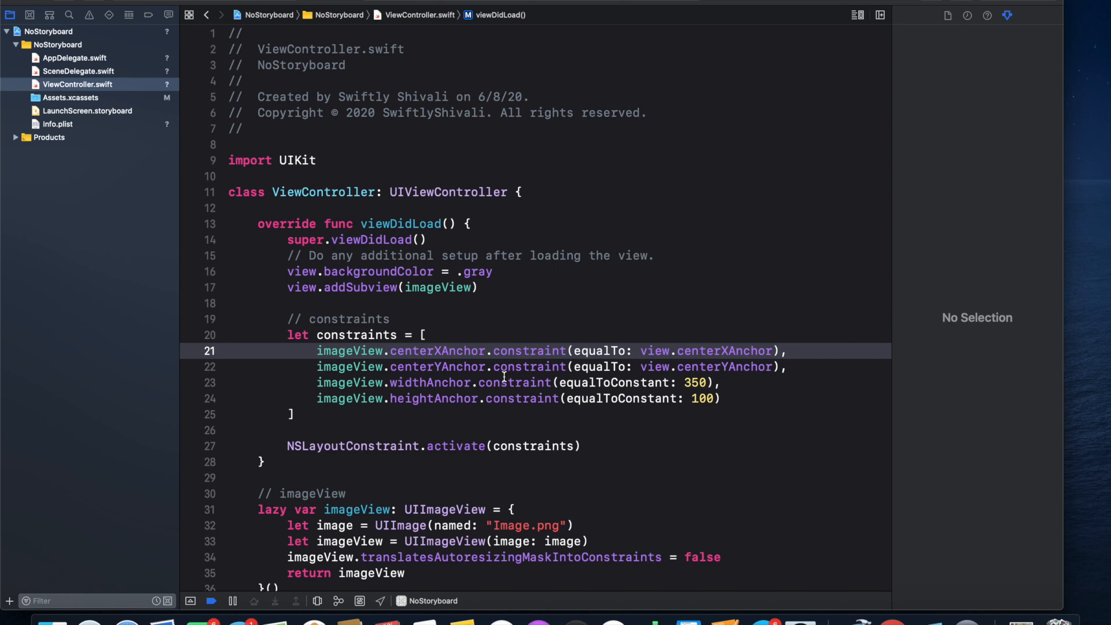
mouse_move(518, 426)
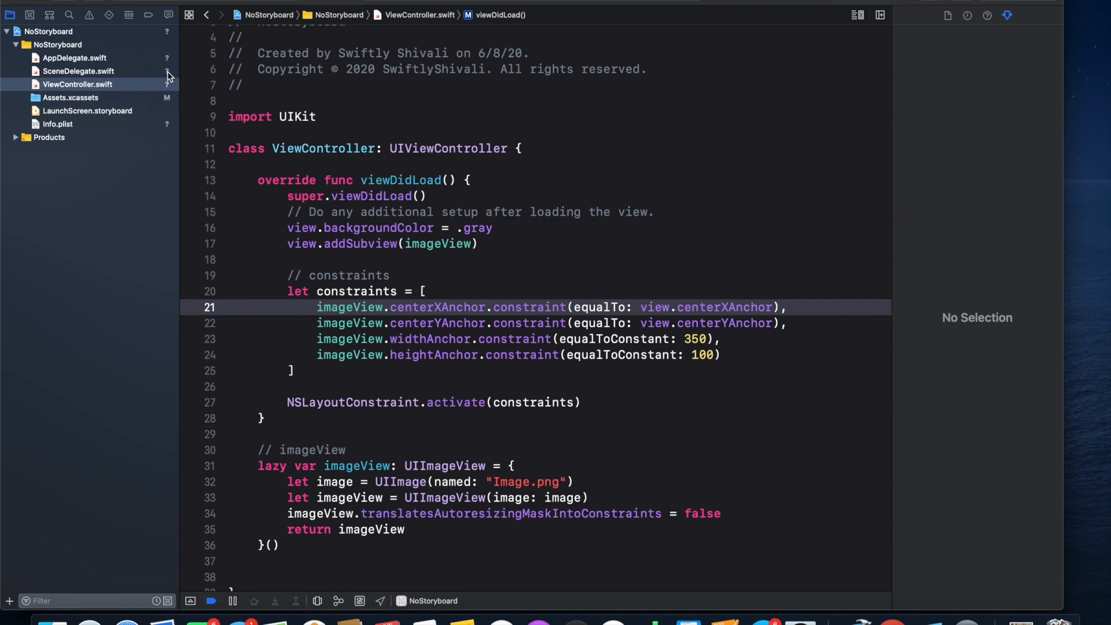
- Reopen SceneDelegate.swift to view the window setup with ViewController as root
left_click(79, 71)
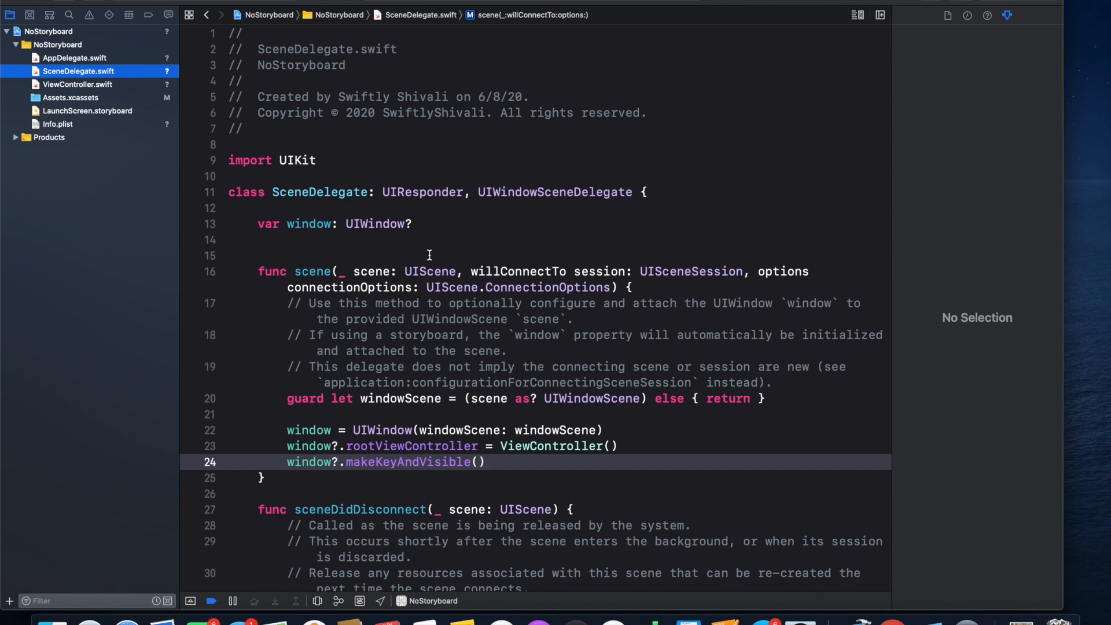
mouse_move(397, 361)
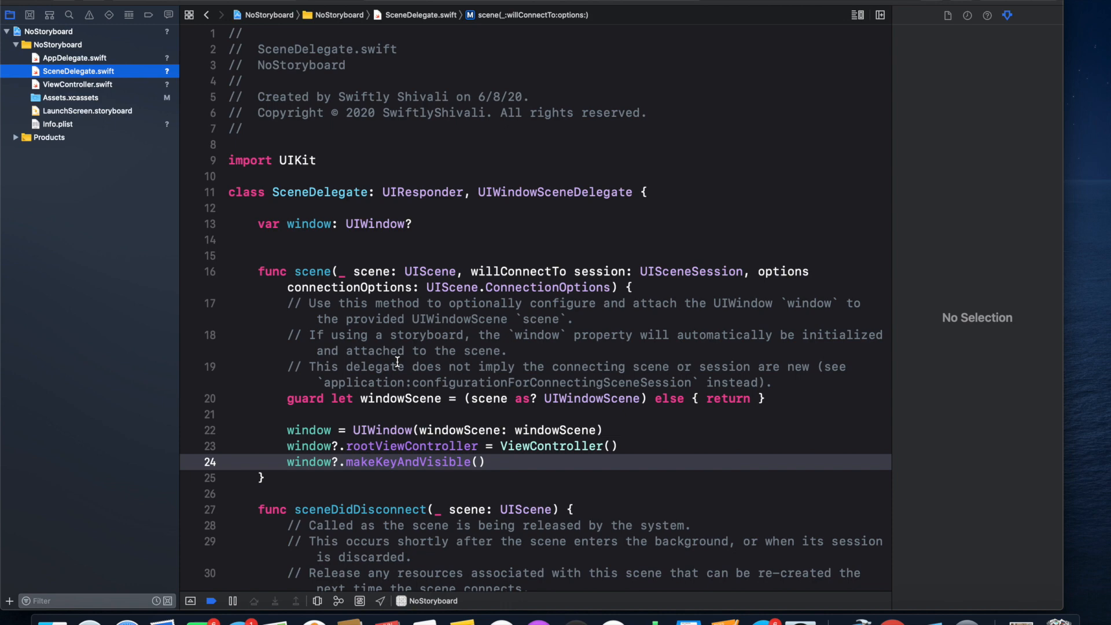